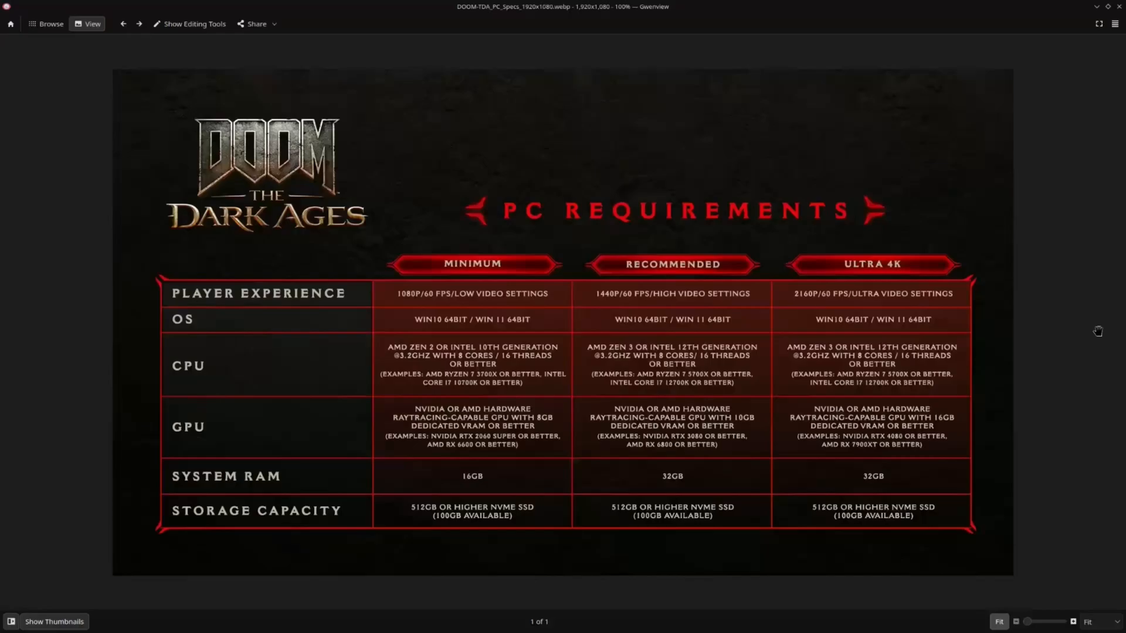
mouse_move(428, 363)
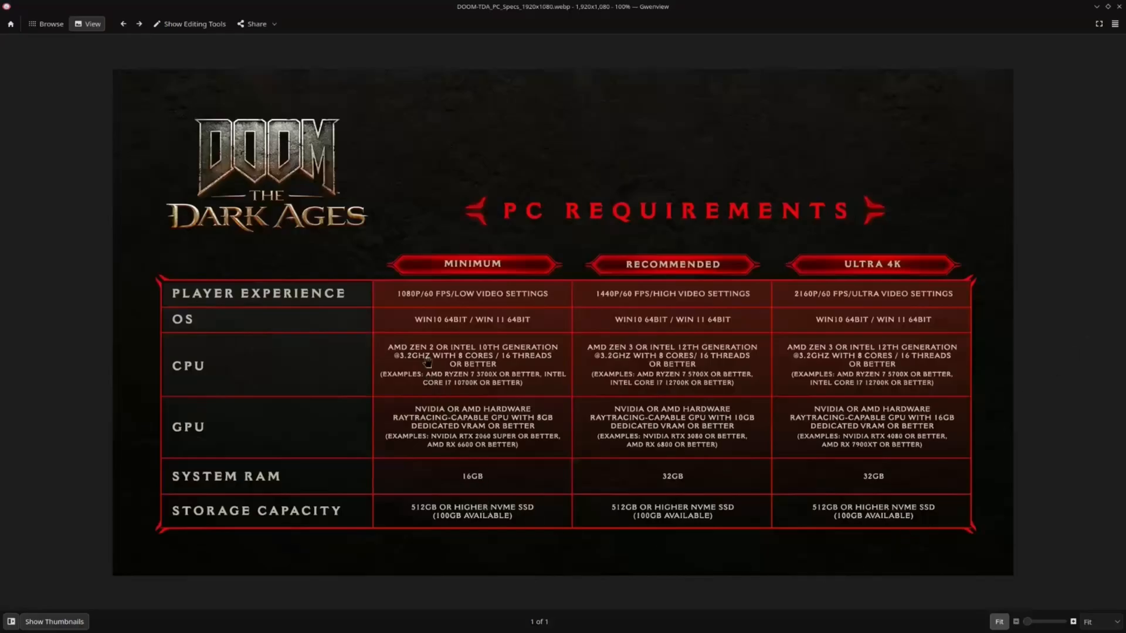
mouse_move(1107, 304)
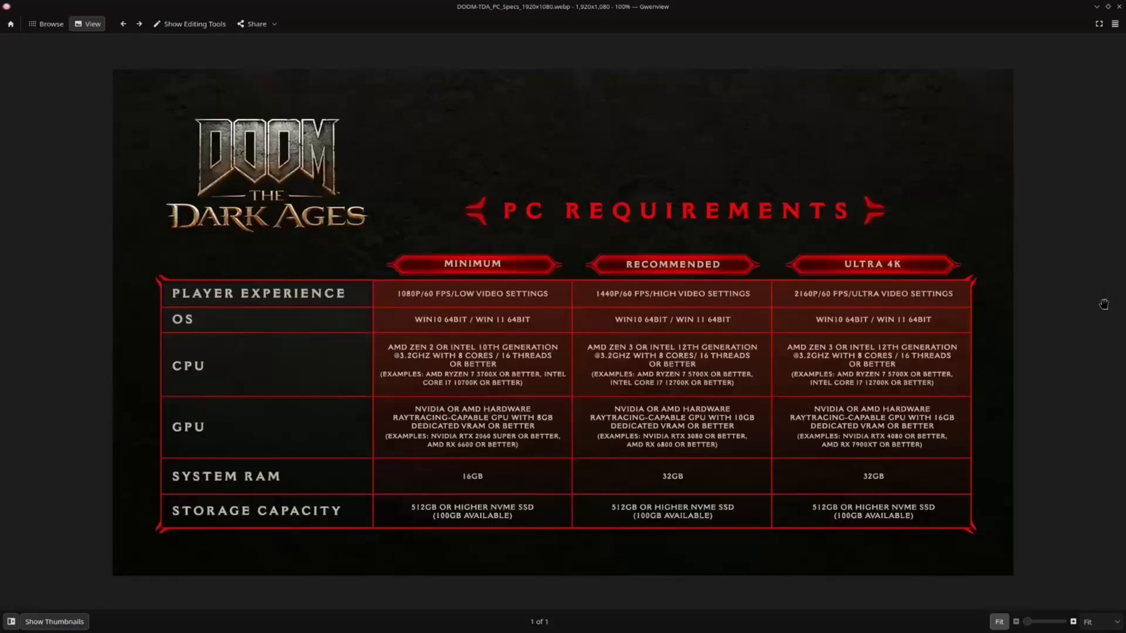
mouse_move(929, 522)
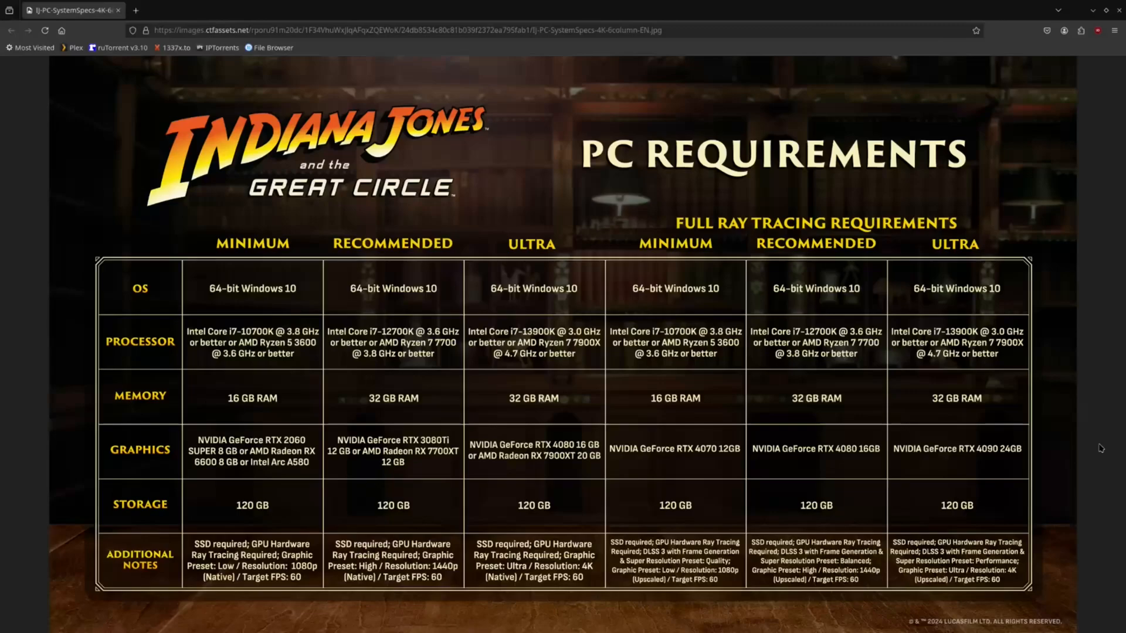
mouse_move(1106, 394)
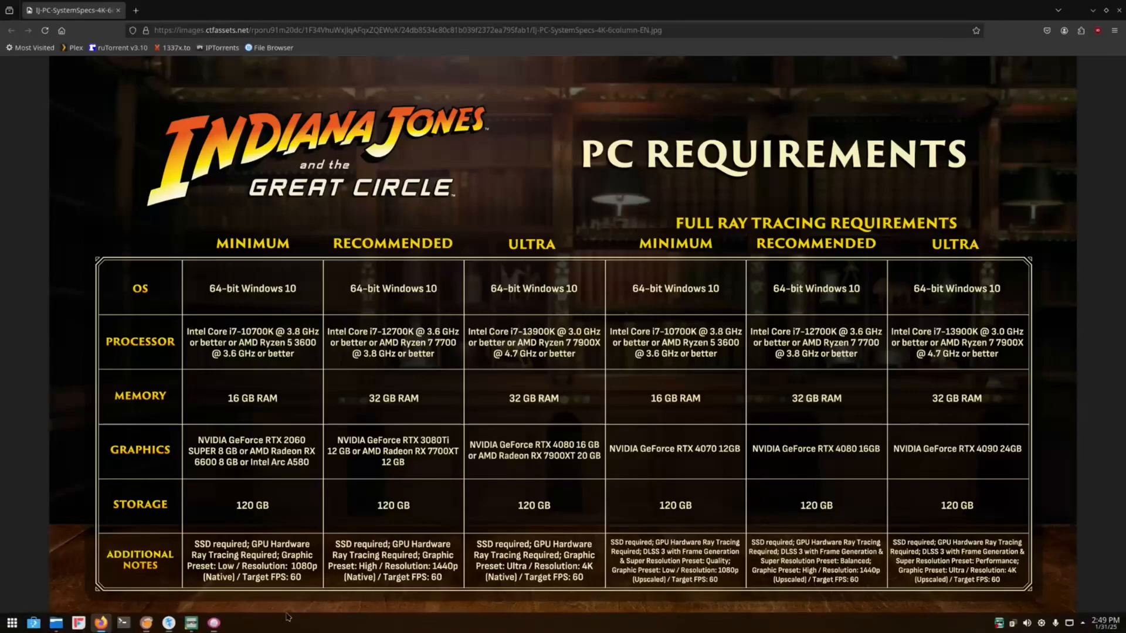
mouse_move(147, 623)
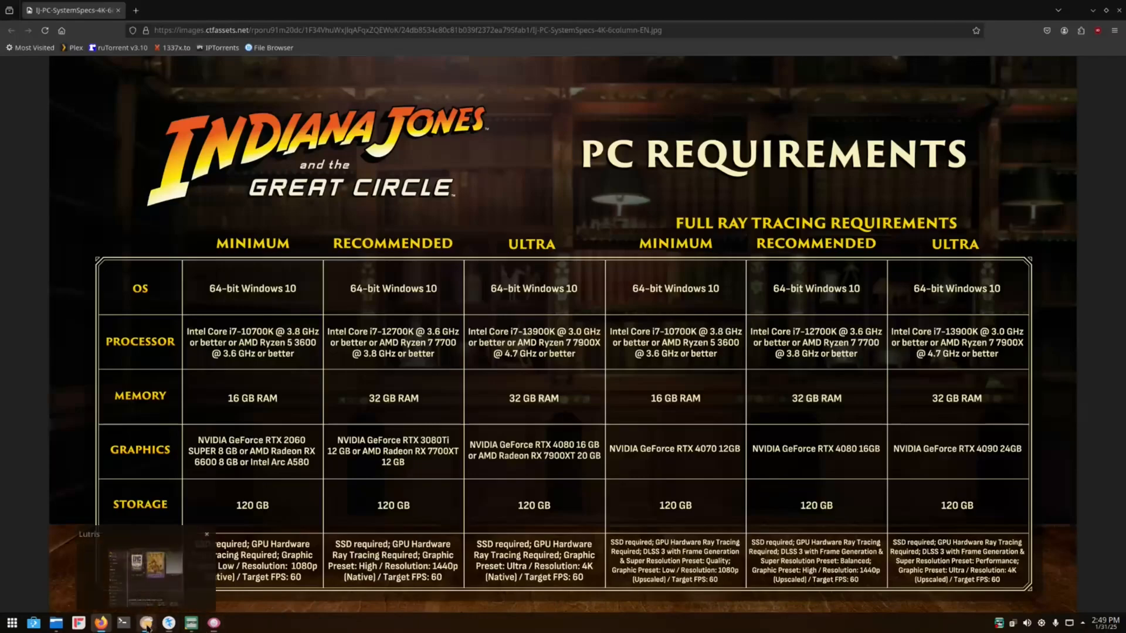
Launch Indiana Jones and the Great Circle from Lutris and dismiss the Vulkan ray-tracing extensions error.
left_click(146, 622)
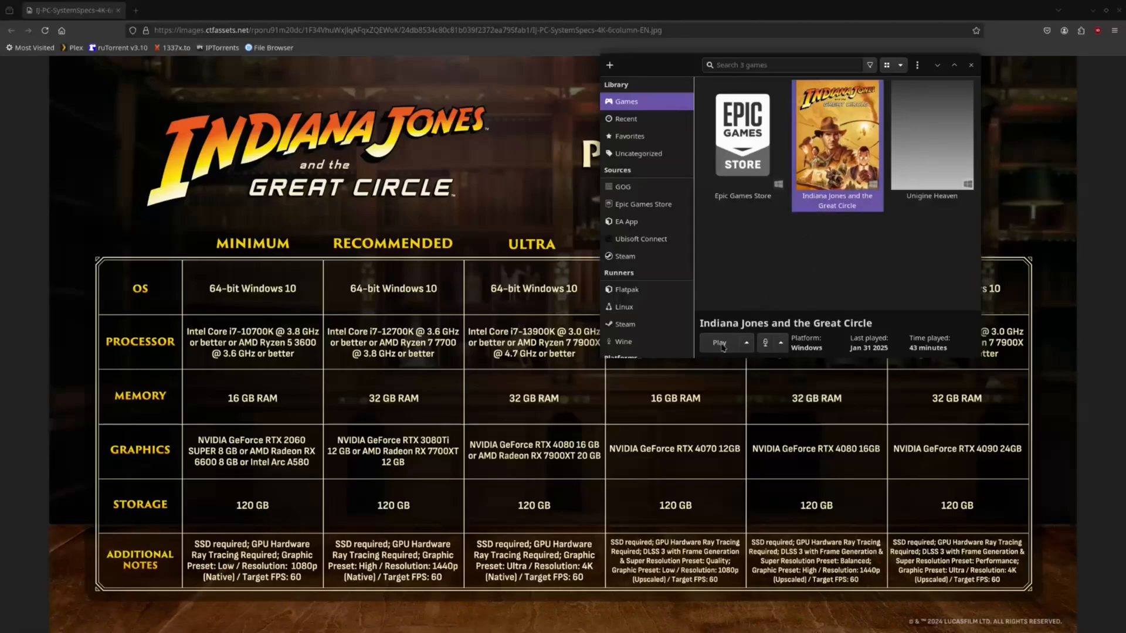
left_click(720, 342)
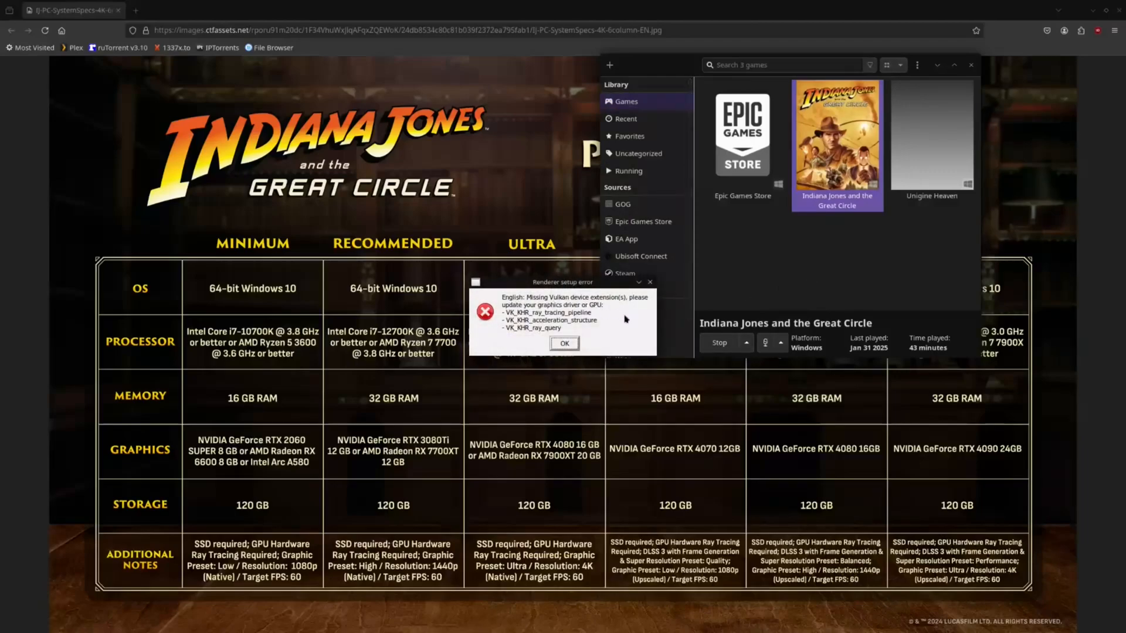
mouse_move(579, 305)
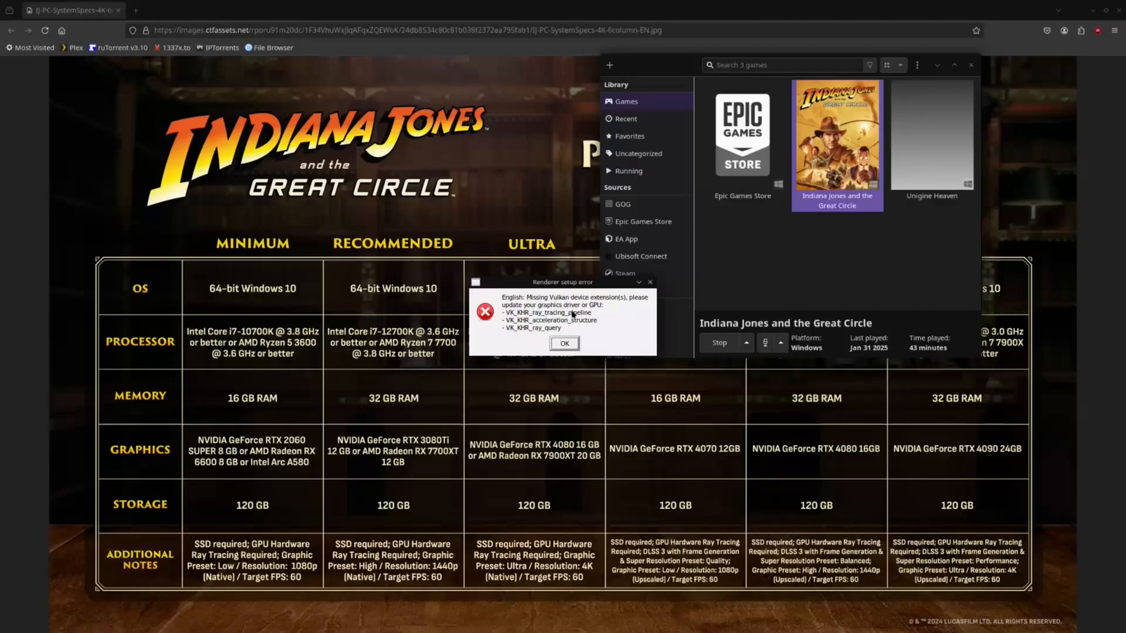
mouse_move(510, 320)
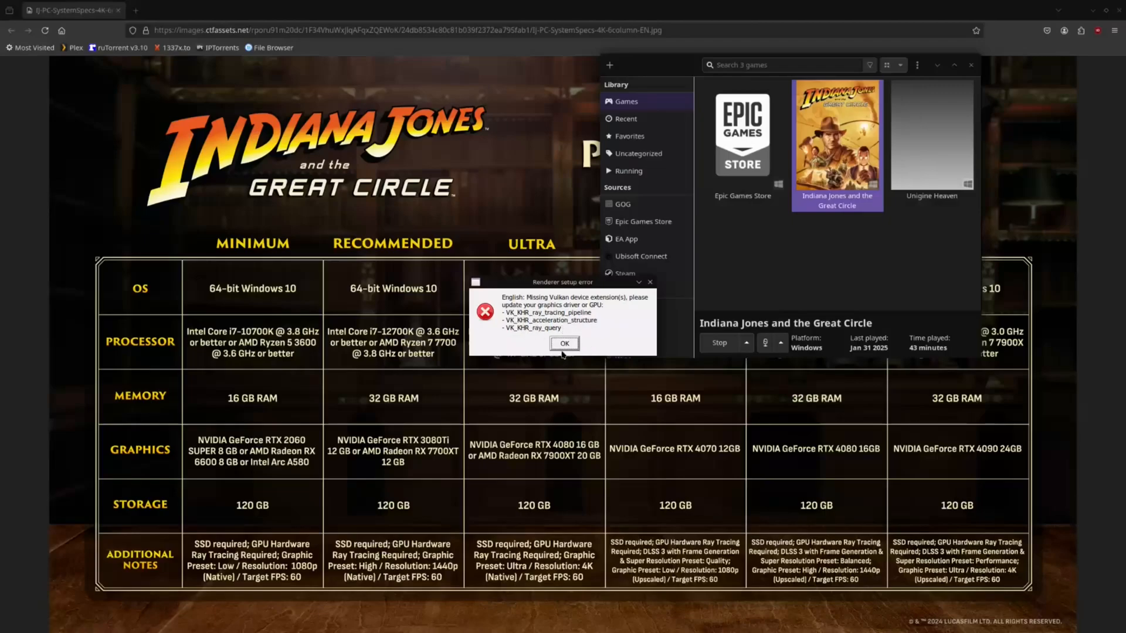
left_click(564, 343)
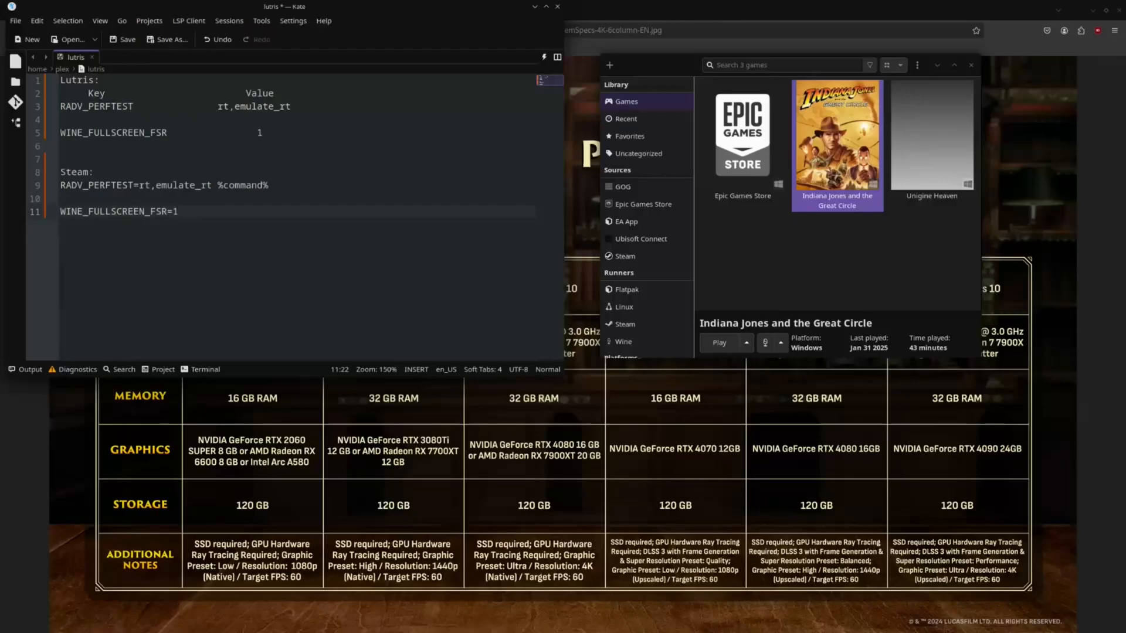
Open Indiana Jones' Lutris configuration at System options, showing Environment variables with only LC_ALL.
left_click(176, 211)
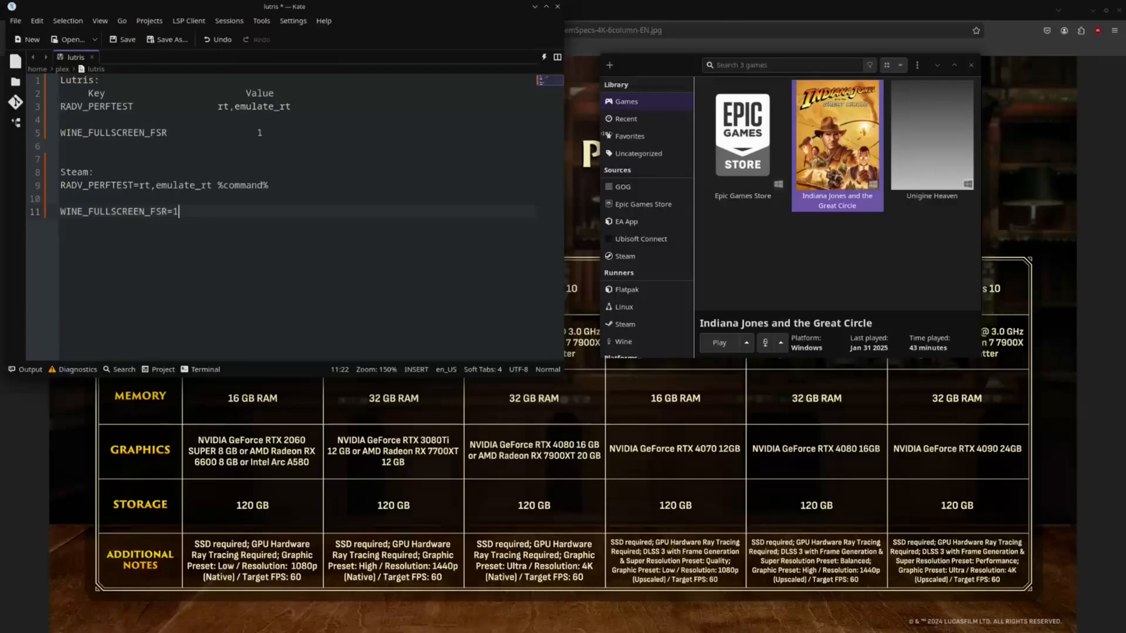
right_click(837, 144)
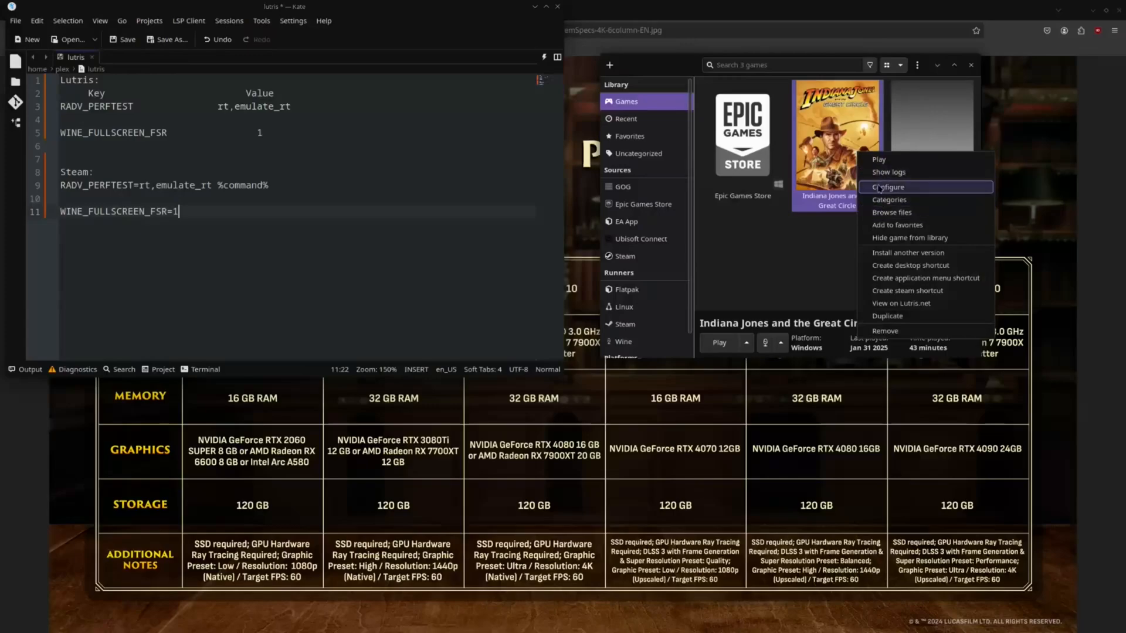
left_click(889, 187)
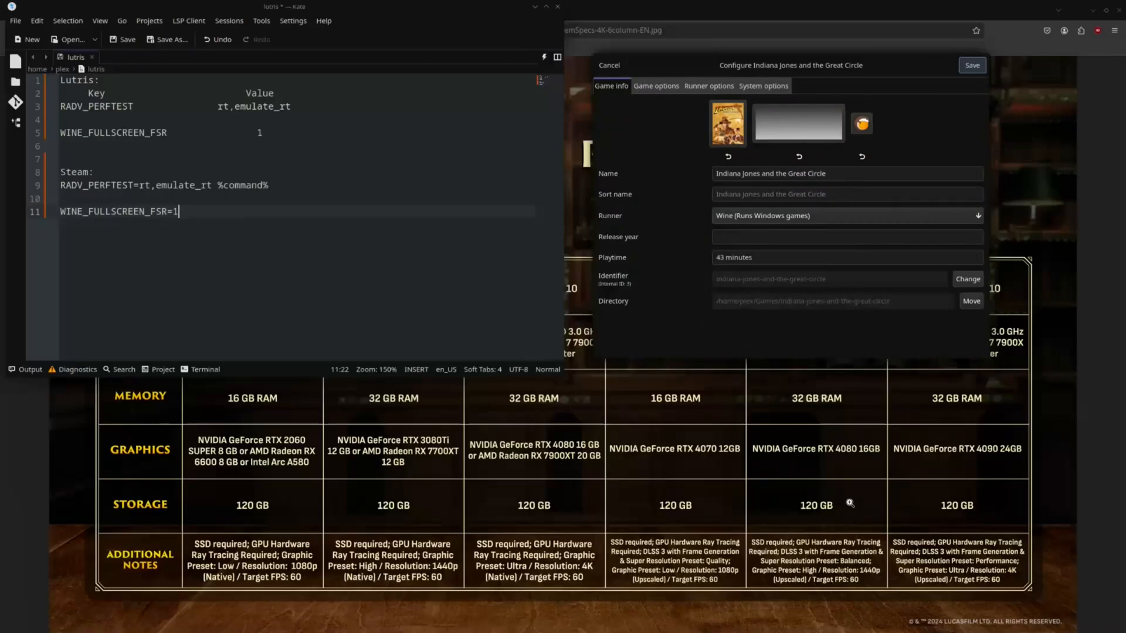
mouse_move(934, 504)
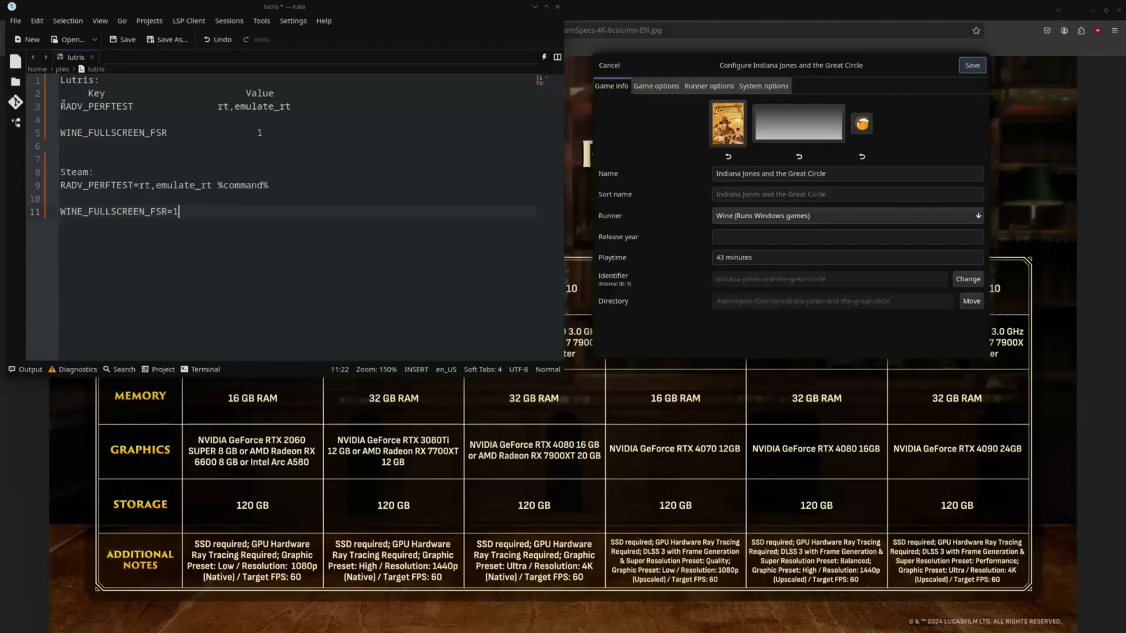
double_click(96, 105)
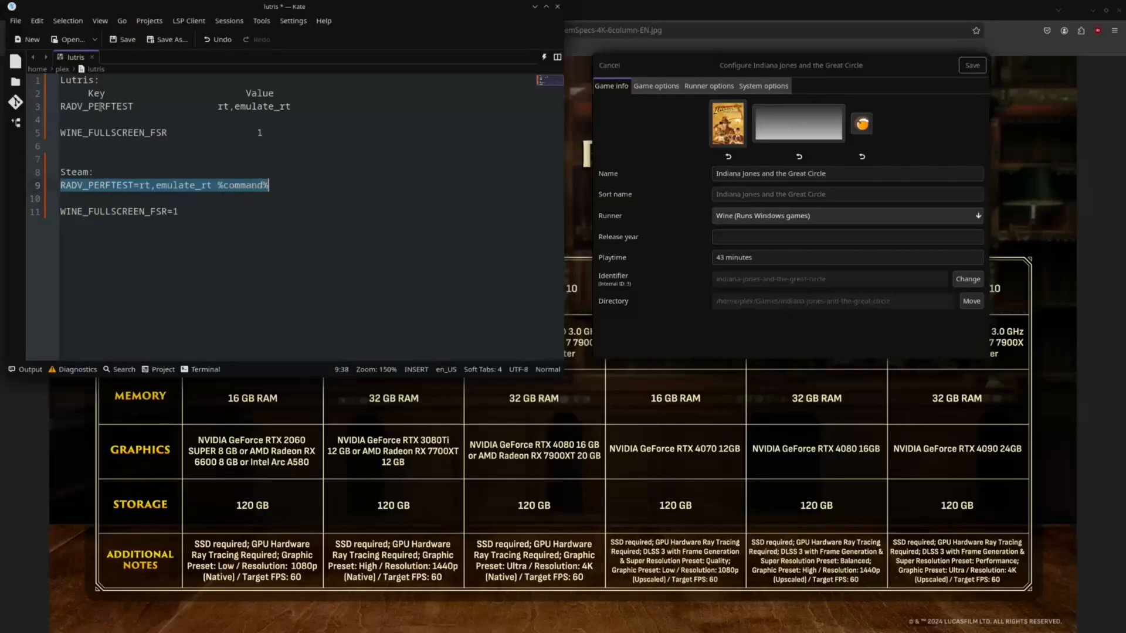
left_click(762, 86)
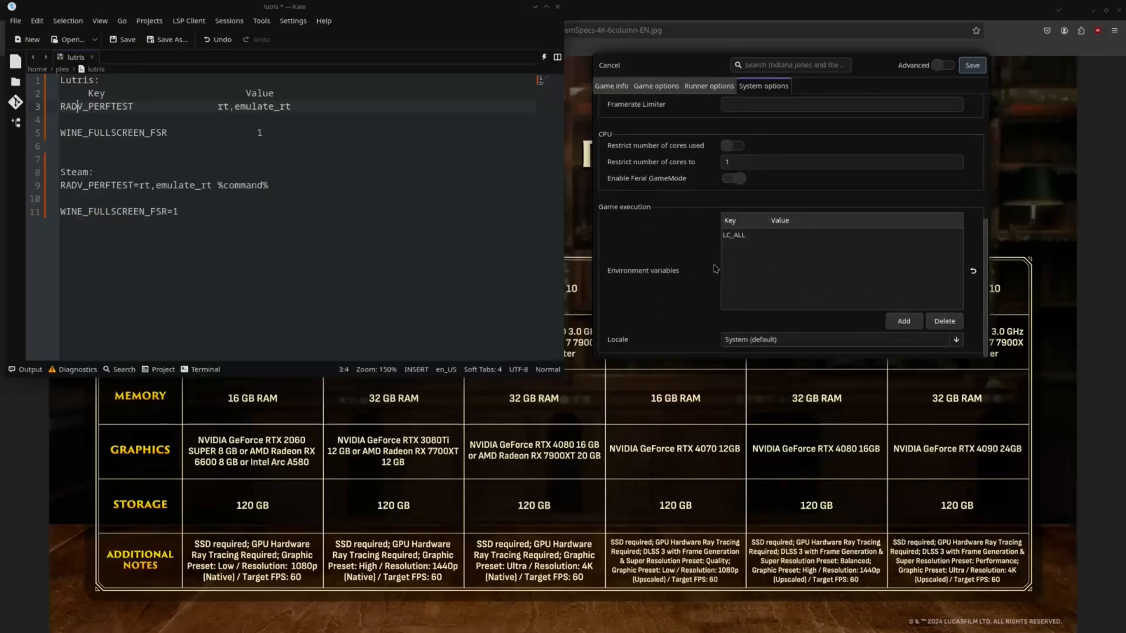
Add a variable row, paste rt,emulate_rt from the Kate note as its value, and save.
left_click(840, 249)
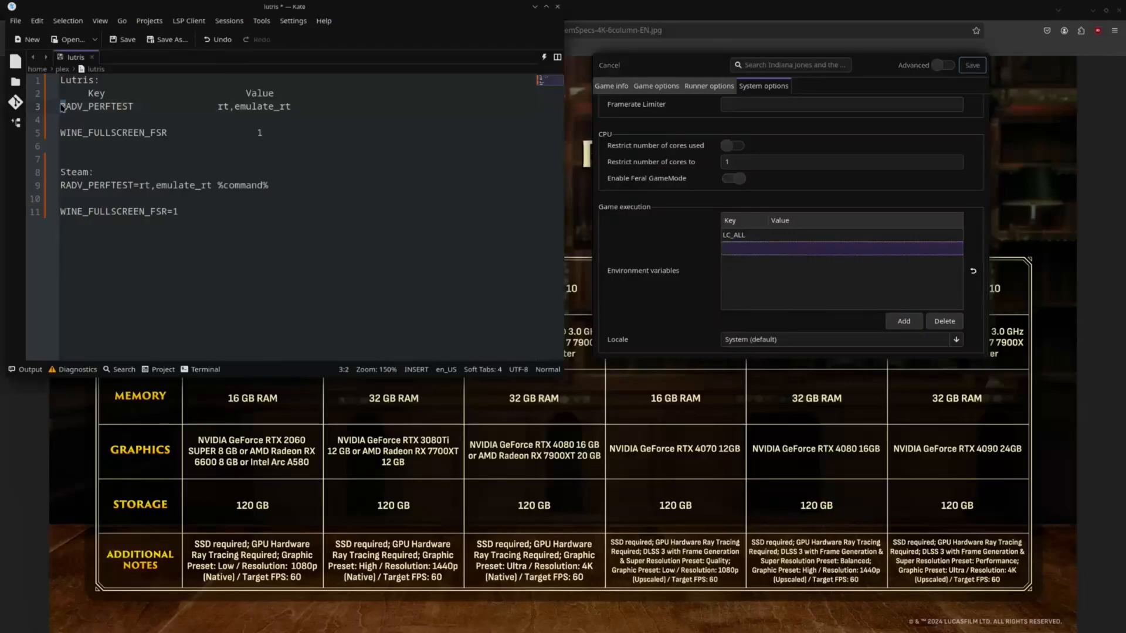
double_click(96, 106)
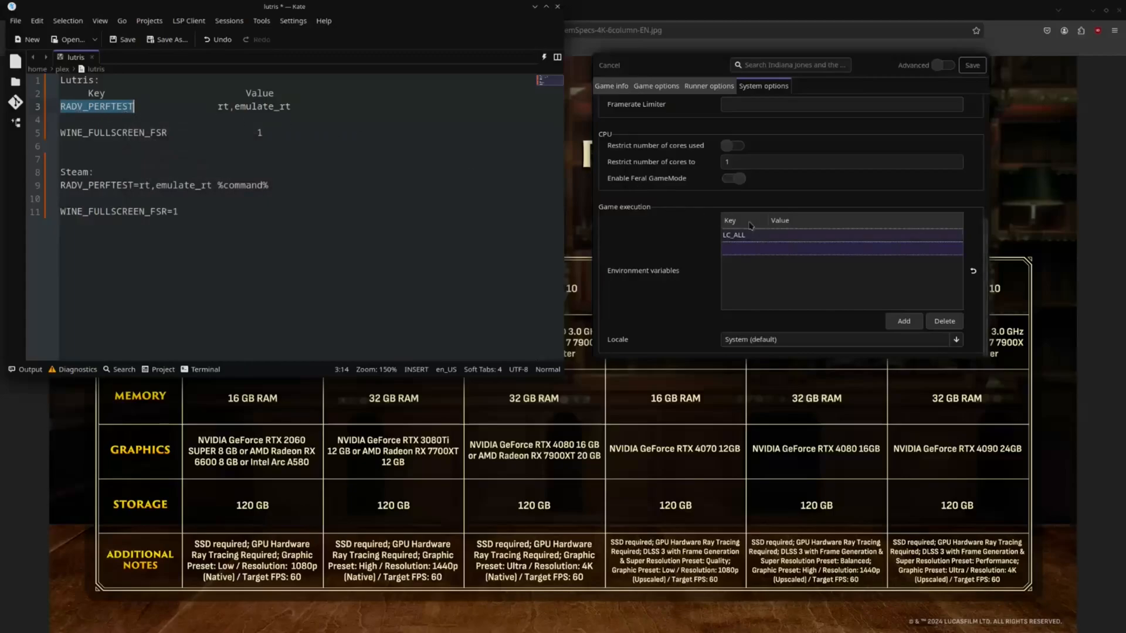
right_click(745, 248)
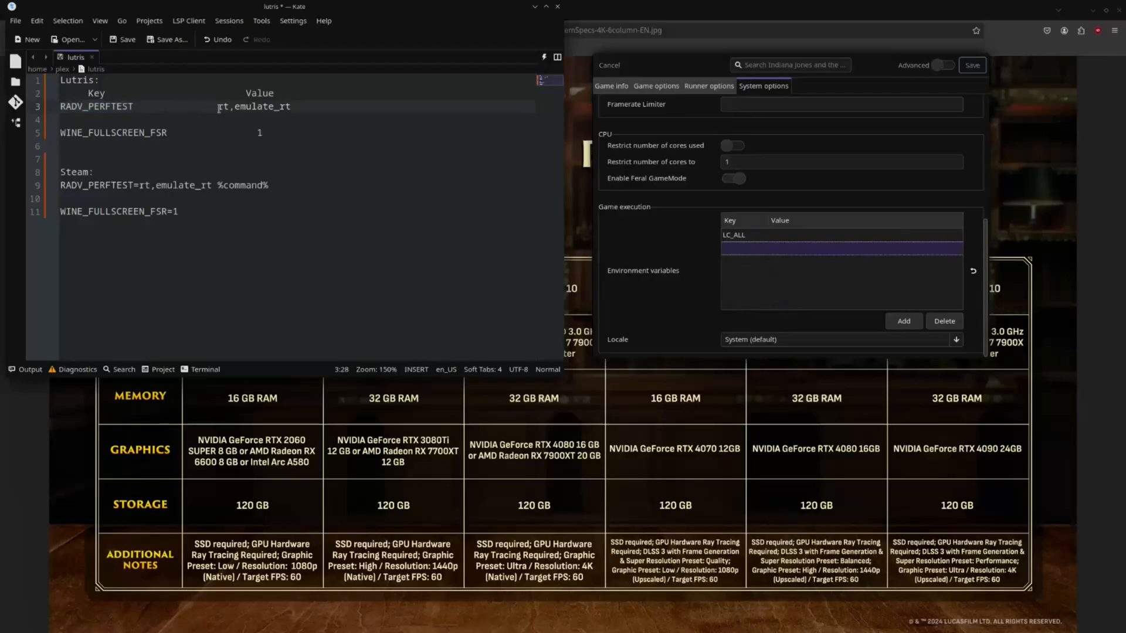
double_click(255, 107)
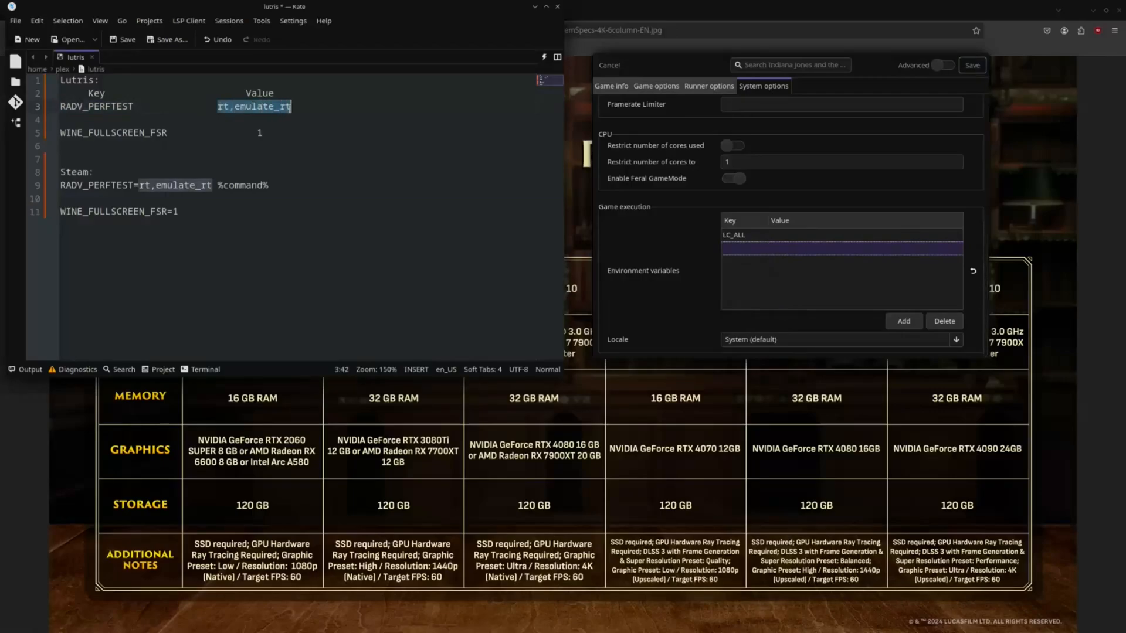
right_click(287, 111)
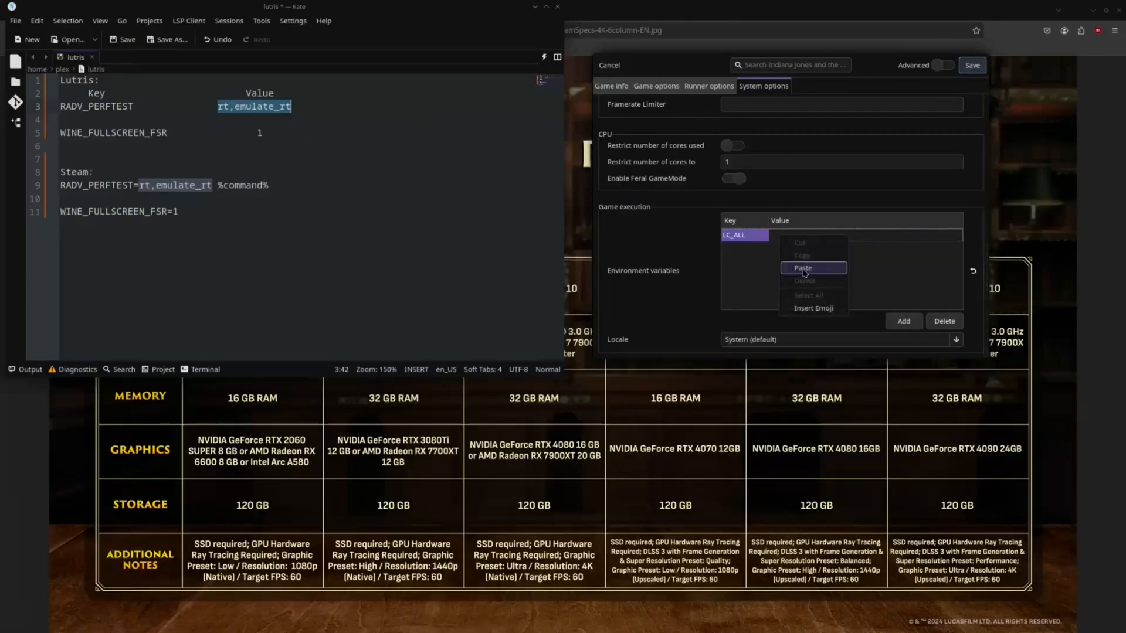
left_click(802, 268)
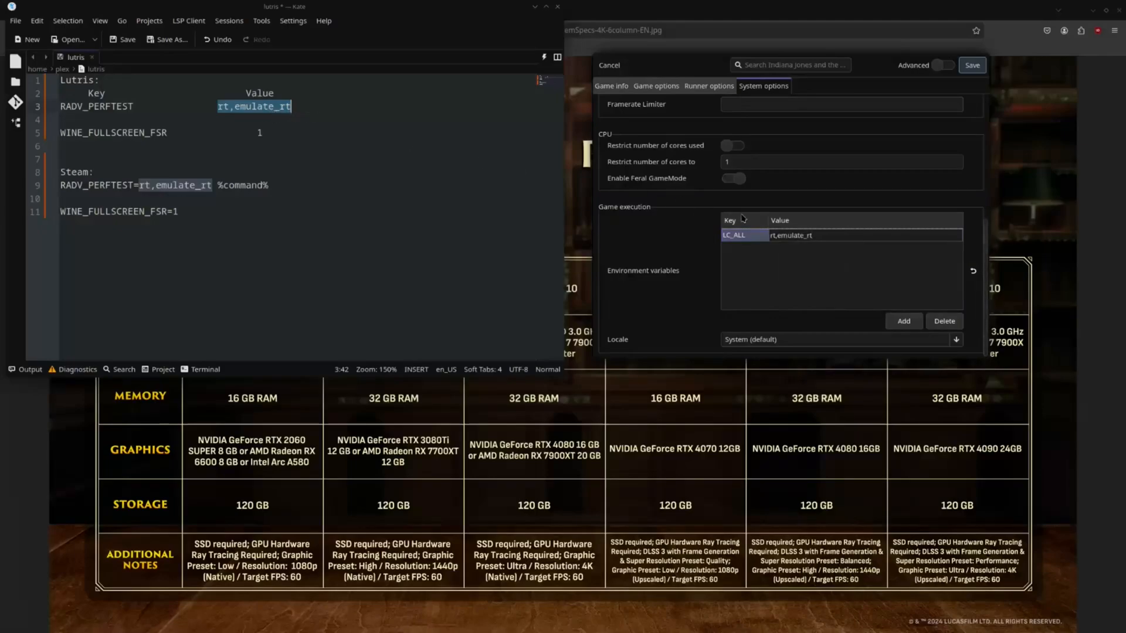
left_click(783, 235)
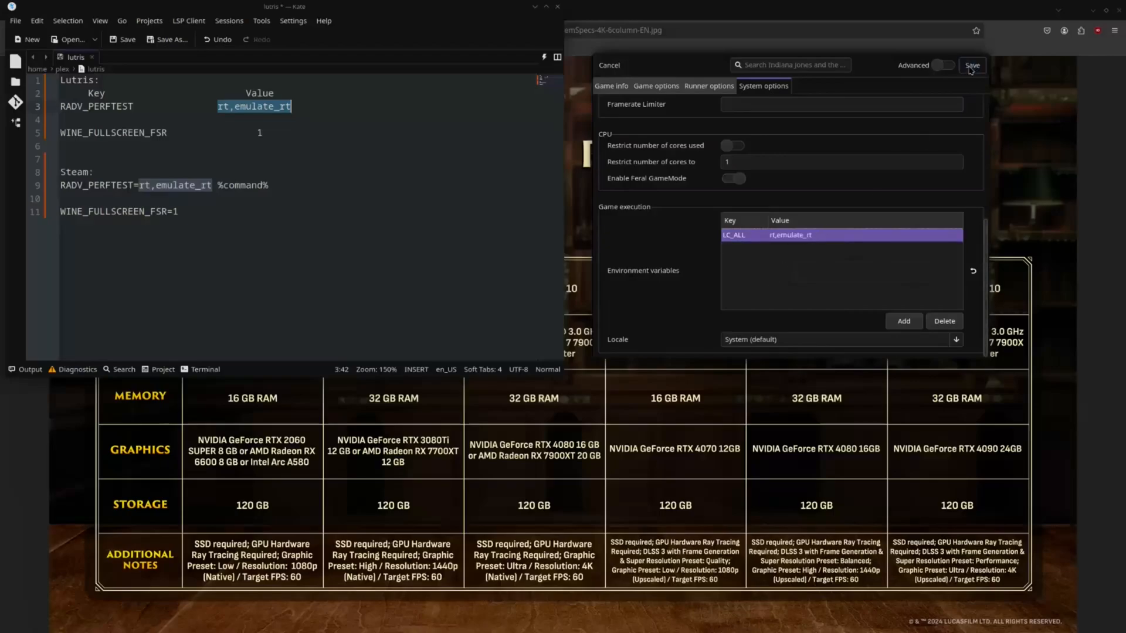
left_click(971, 65)
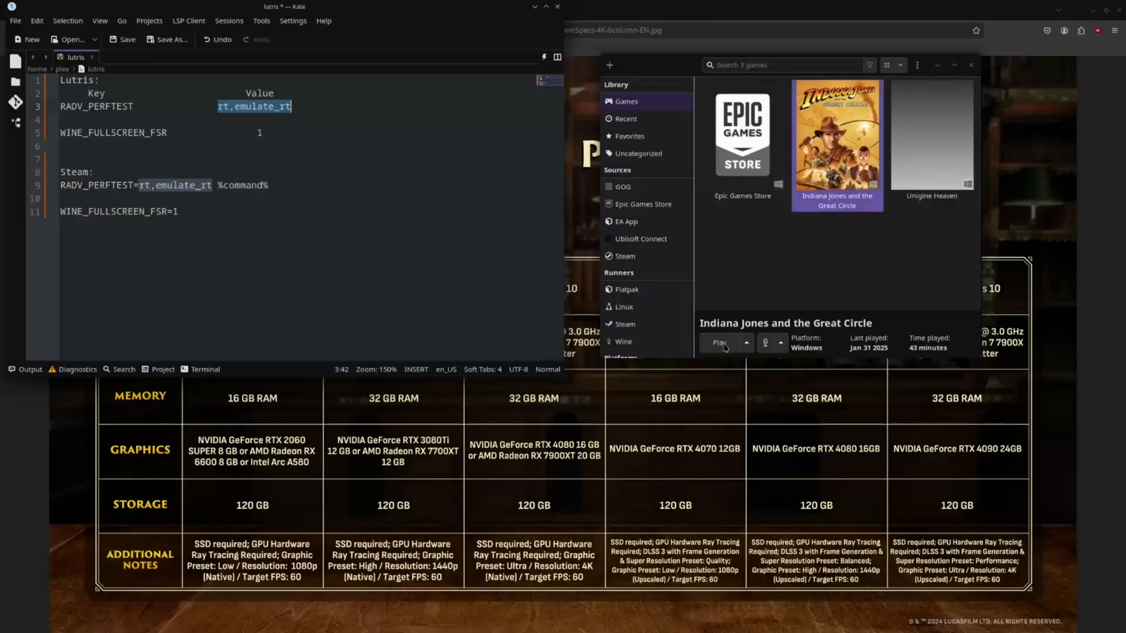
Reopen the game's System options and enter RADV_PERFTEST as a variable key for rt,emulate_rt.
left_click(721, 343)
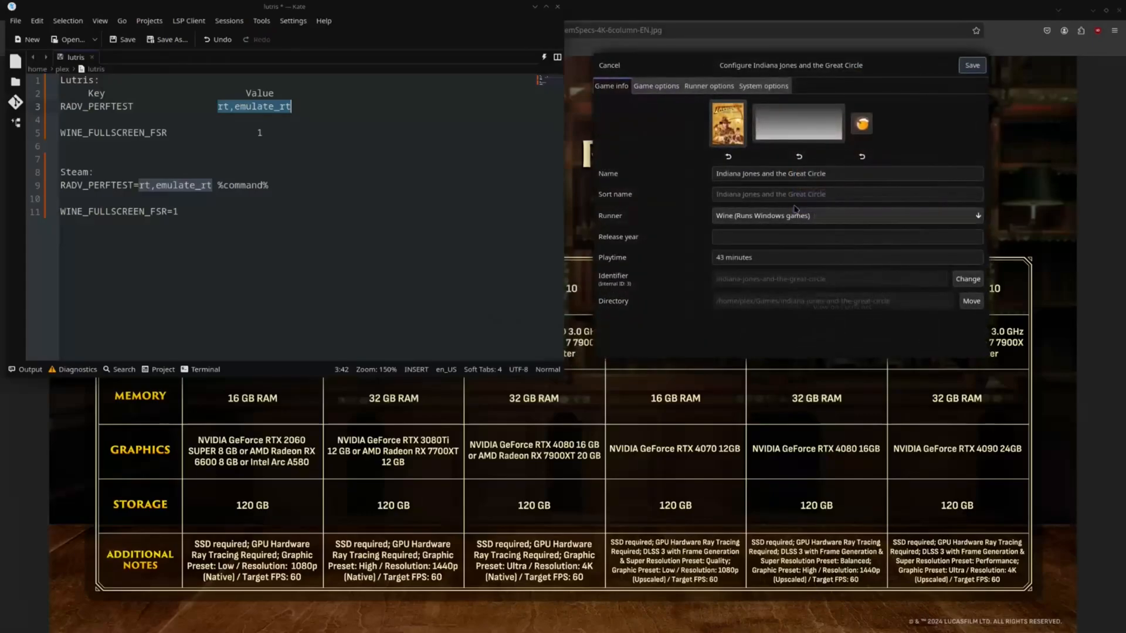
left_click(762, 86)
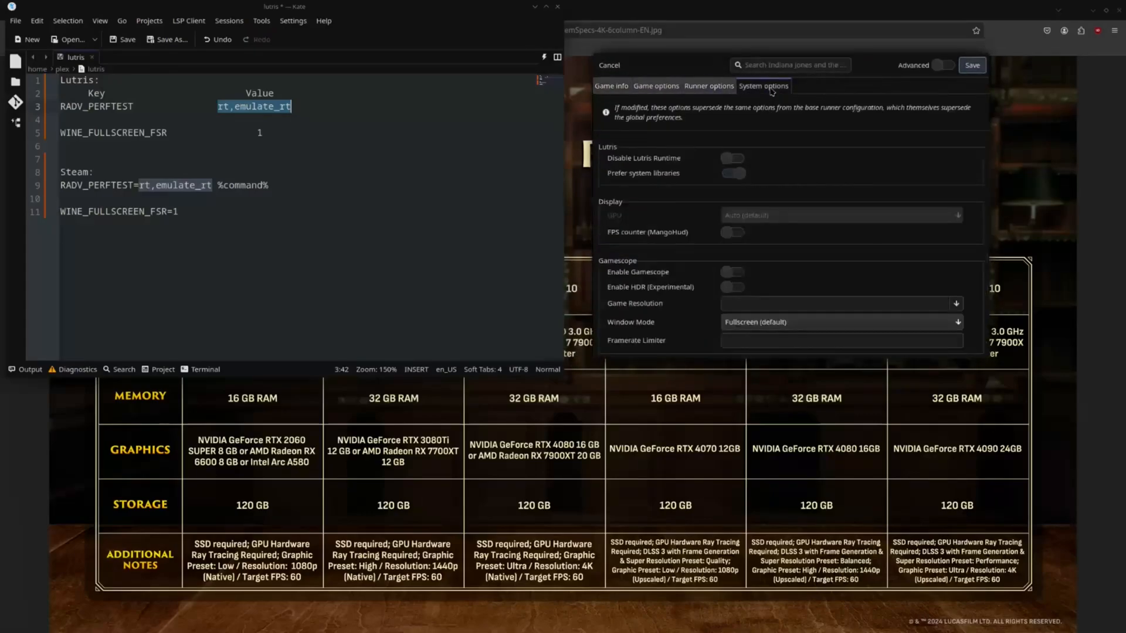
scroll("down", 3)
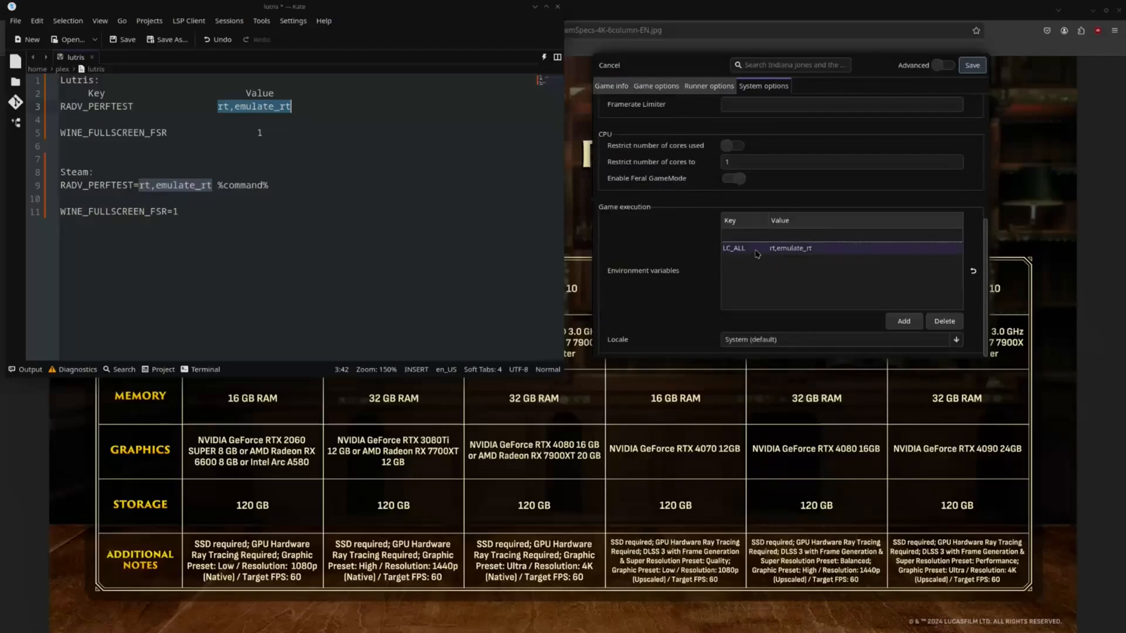
right_click(790, 247)
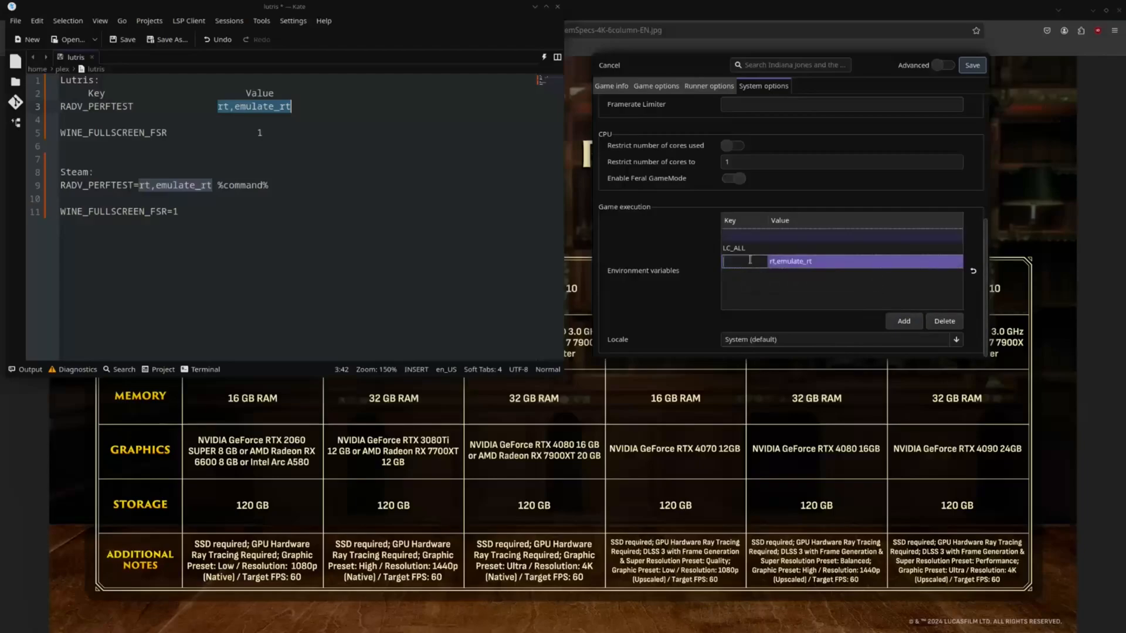
type("RADV")
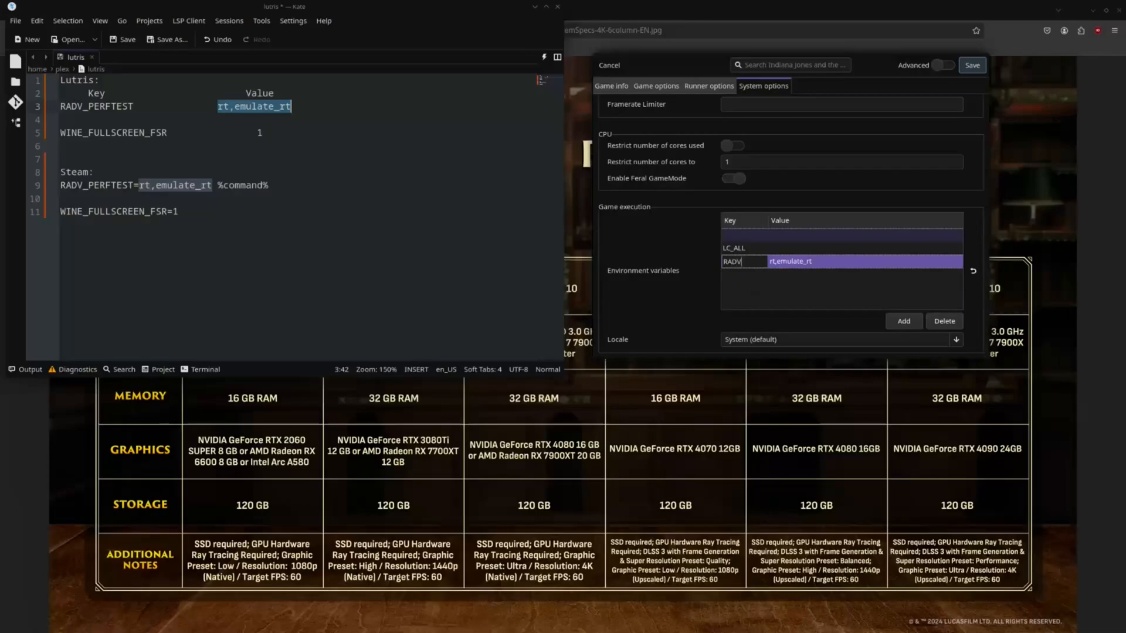
type("PERFTEST")
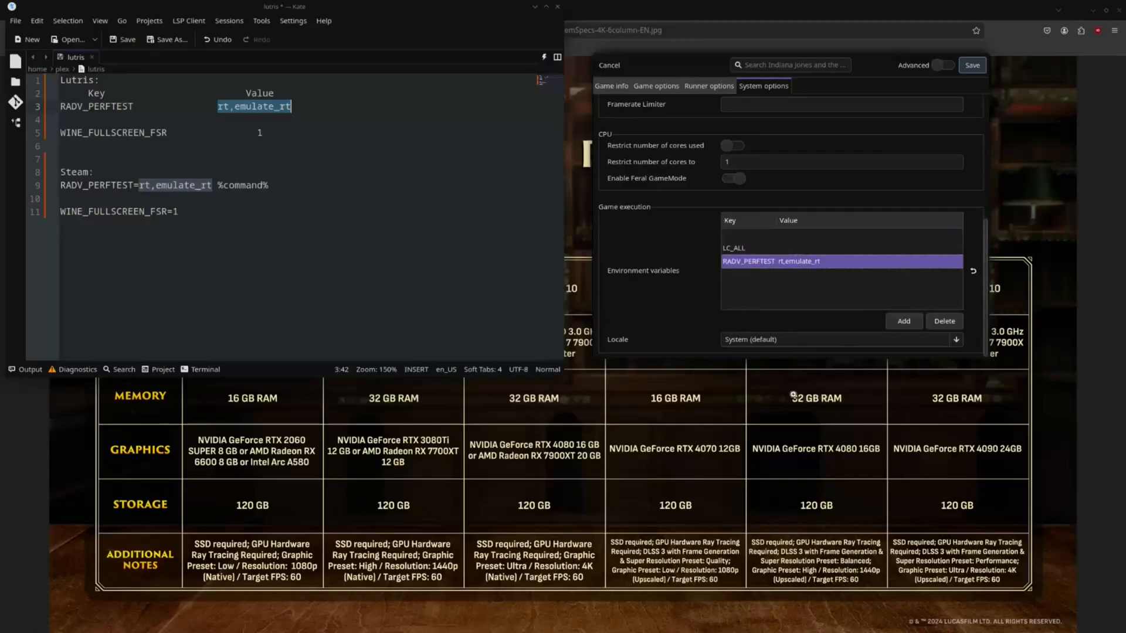
mouse_move(734, 272)
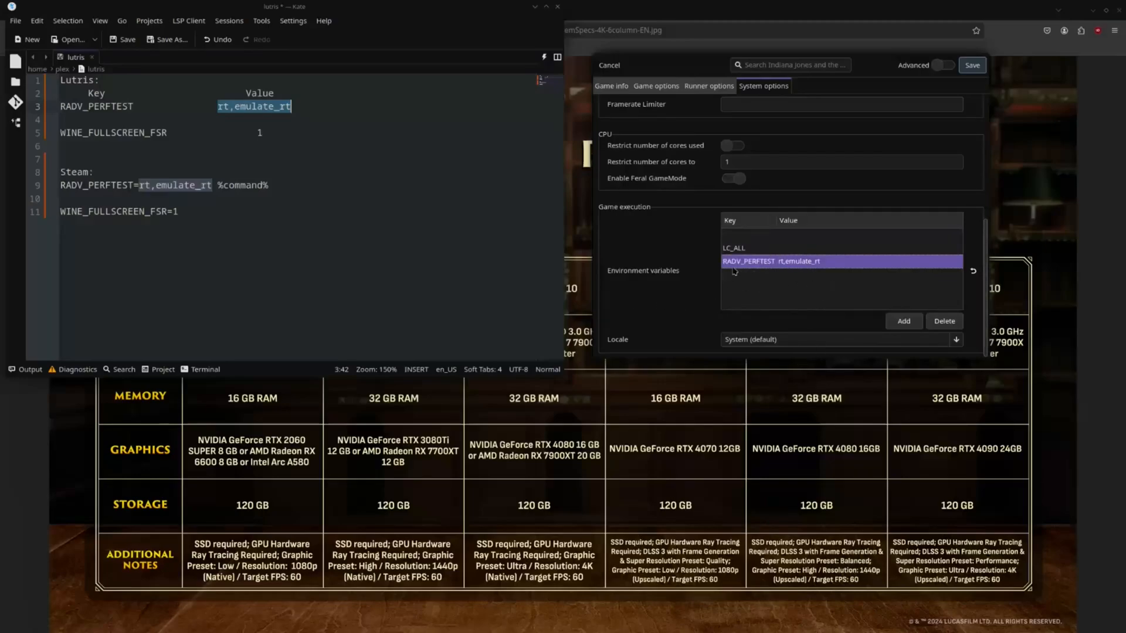
left_click(740, 247)
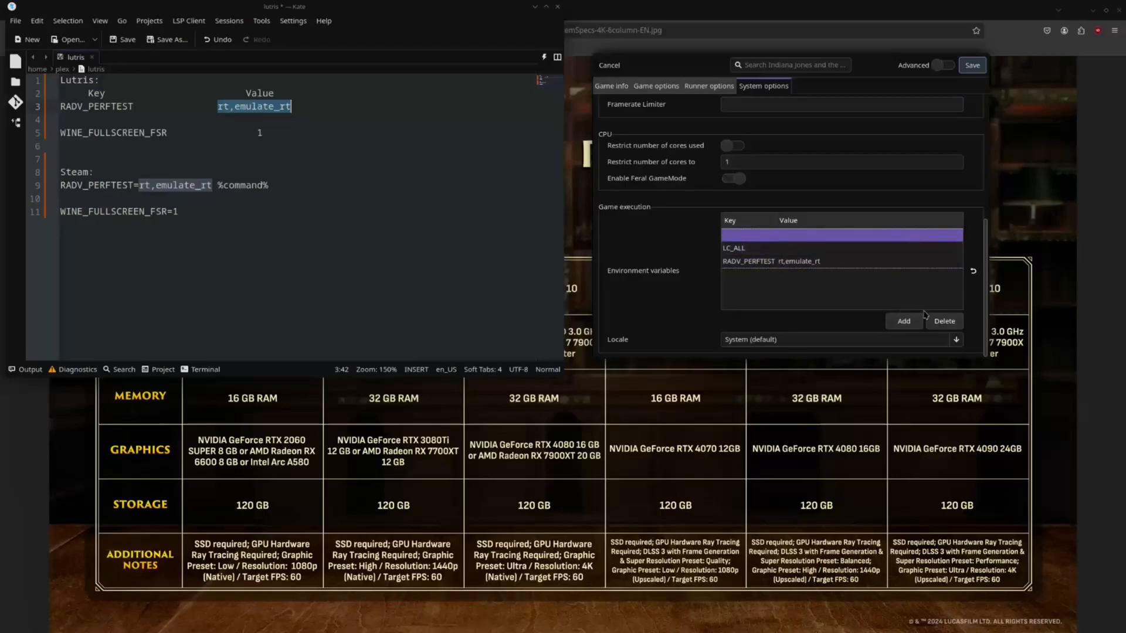
left_click(772, 247)
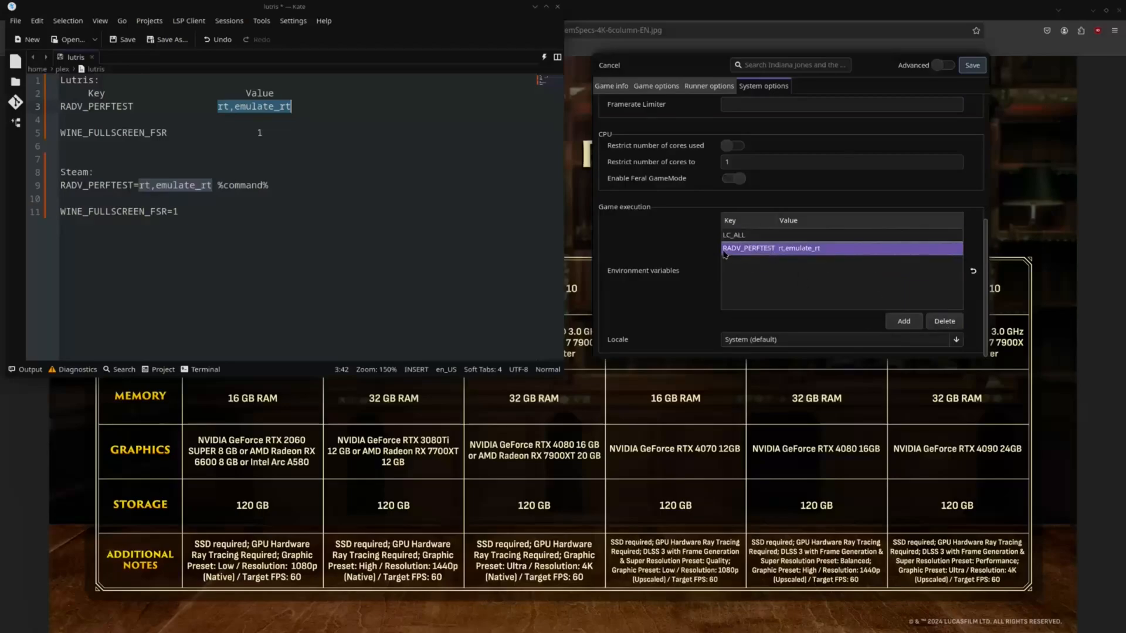
mouse_move(766, 257)
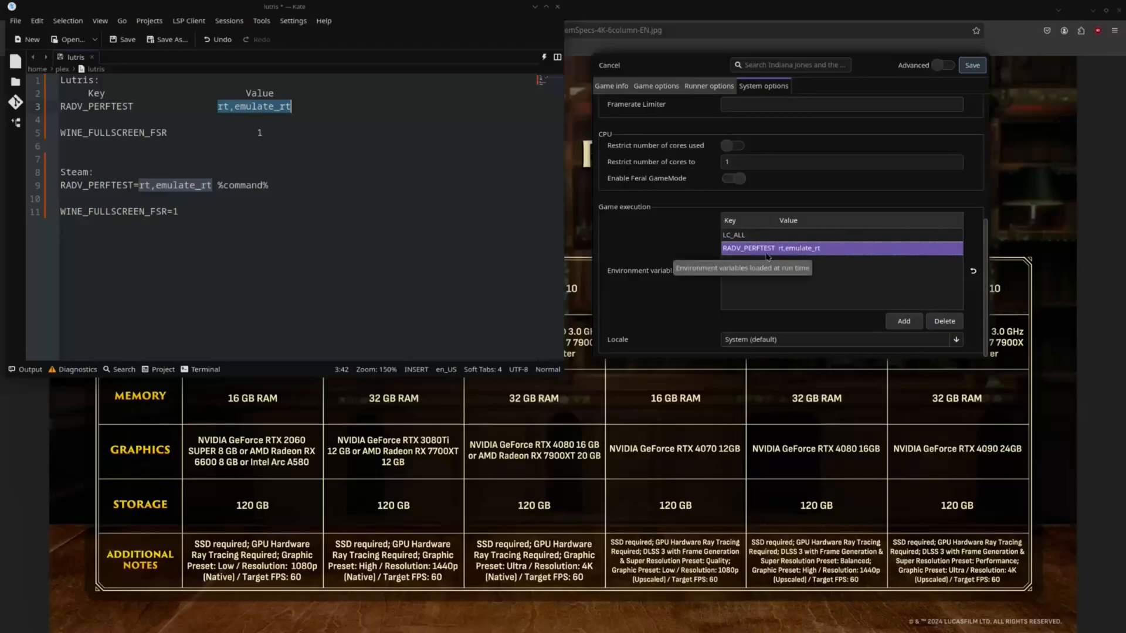
mouse_move(790, 257)
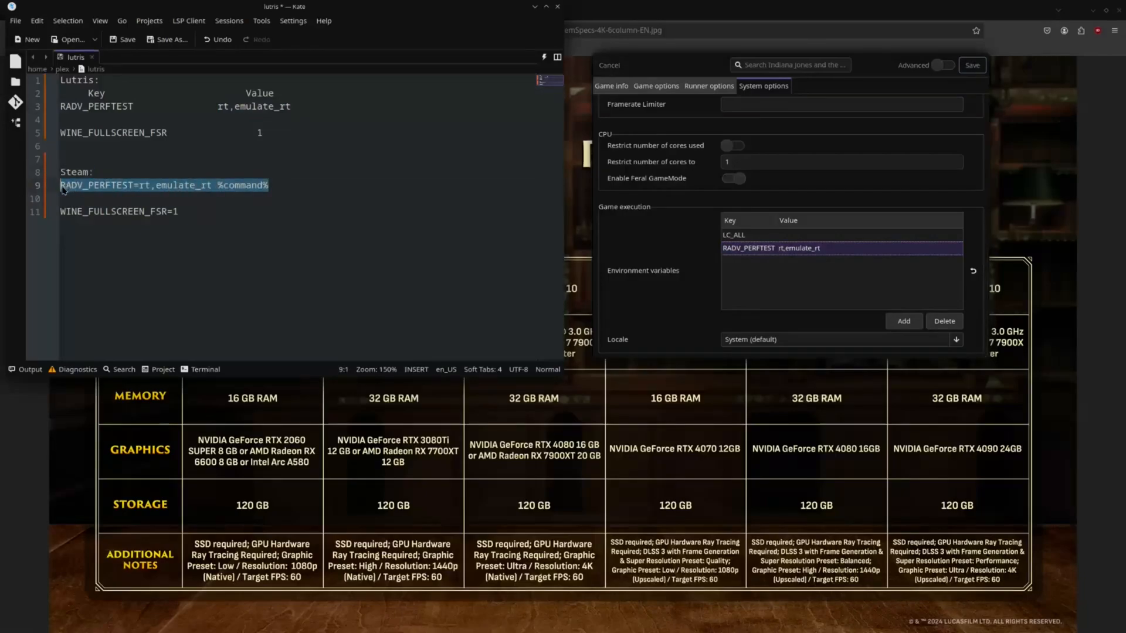
left_click(271, 185)
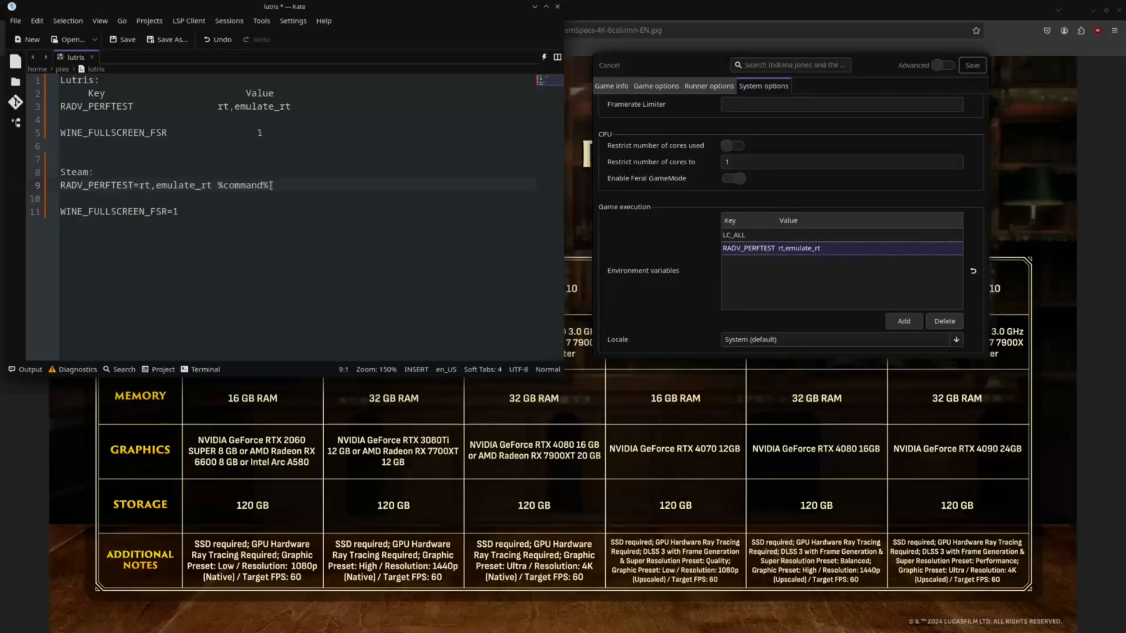
triple_click(164, 185)
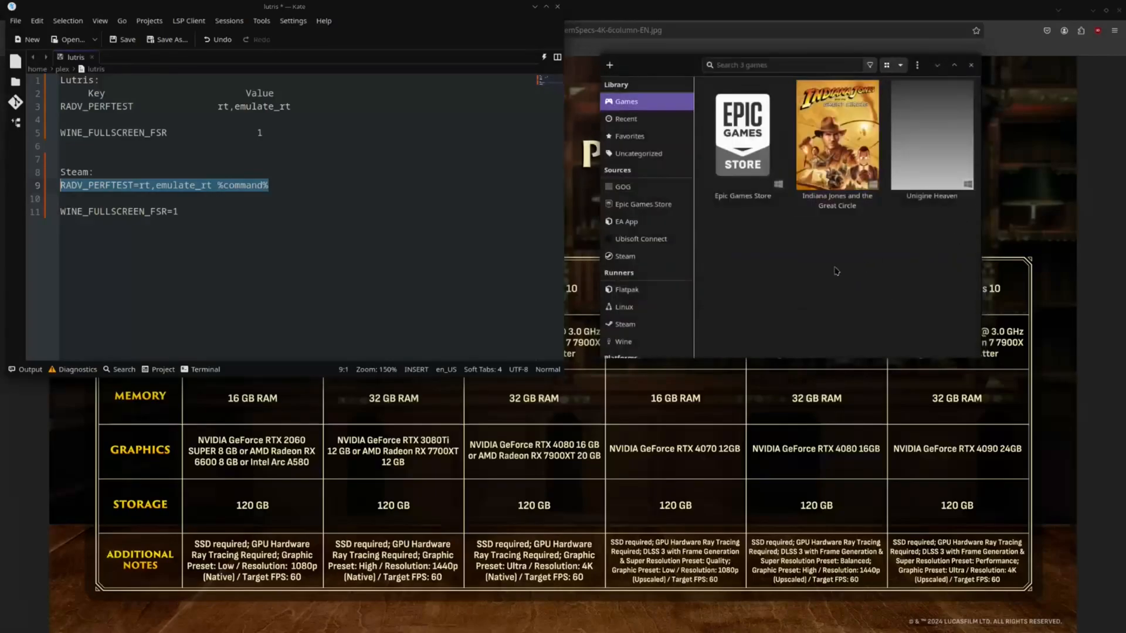
Play Indiana Jones and the Great Circle from the Lutris library until its Vulkan main menu.
left_click(836, 134)
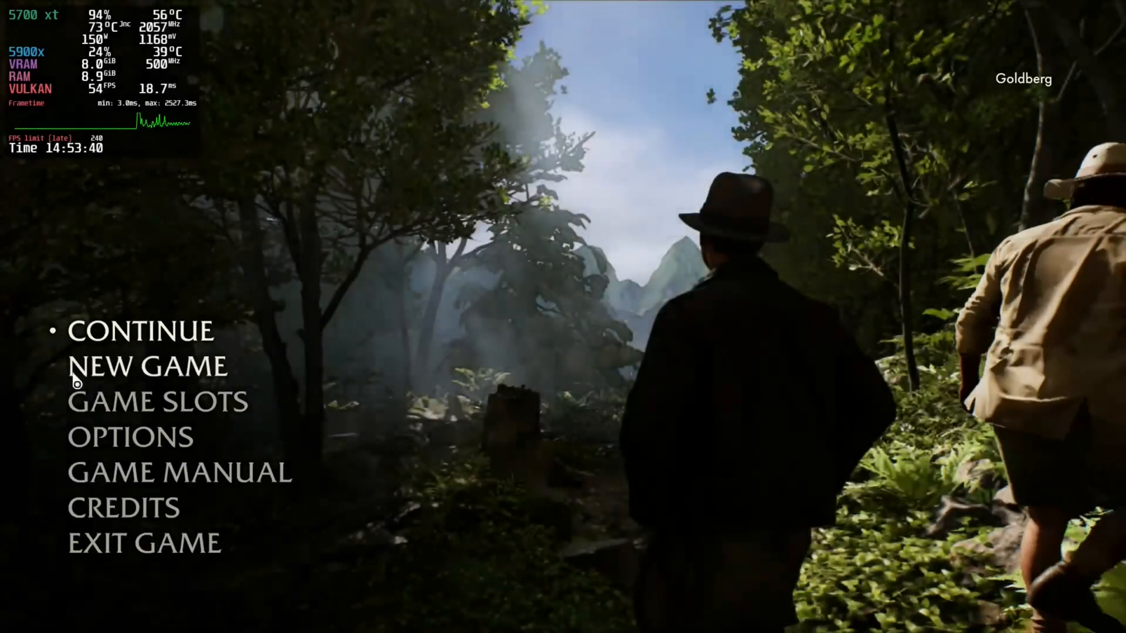
Lower Overall Volume in the Audio options from 100 to 99 and return to the title menu.
left_click(129, 437)
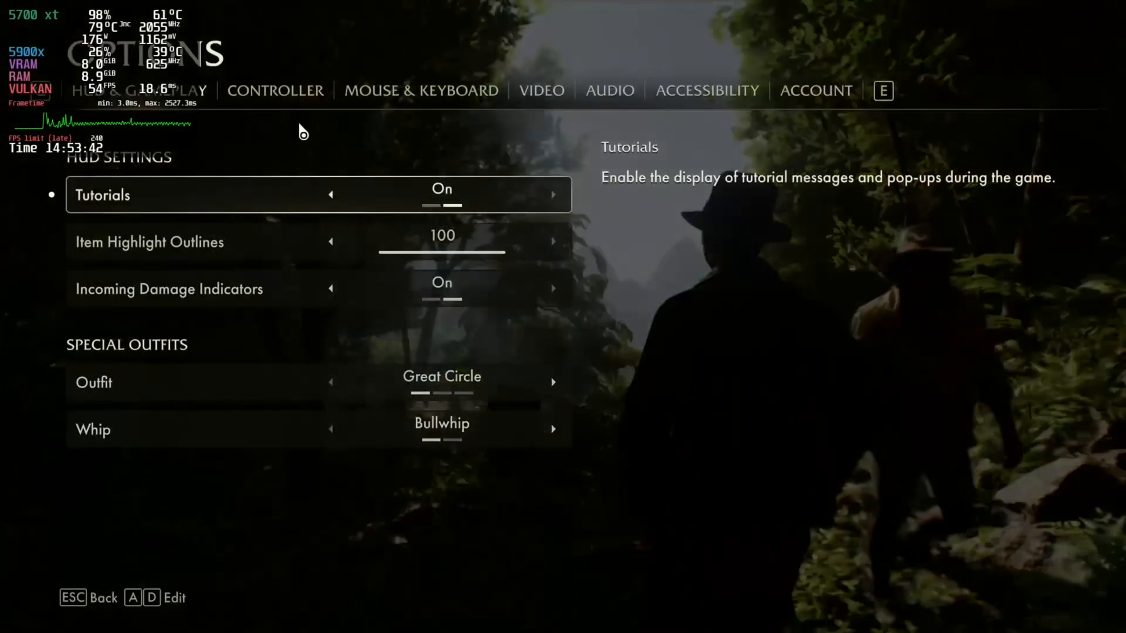
left_click(608, 90)
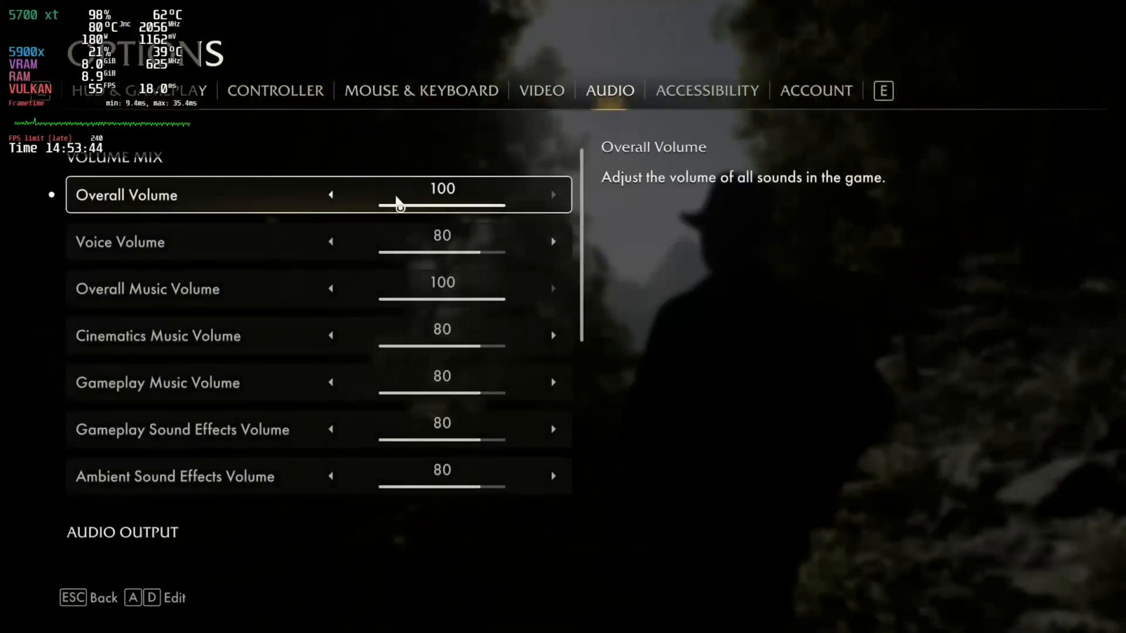
left_click(331, 194)
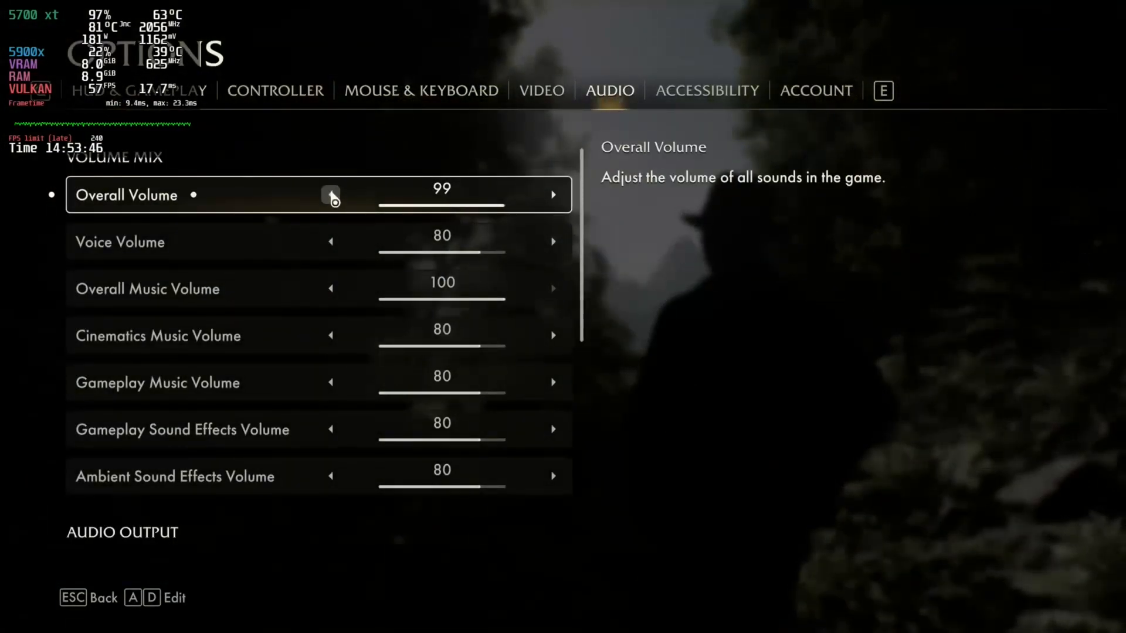
left_click(330, 195)
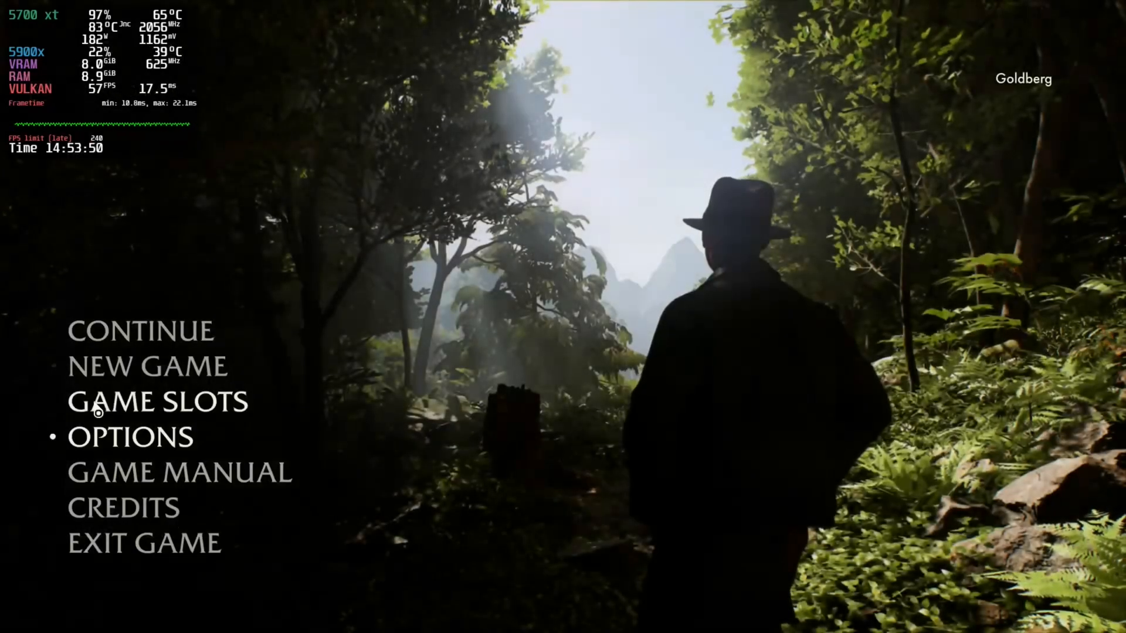
mouse_move(130, 438)
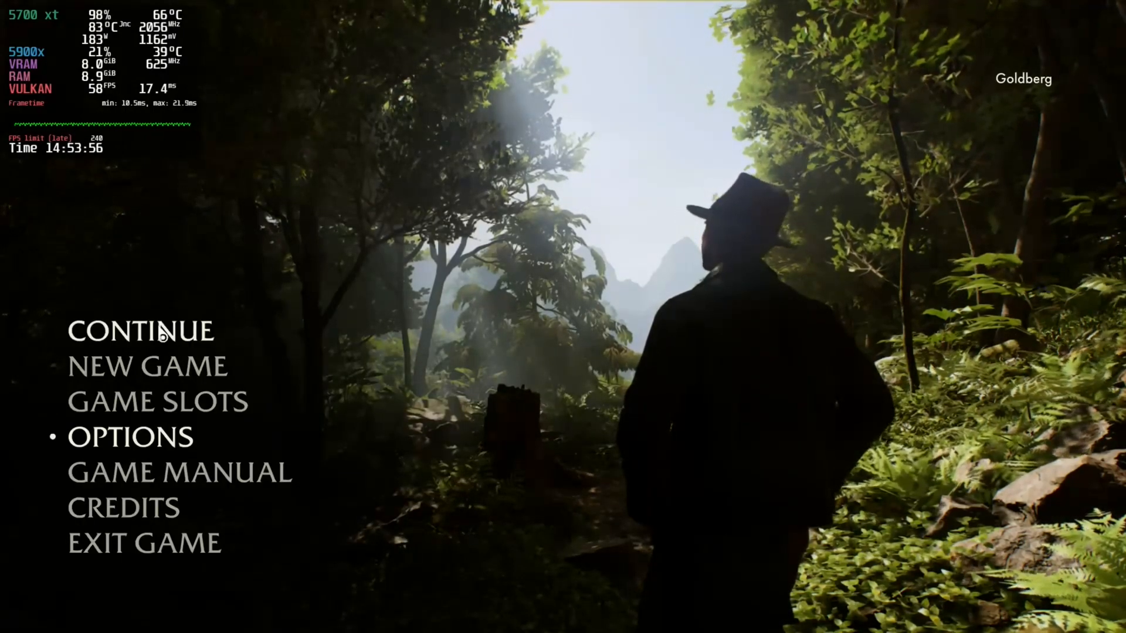
Continue the saved game, pause it, and bring up Options from the pause menu.
left_click(141, 331)
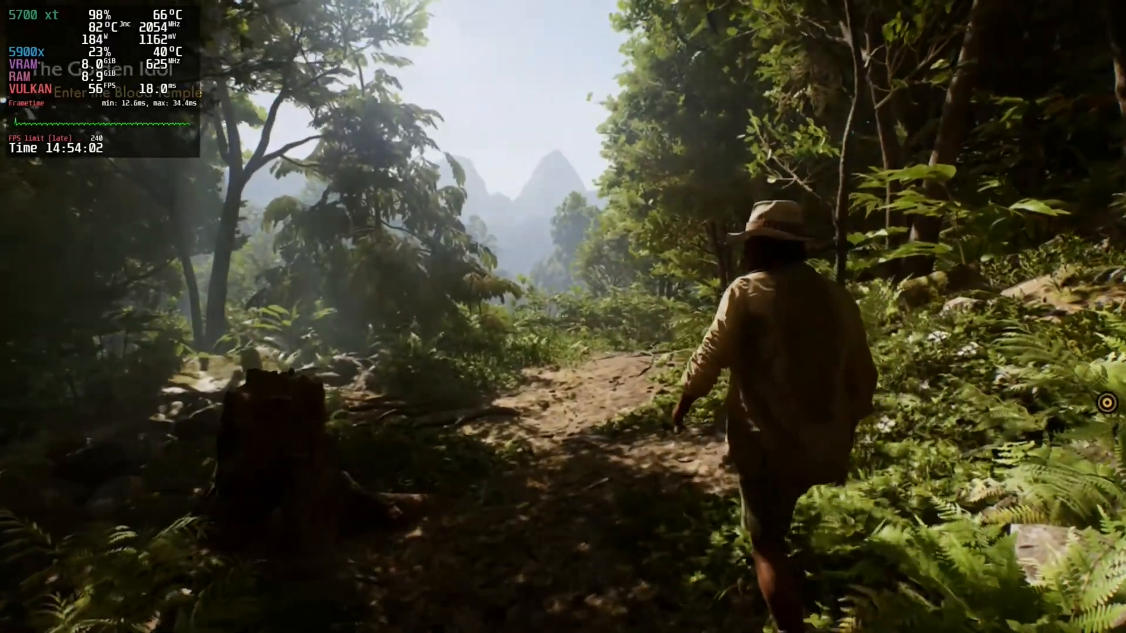
key("Escape")
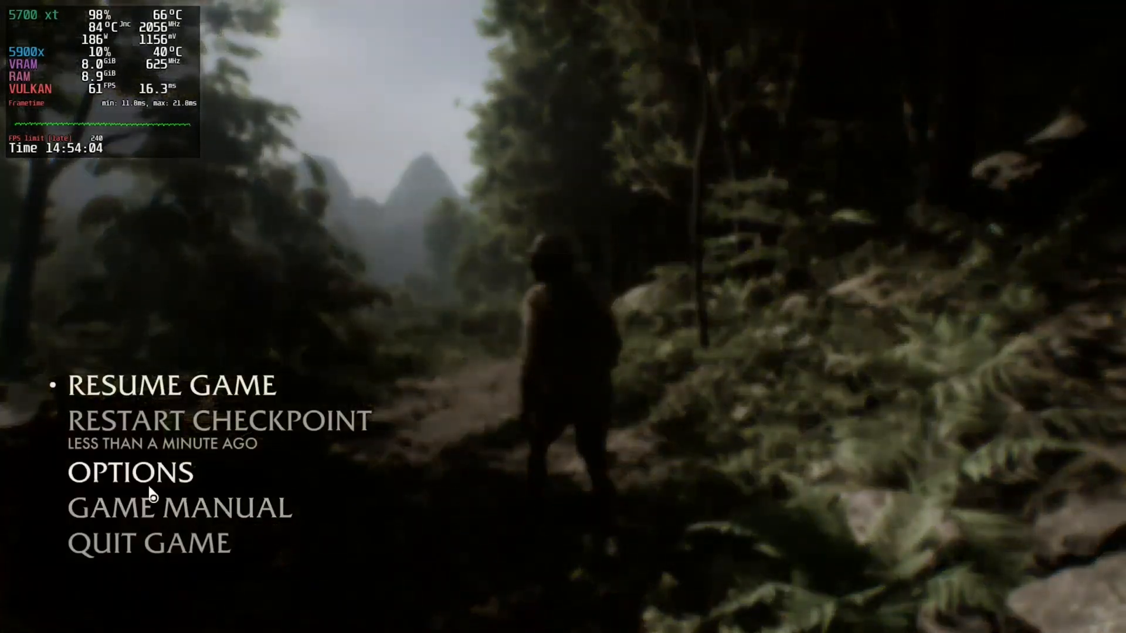
left_click(128, 472)
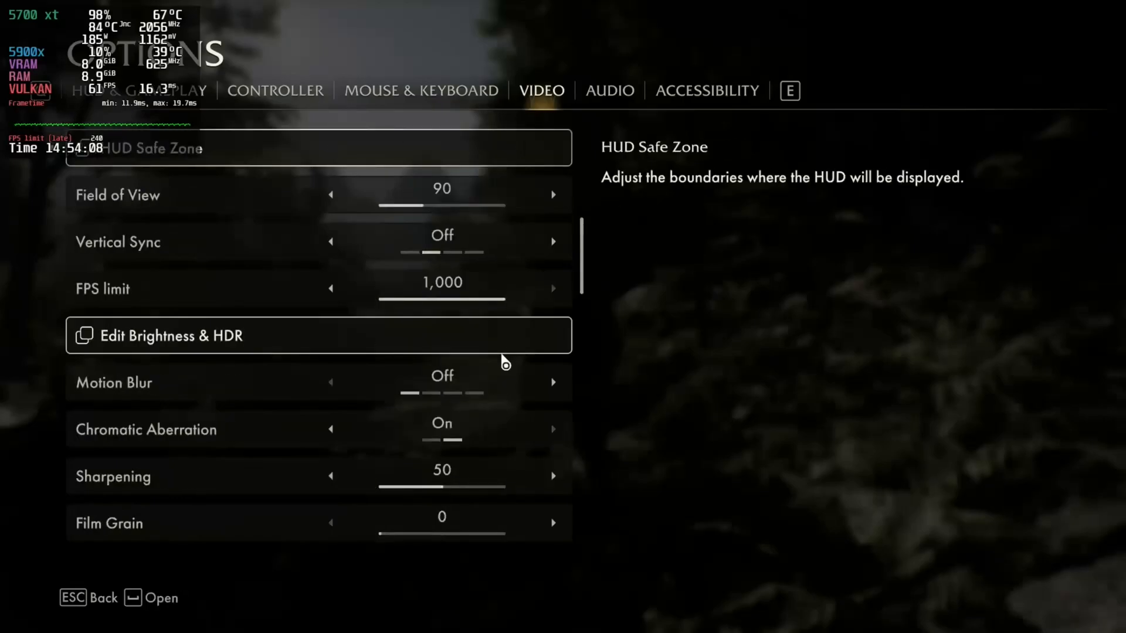
Scroll through the Video settings at the Medium preset, then back out to gameplay.
scroll("down", 3)
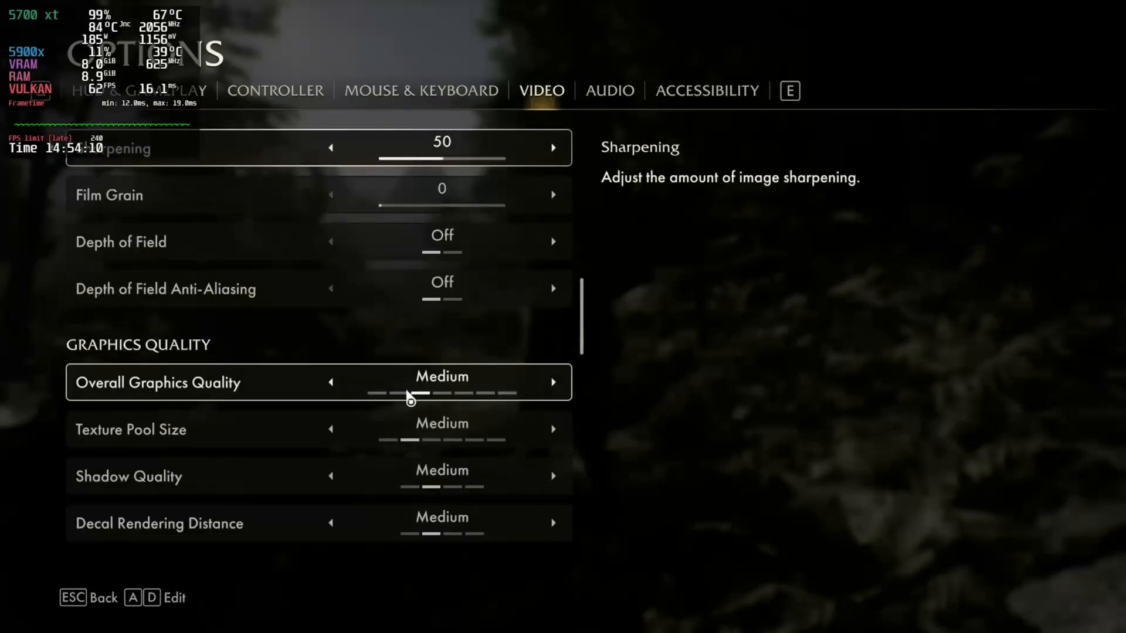
scroll("down", 3)
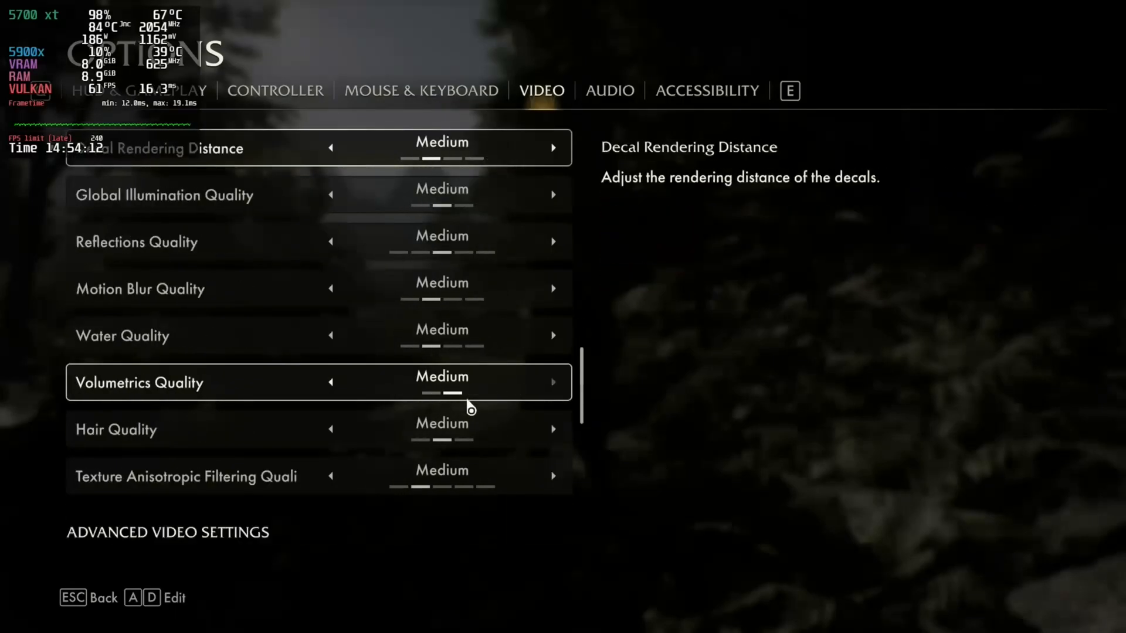
scroll("down", 3)
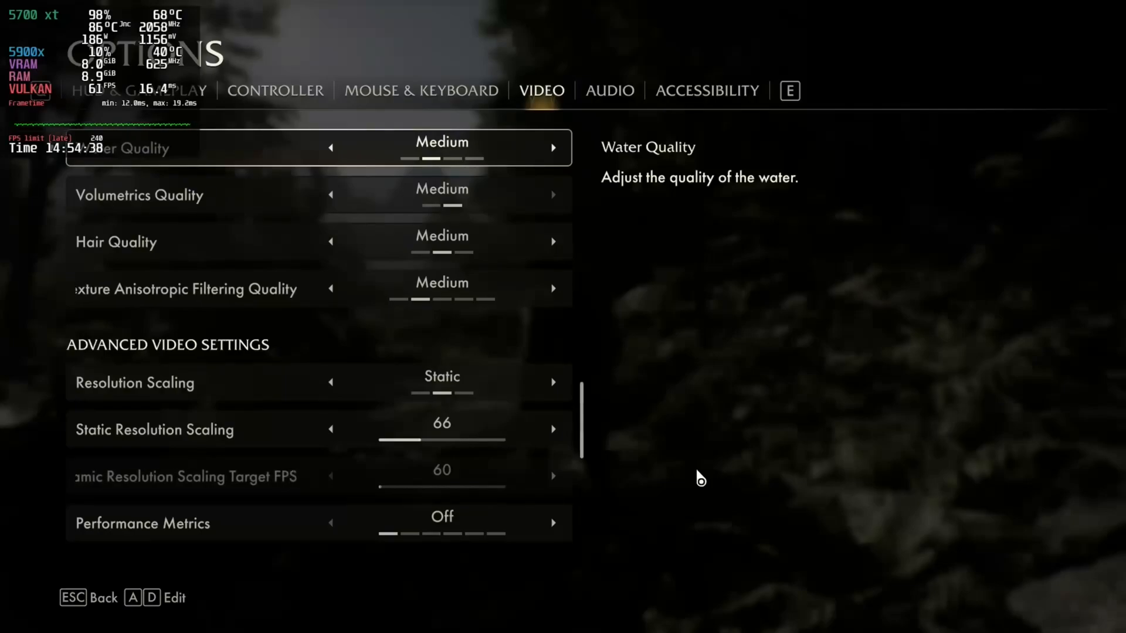
scroll("down", 3)
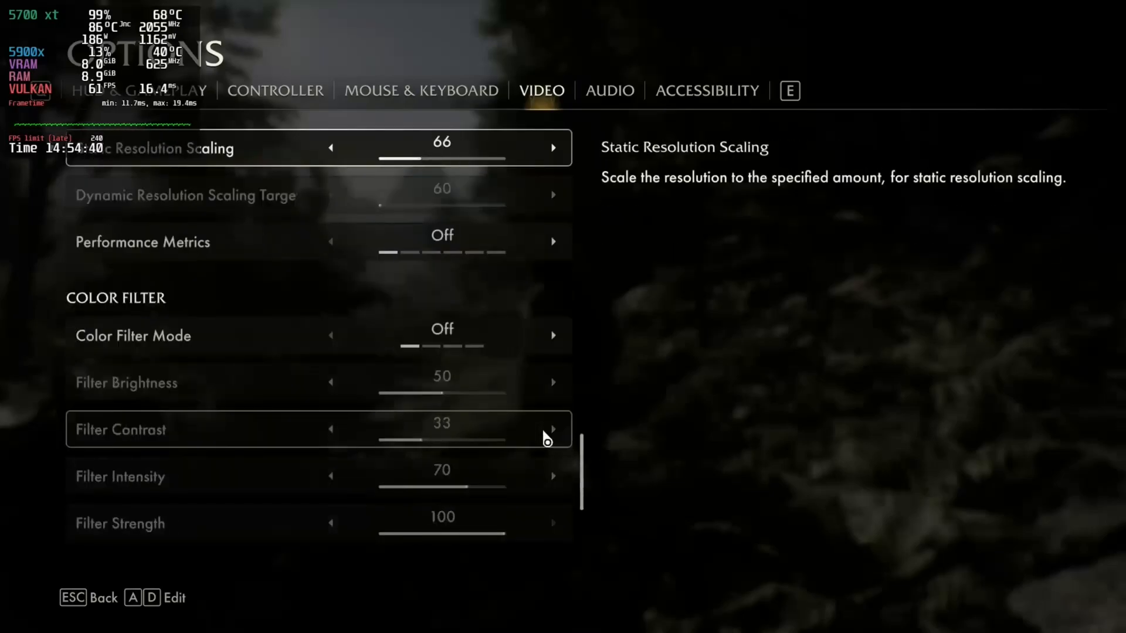
scroll("down", 3)
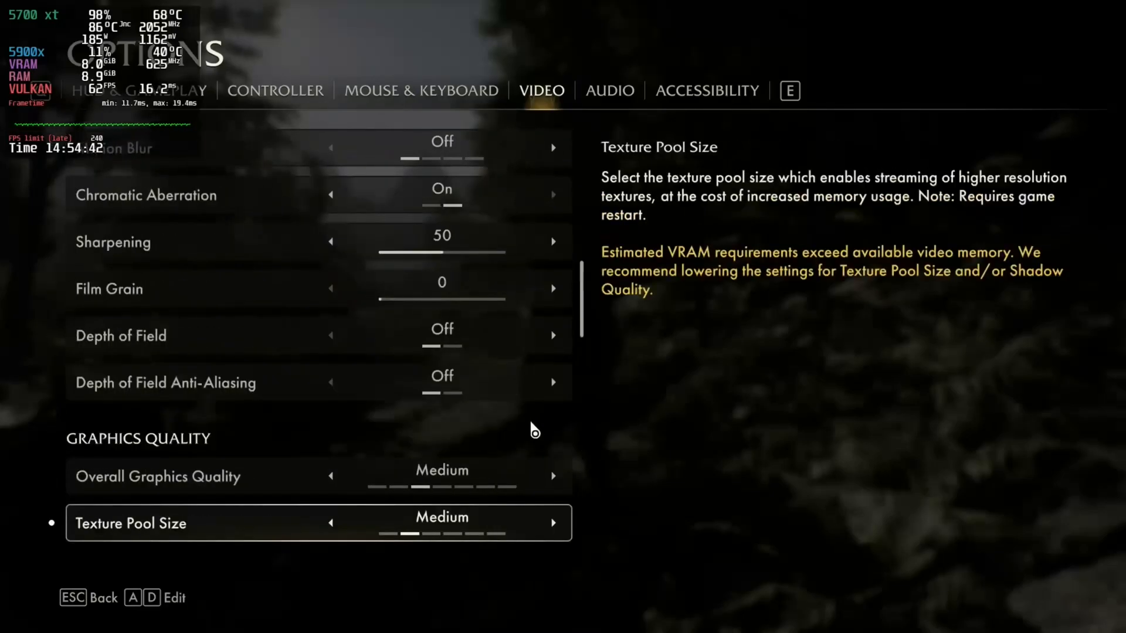
scroll("down", 3)
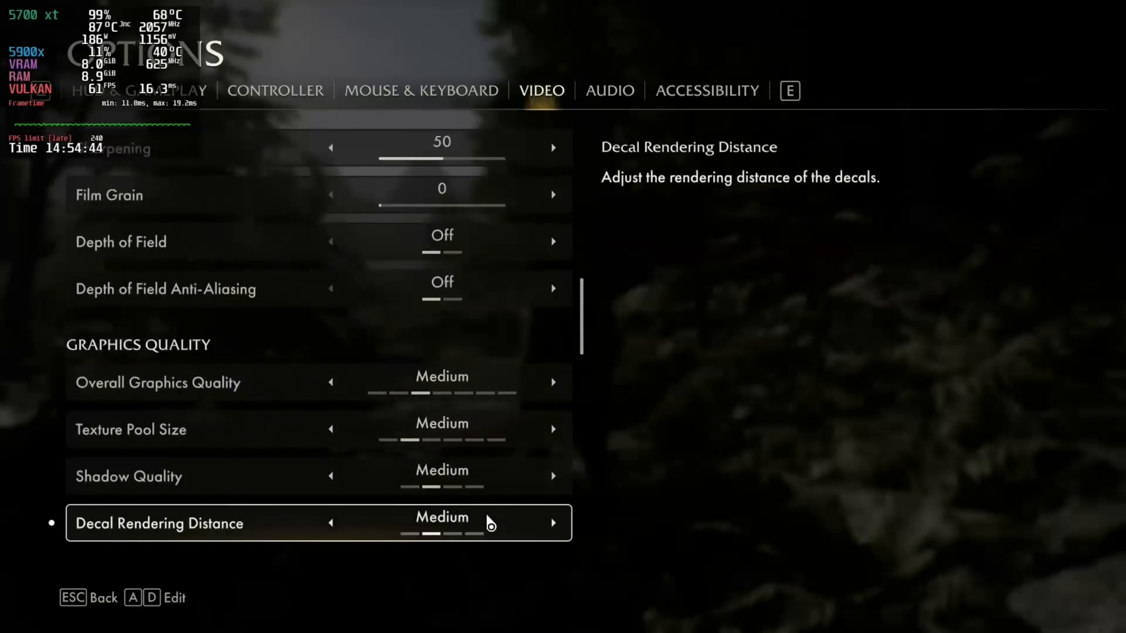
scroll("up", 3)
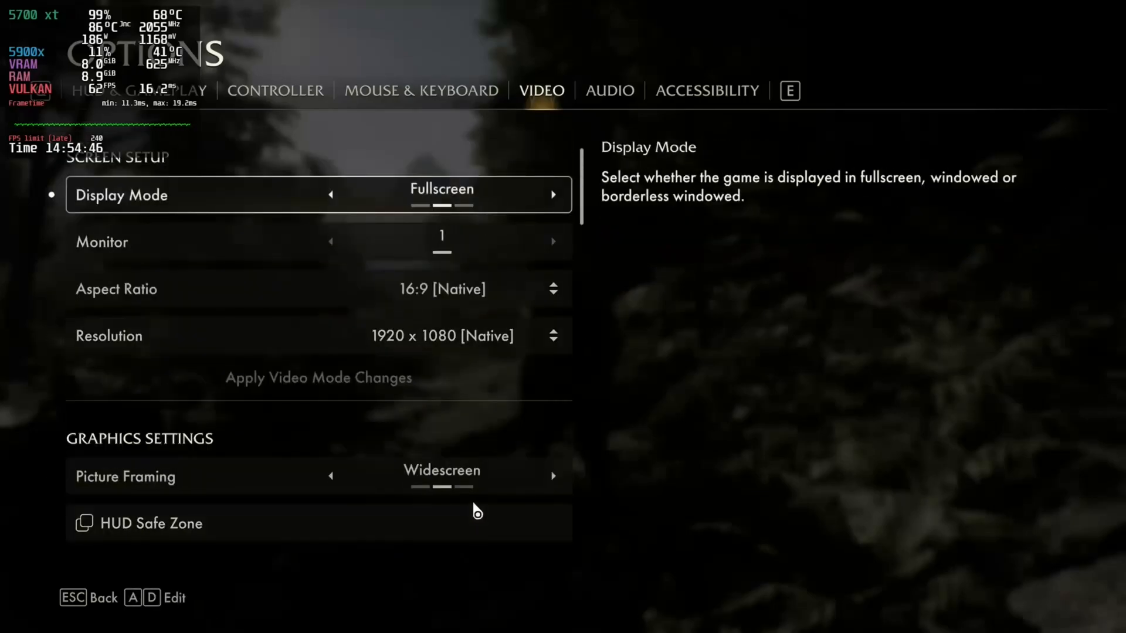
key("Escape")
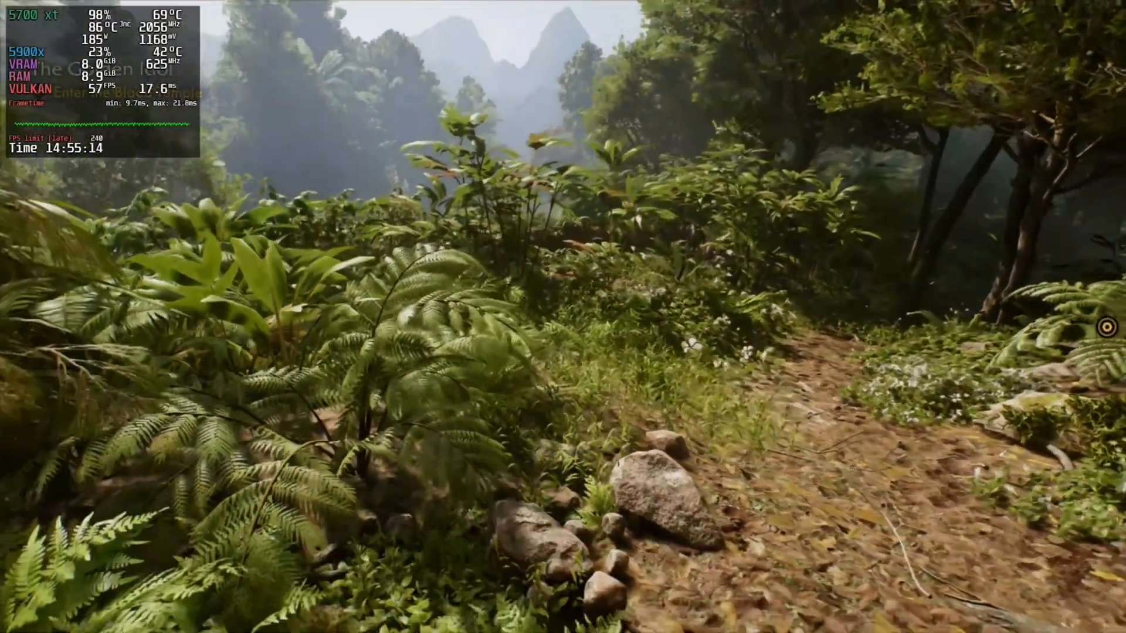
Play briefly on the jungle path, then pause the game with Esc.
key("Escape")
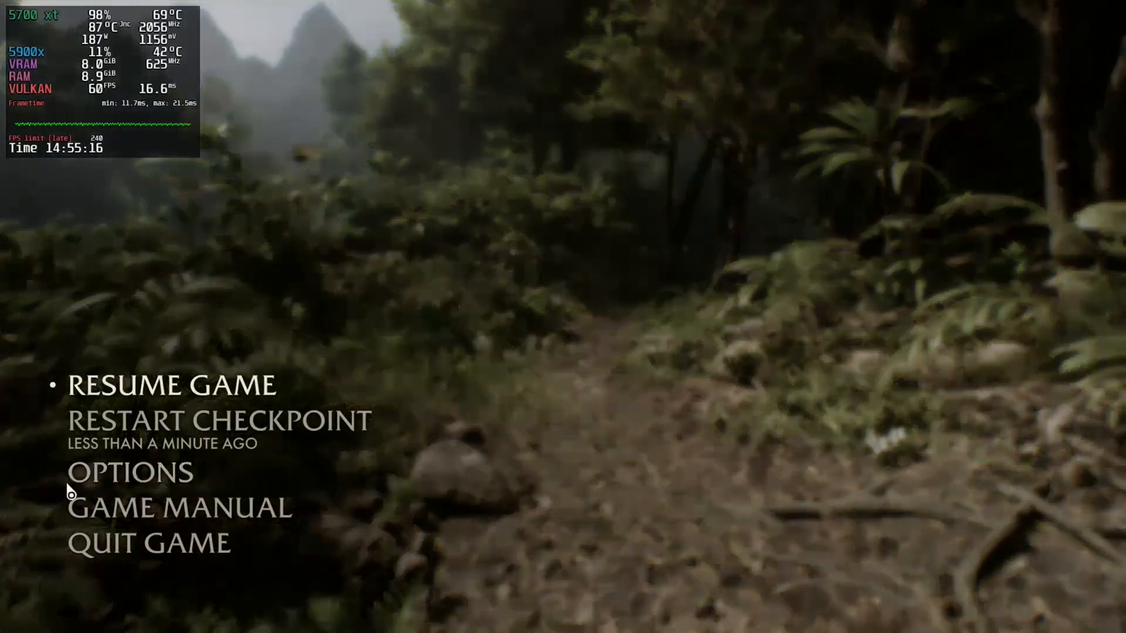
Review the video options again, walk the jungle path, then pause once more.
left_click(128, 473)
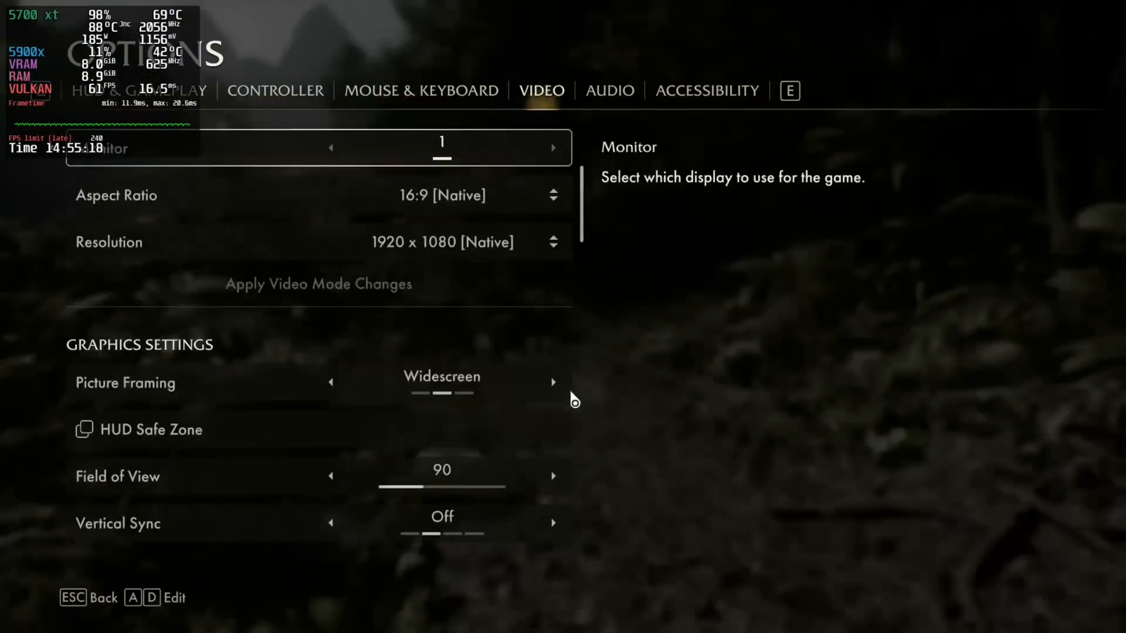
scroll("down", 3)
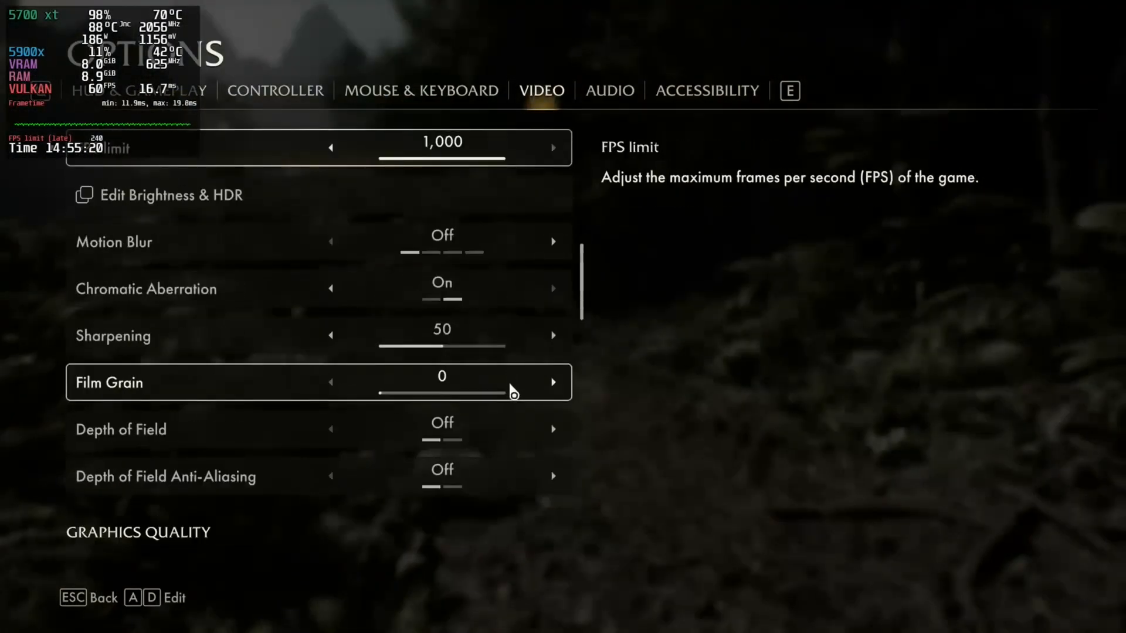
scroll("down", 3)
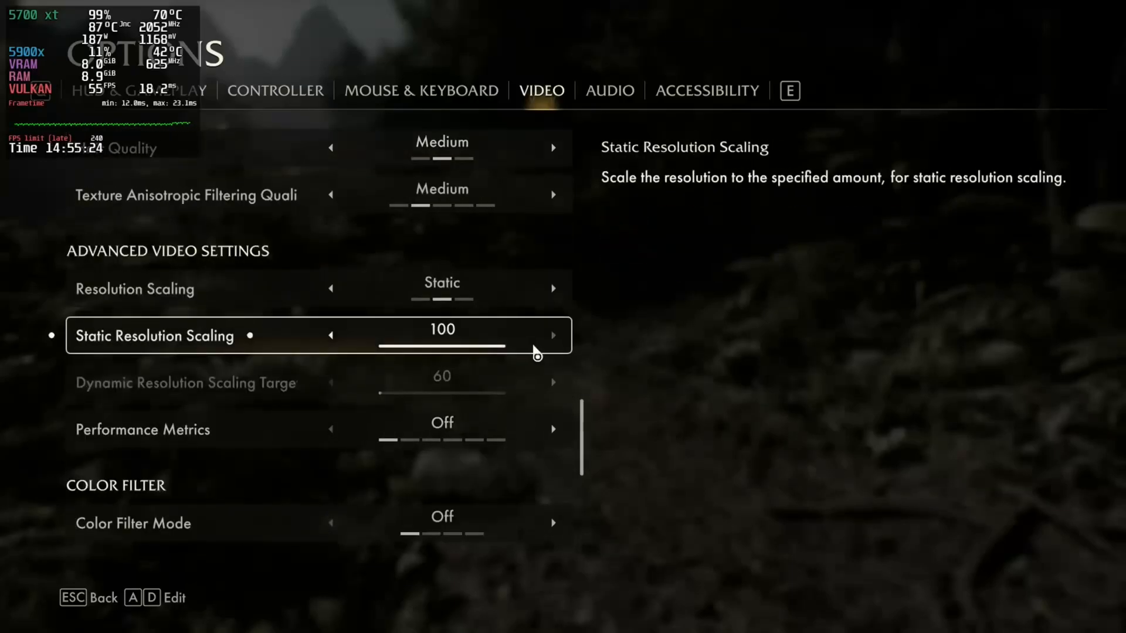
key("Escape")
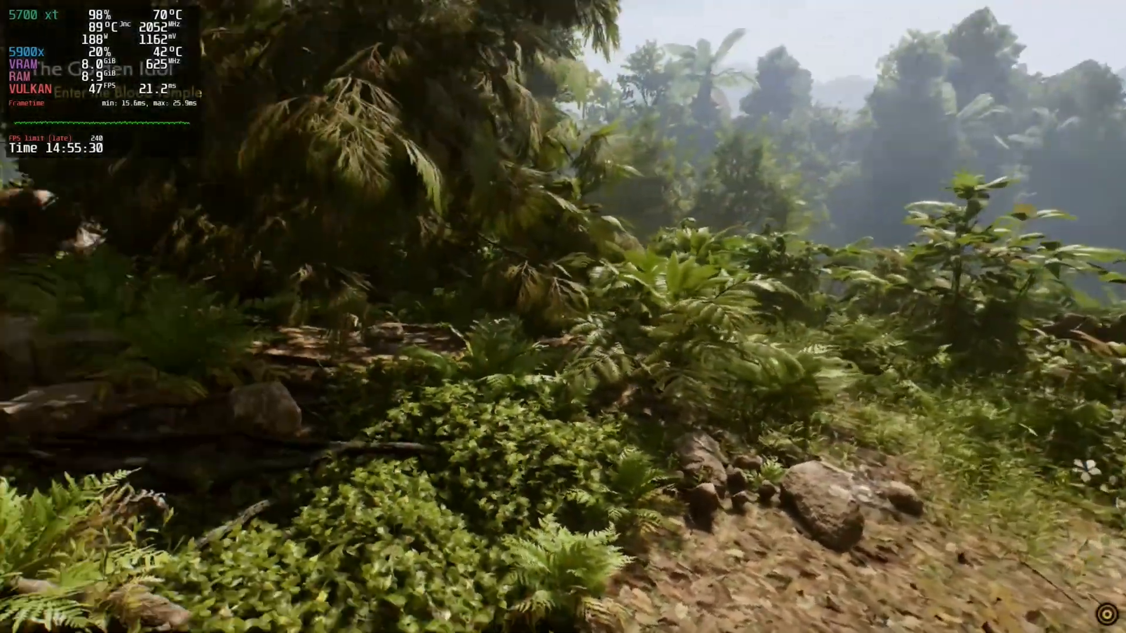
mouse_move(563, 316)
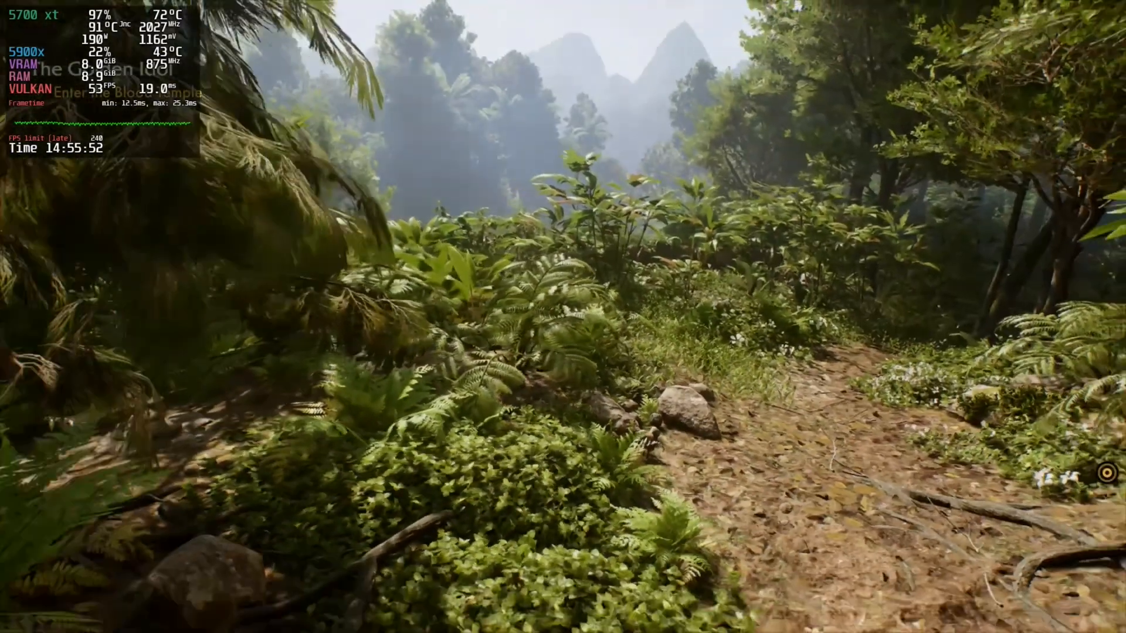
key("Escape")
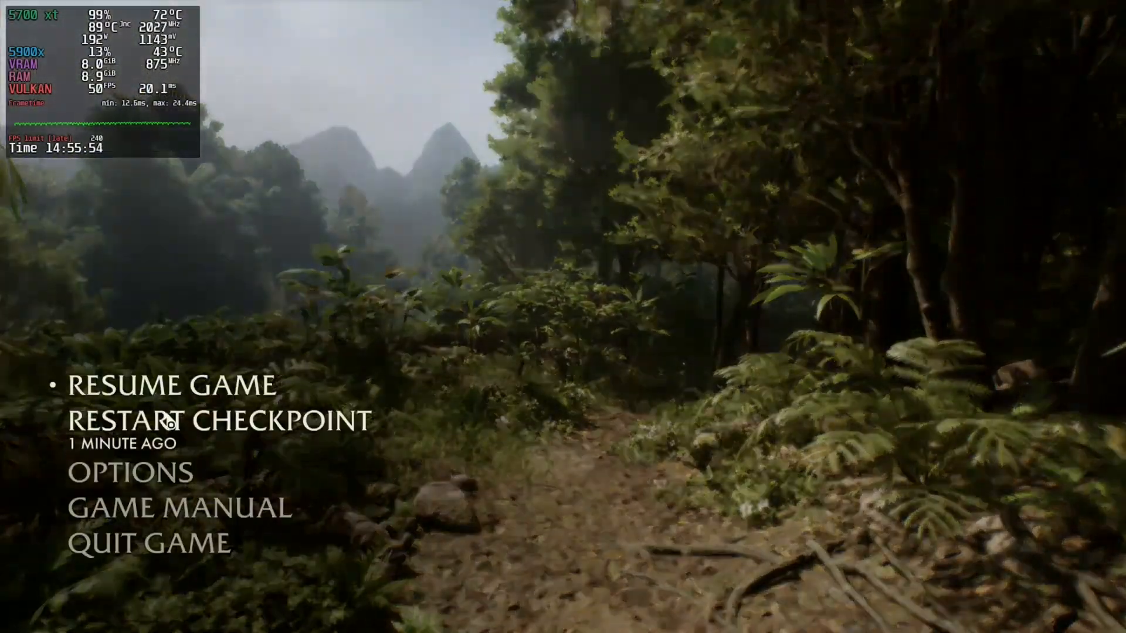
Set Overall Graphics Quality in the Video options from Medium to Low.
left_click(129, 473)
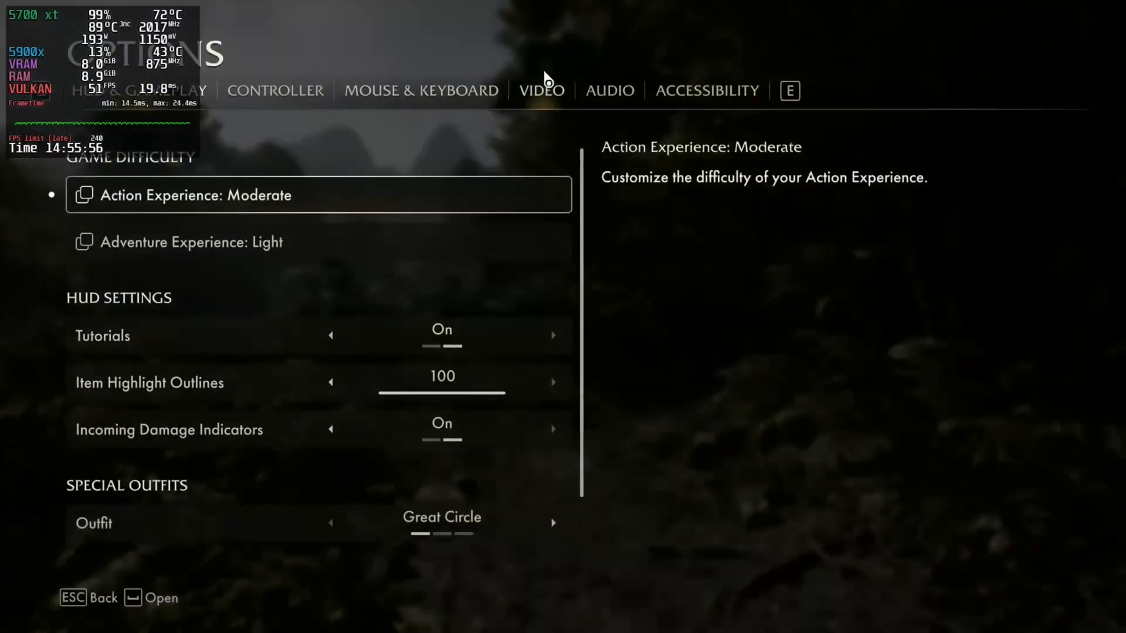
left_click(541, 90)
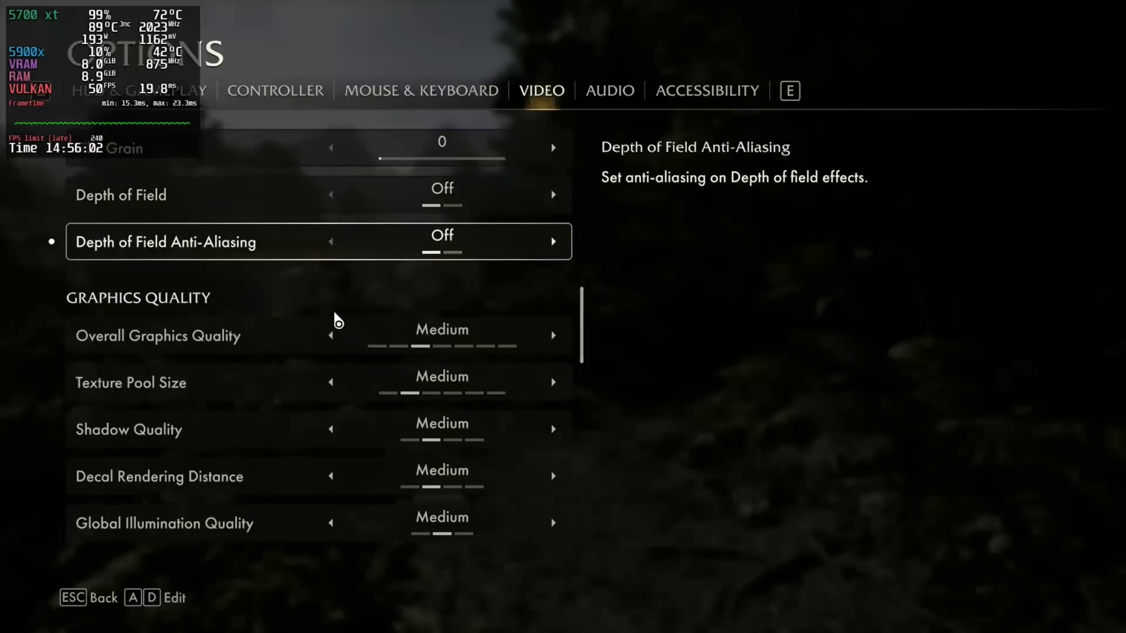
left_click(331, 336)
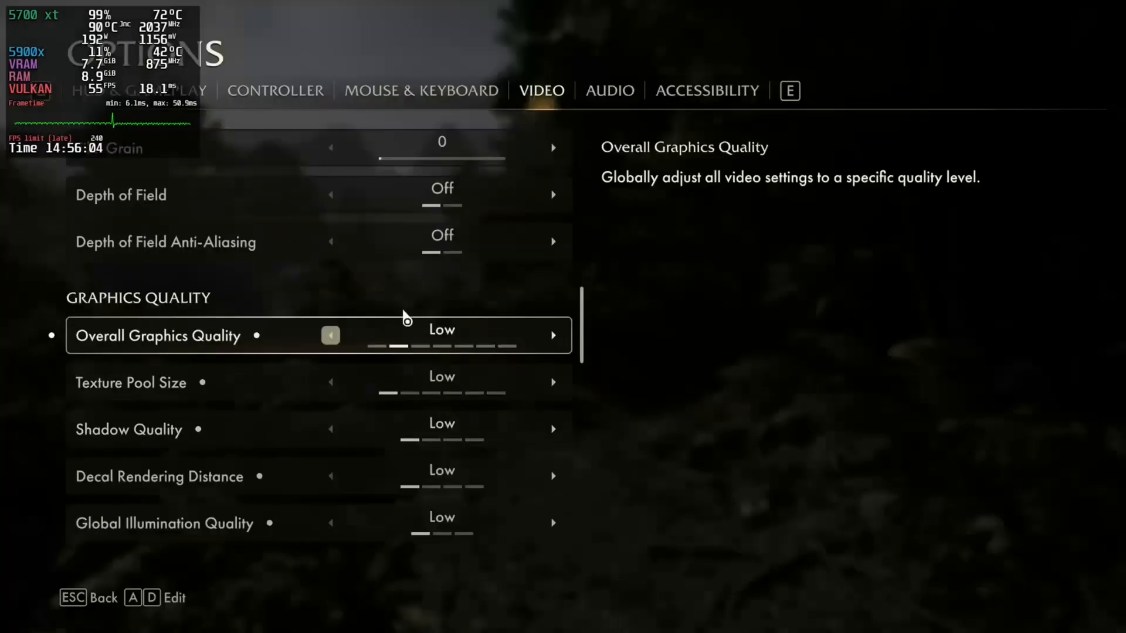
scroll("down", 3)
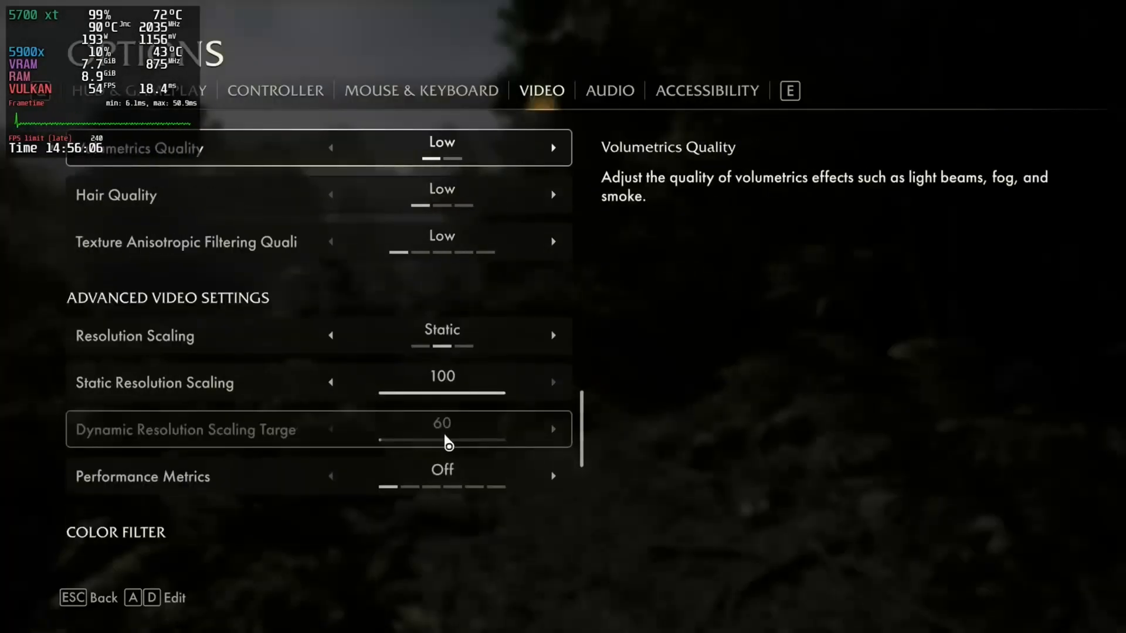
key("Escape")
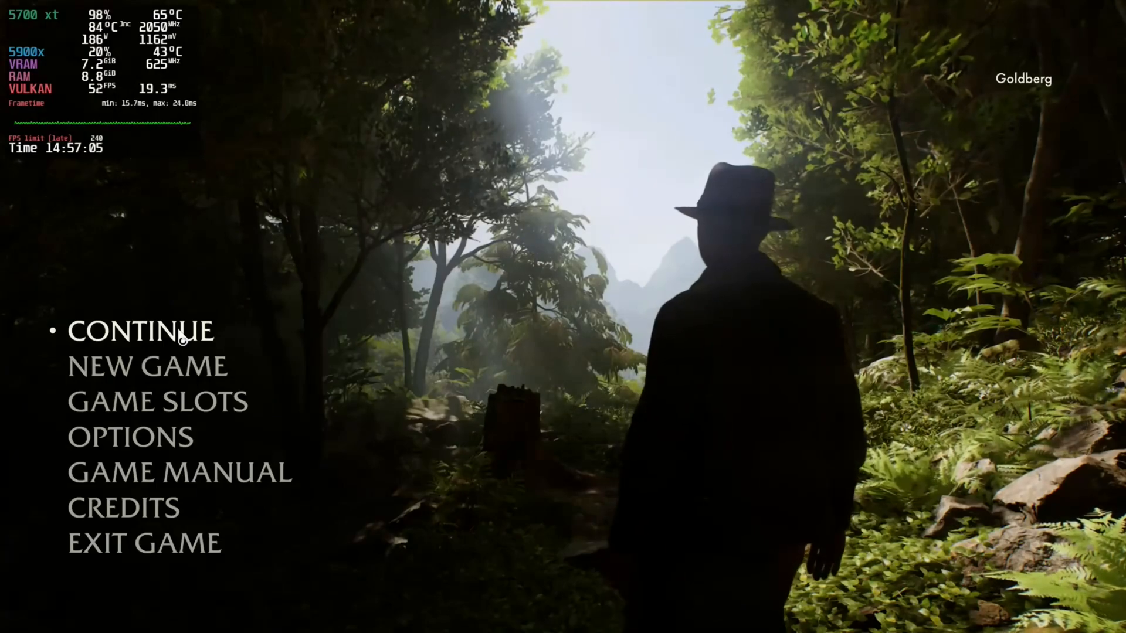
Open Options from the title menu and scroll through the Video settings.
left_click(130, 438)
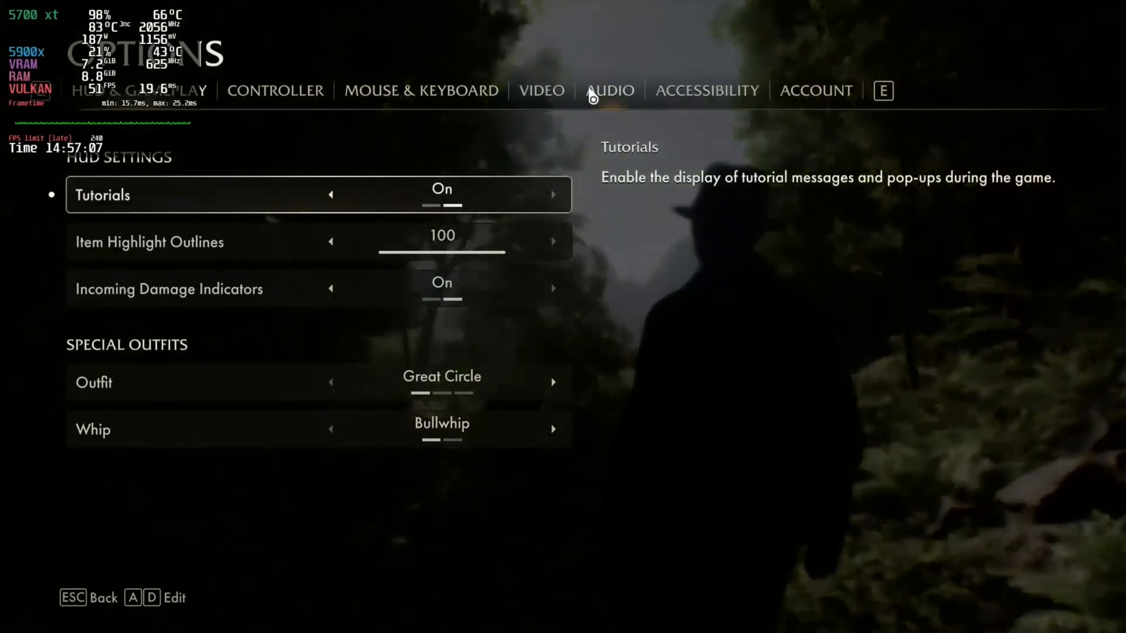
left_click(541, 90)
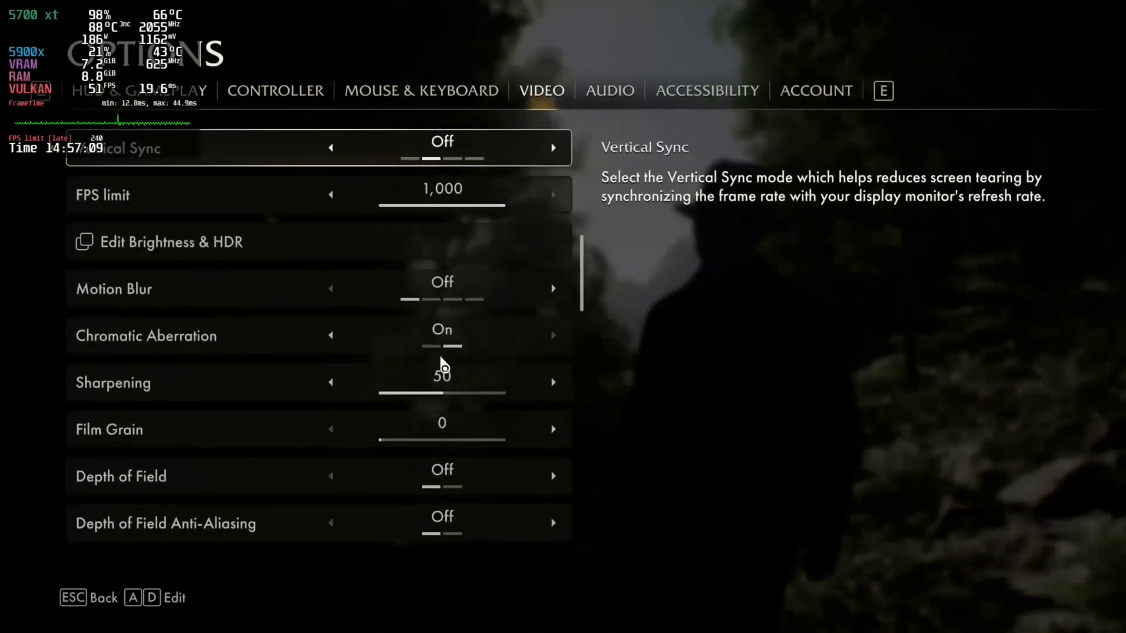
scroll("down", 3)
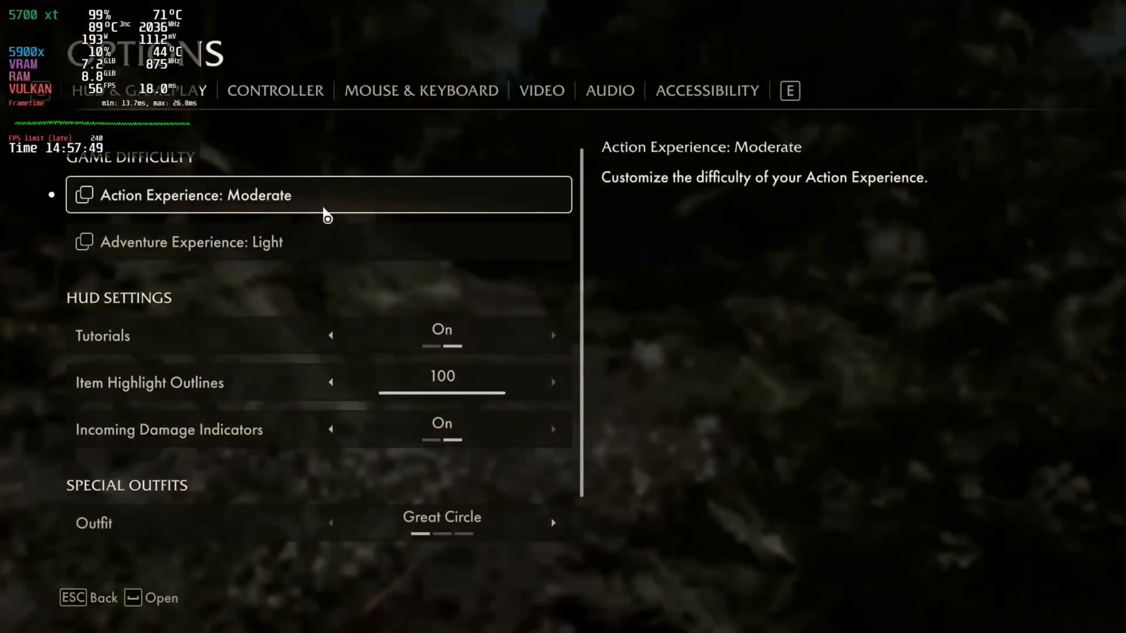
Dismiss the restart-required notice and quit the session to the title menu.
left_click(541, 90)
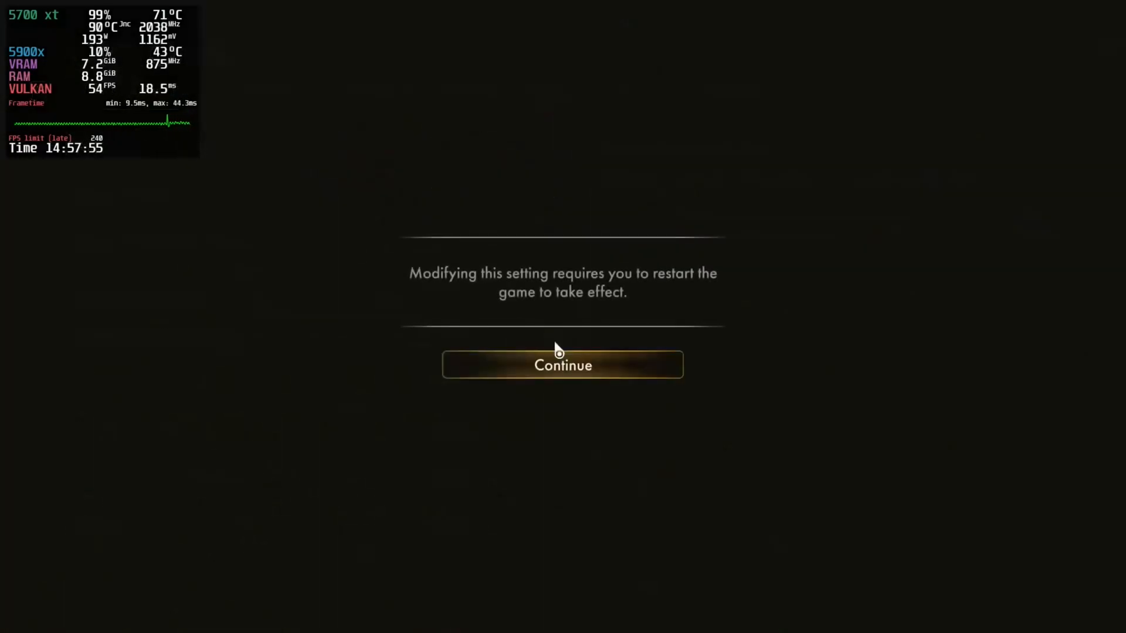
left_click(562, 365)
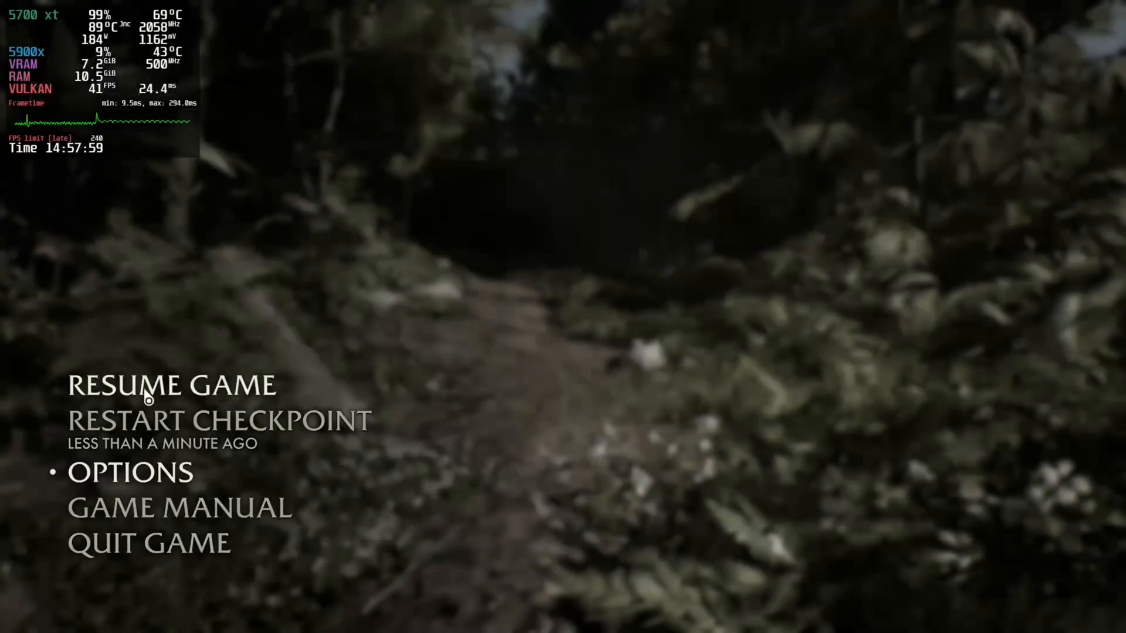
left_click(149, 542)
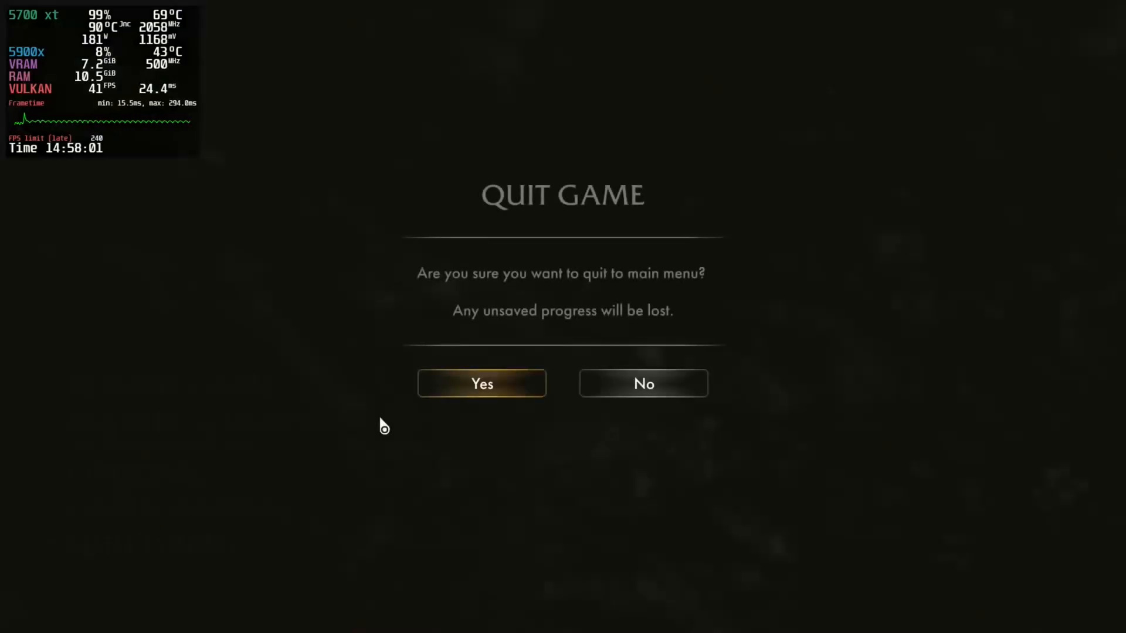
left_click(481, 383)
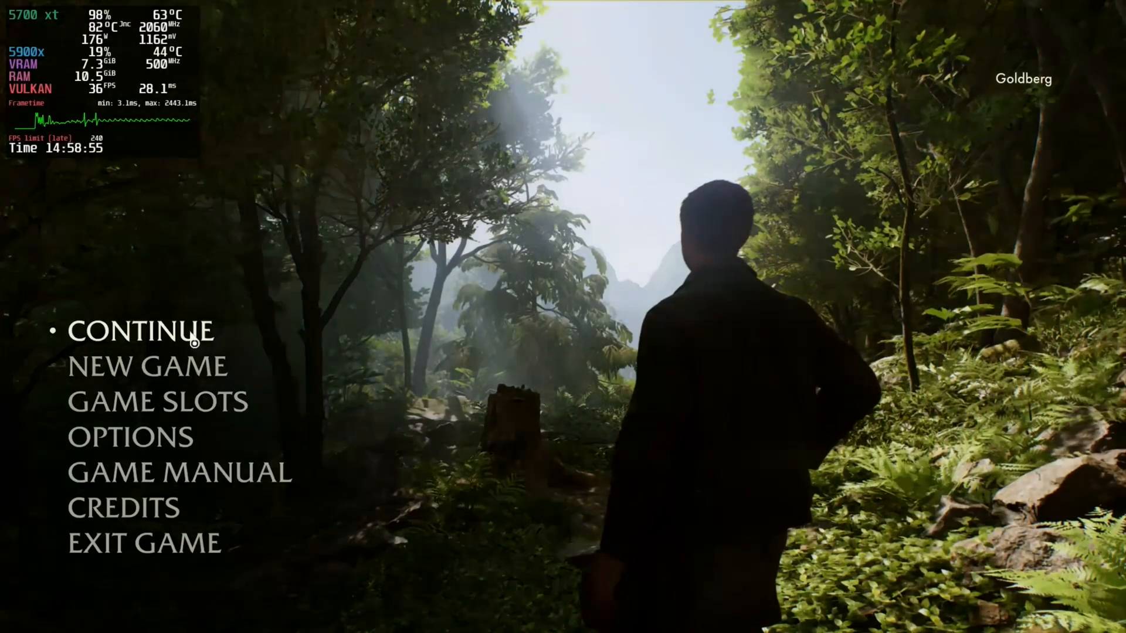
Continue the saved jungle game, play briefly, then pause.
left_click(141, 331)
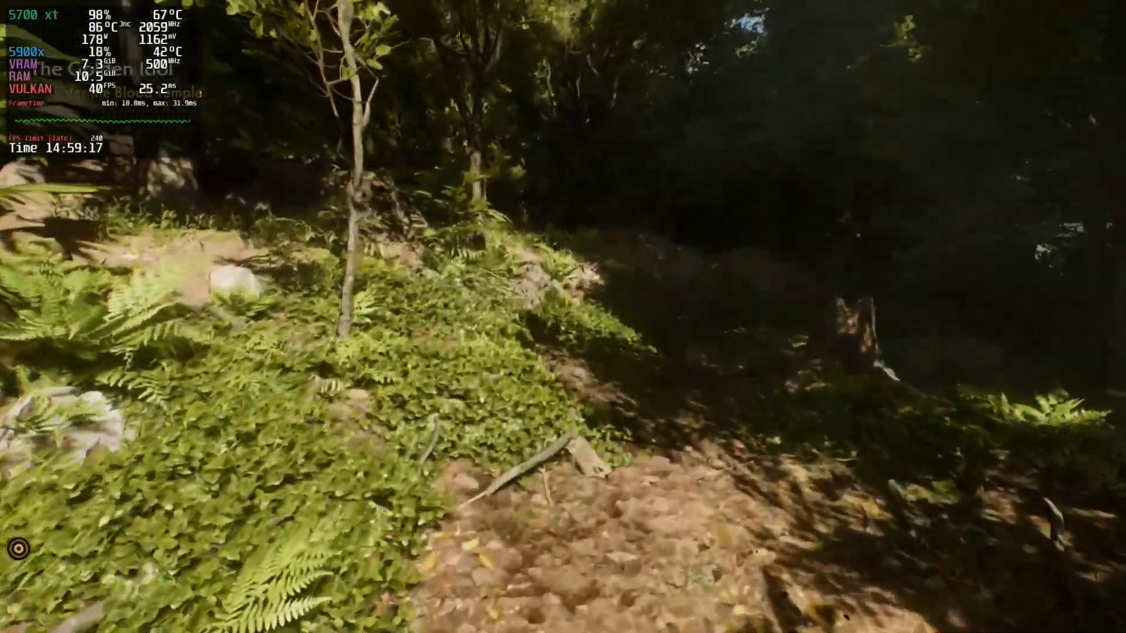
mouse_move(826, 306)
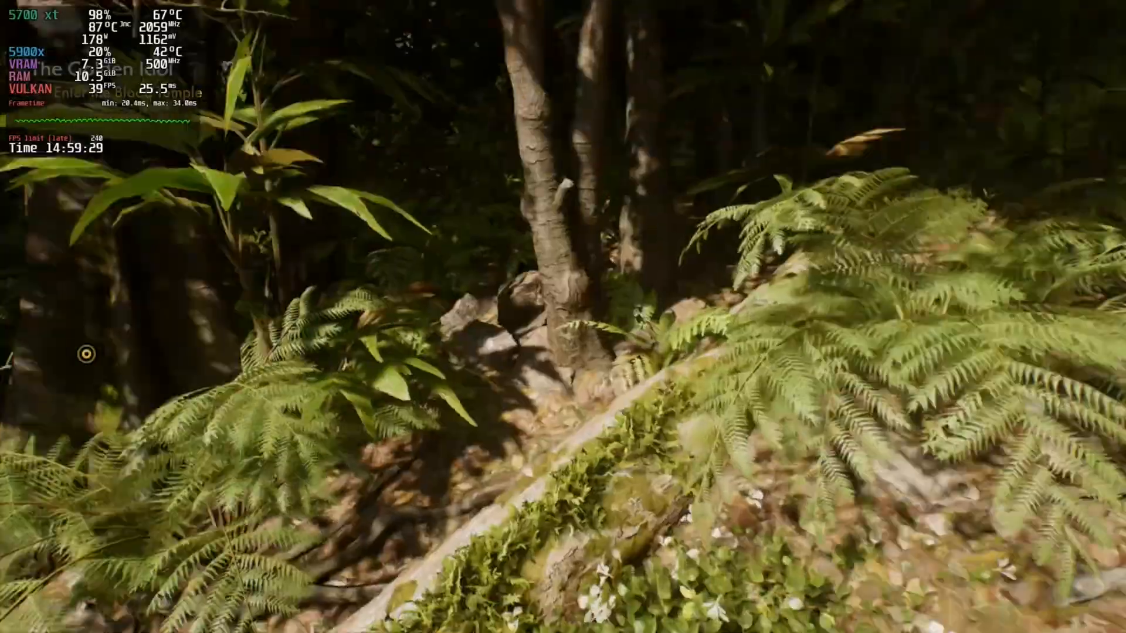
key("Escape")
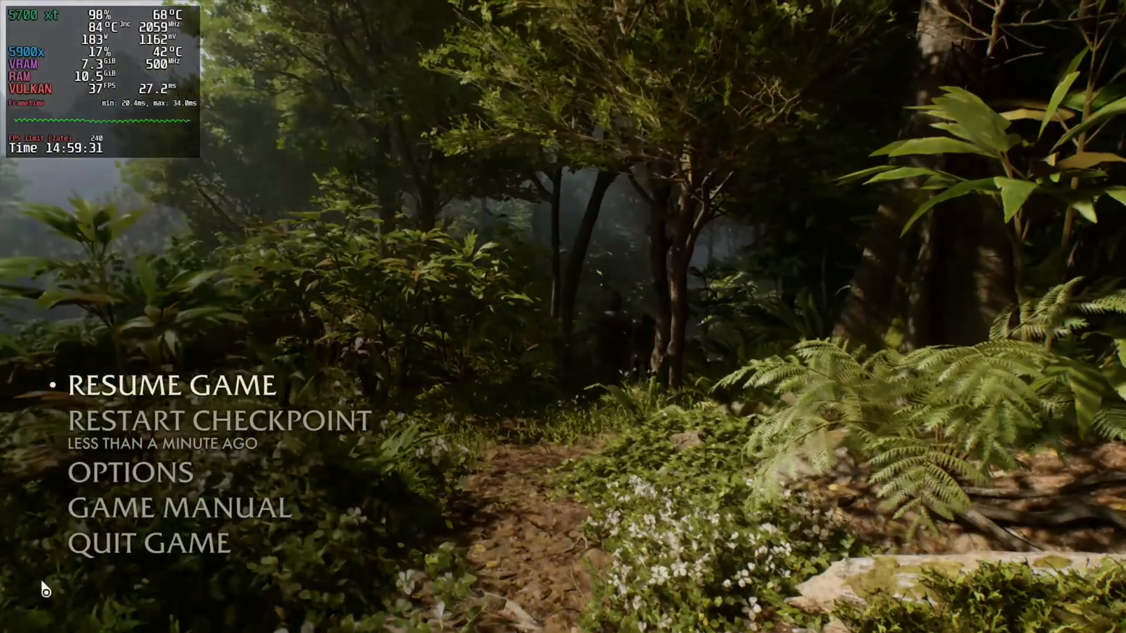
Lower Static Resolution Scaling from 85 to 80, test it in play, then pause.
left_click(128, 471)
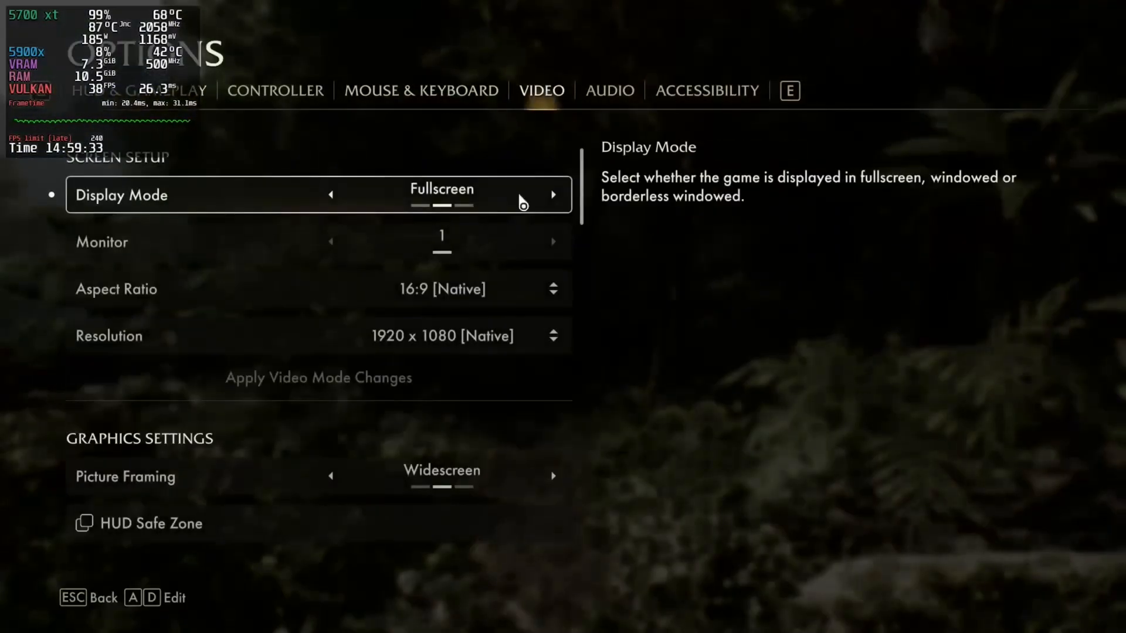
scroll("down", 3)
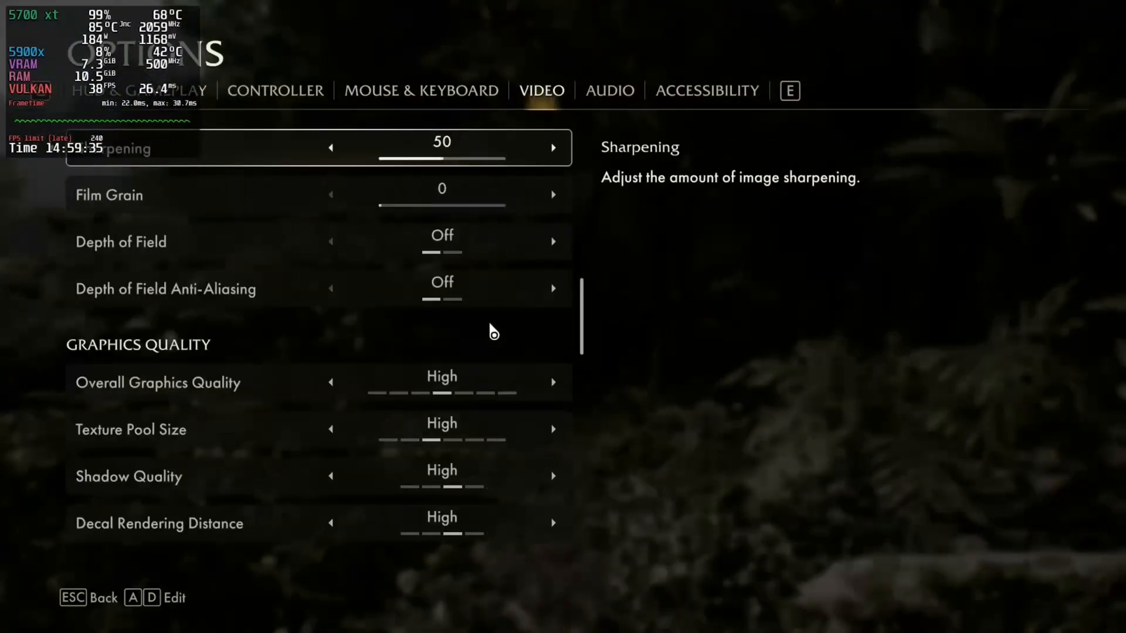
scroll("down", 3)
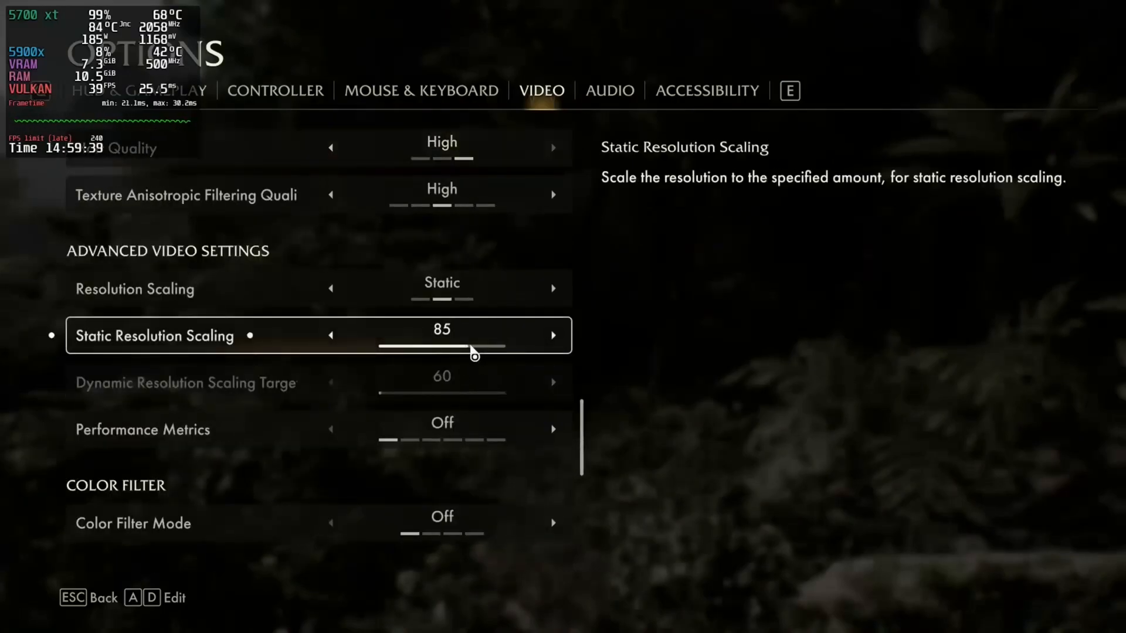
left_click(331, 336)
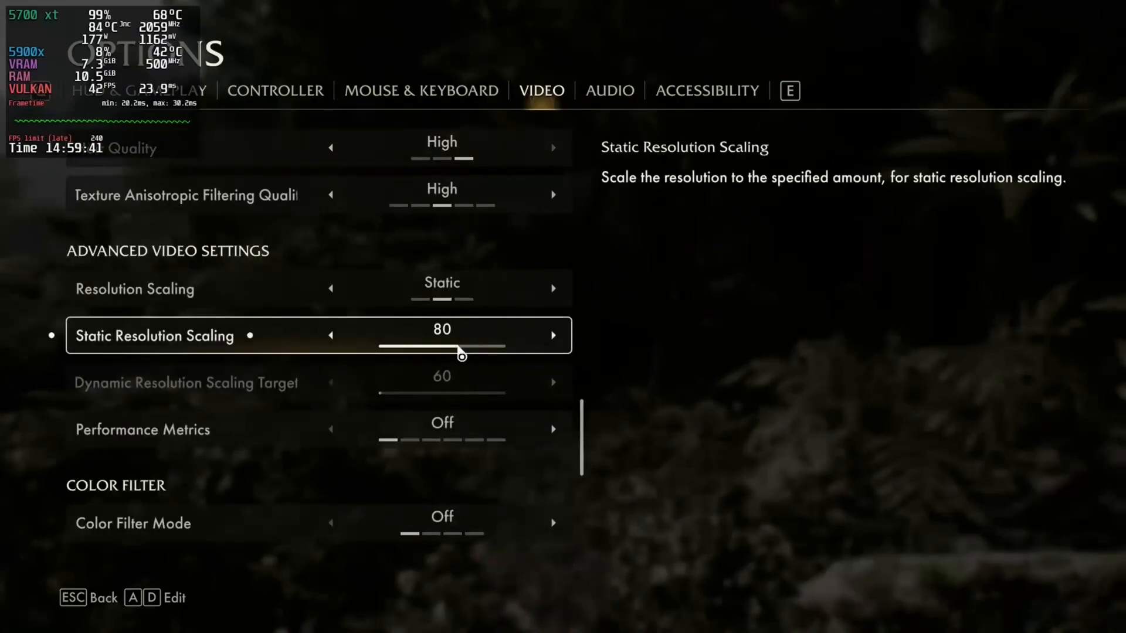
key("Escape")
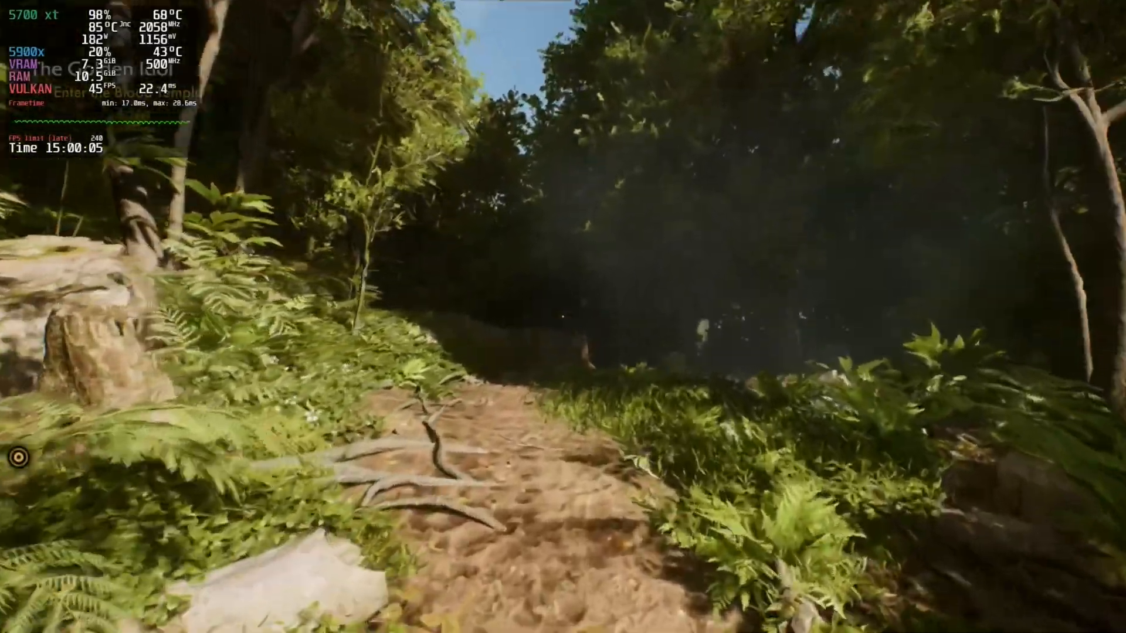
key("Escape")
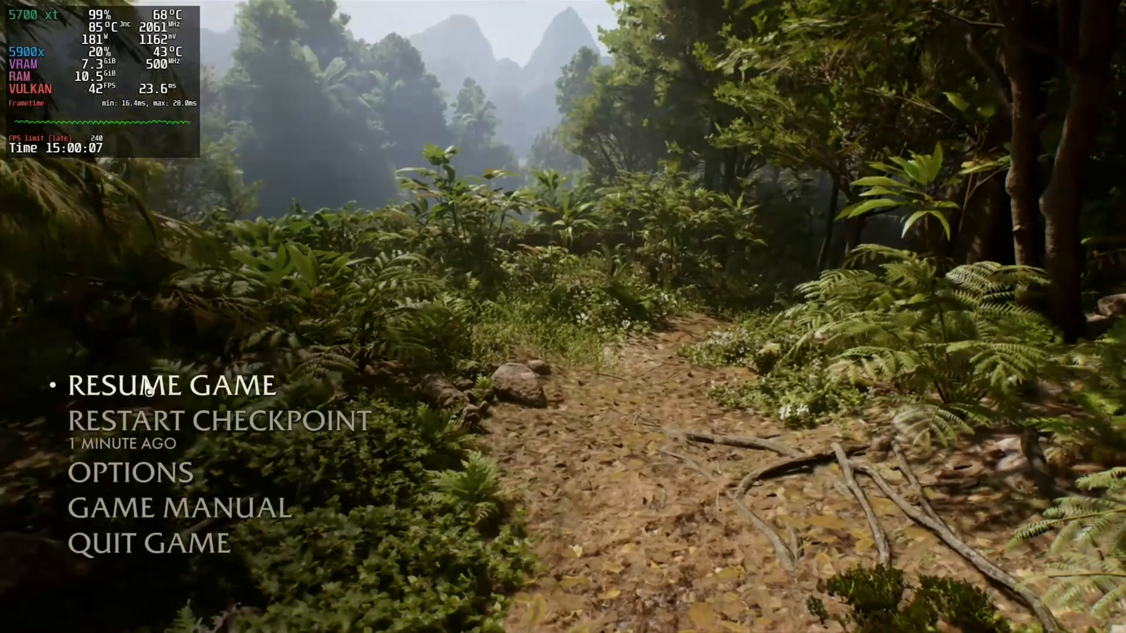
Check the Video settings from the pause menu, then resume playing.
left_click(131, 473)
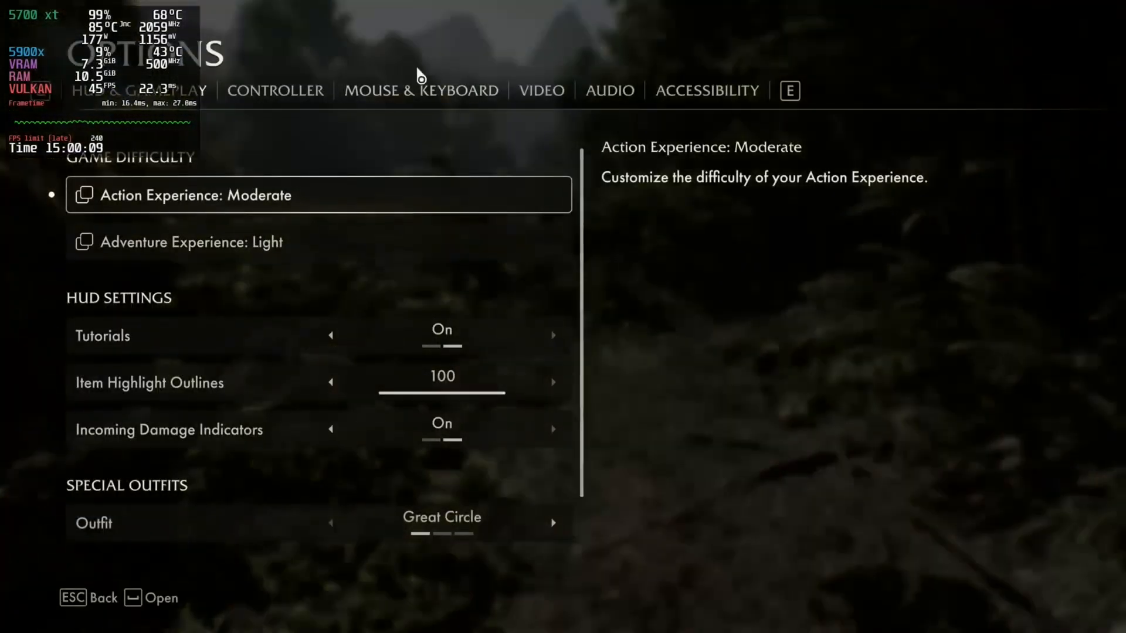
left_click(542, 91)
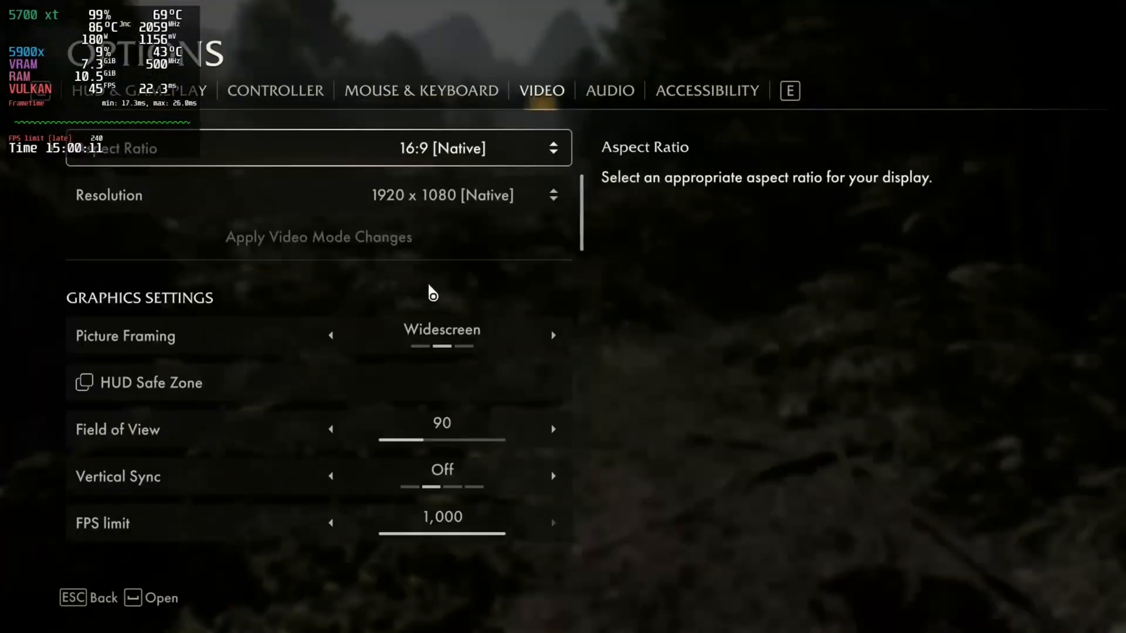
mouse_move(398, 265)
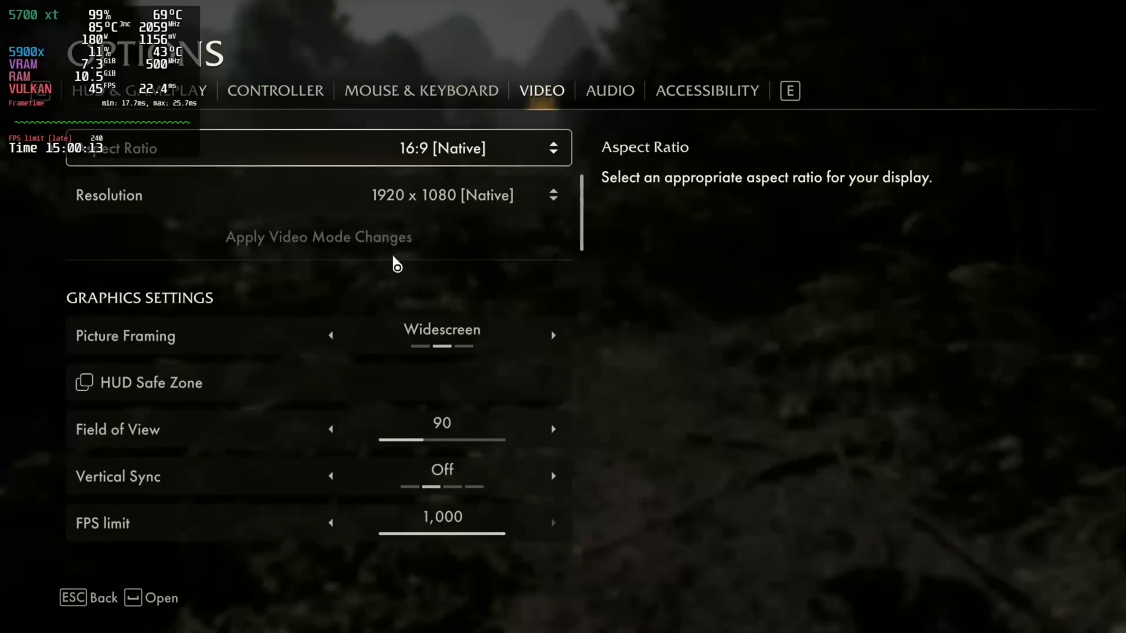
key("Escape")
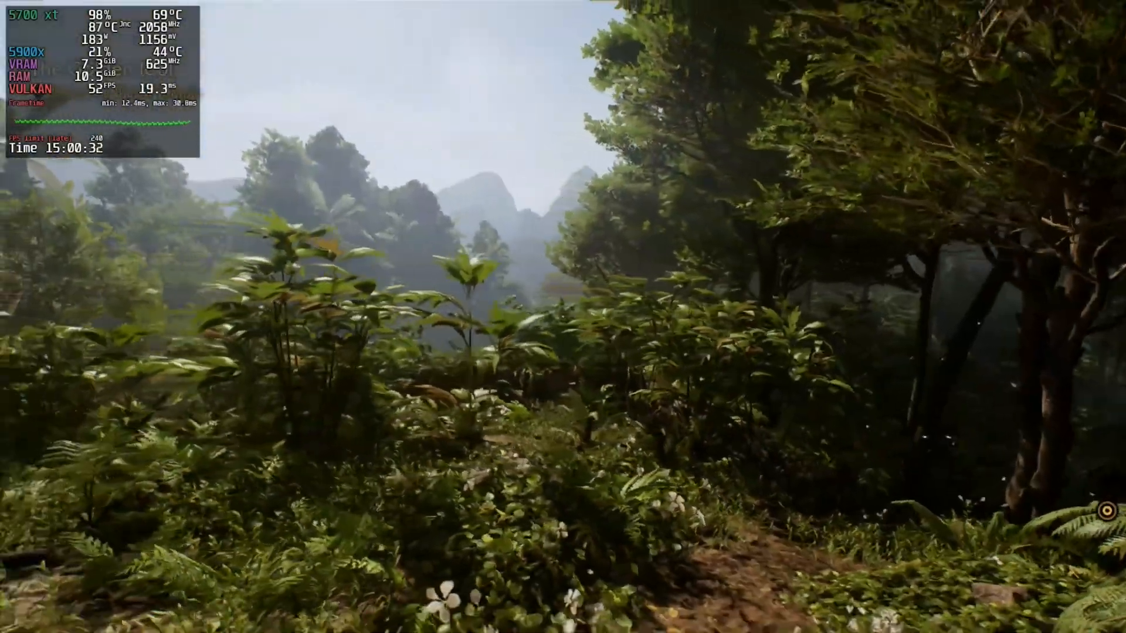
Pause again and reopen the Video settings to review the FPS limit.
key("Escape")
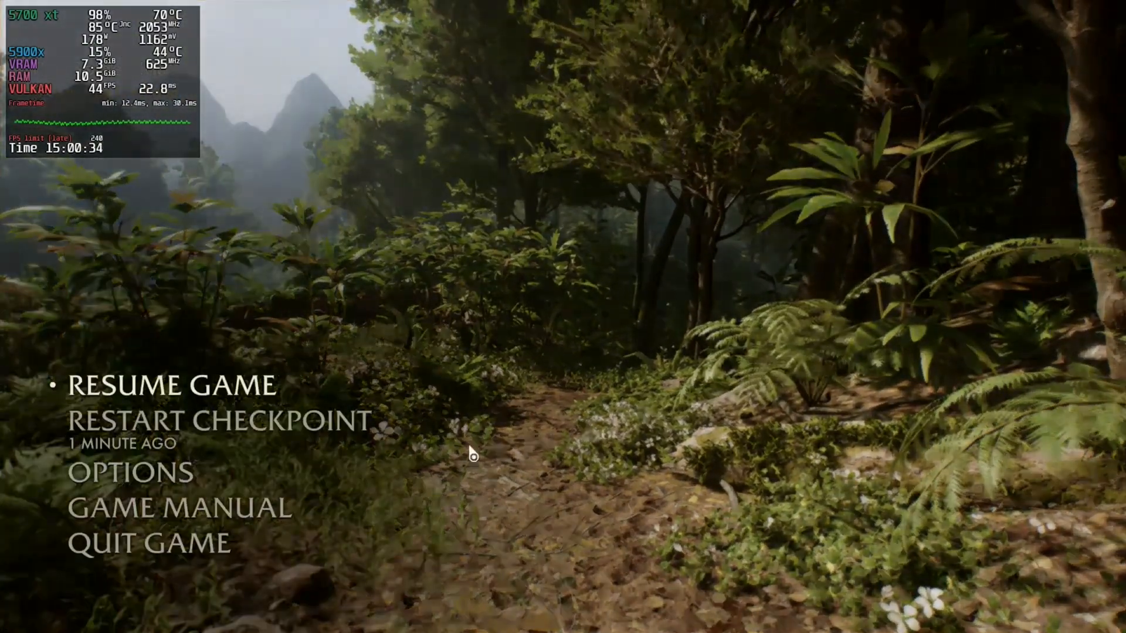
left_click(141, 473)
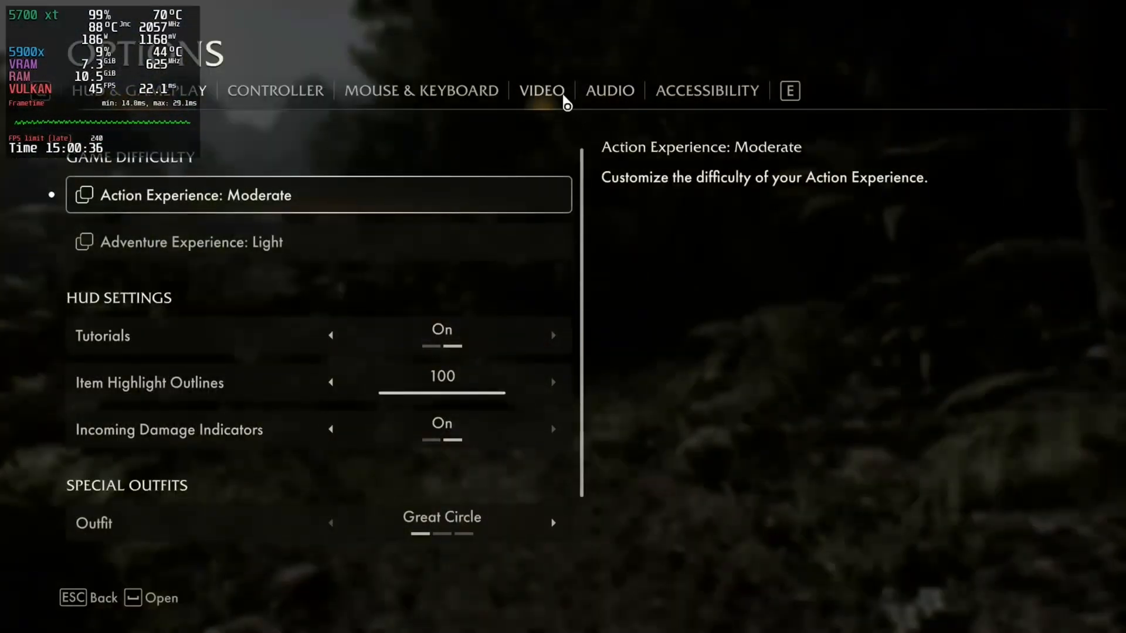
left_click(541, 91)
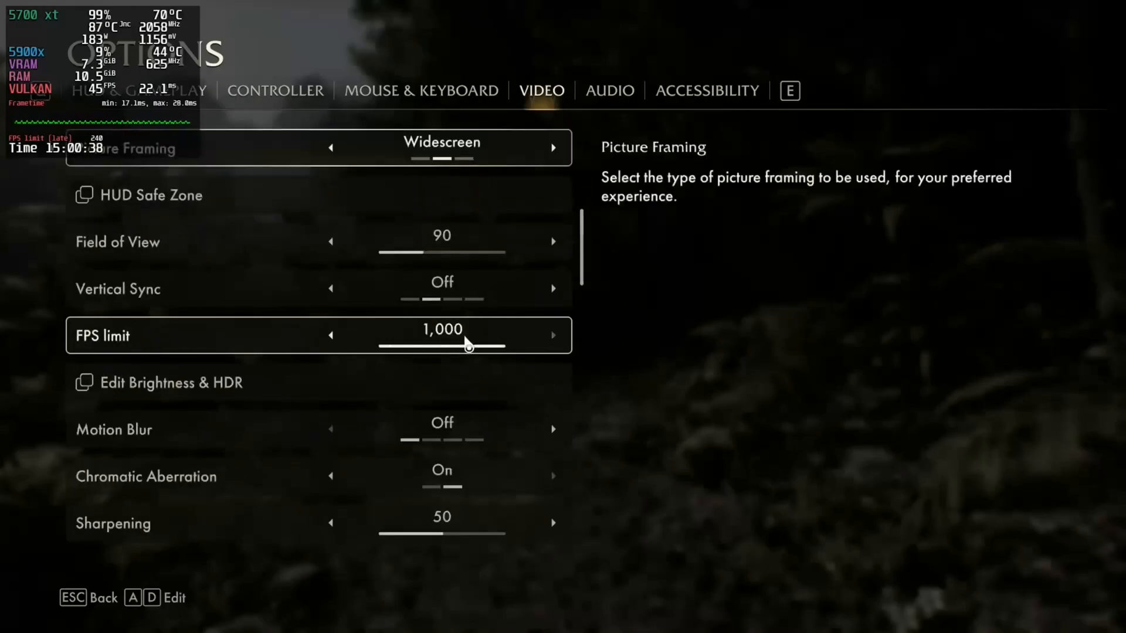
scroll("down", 3)
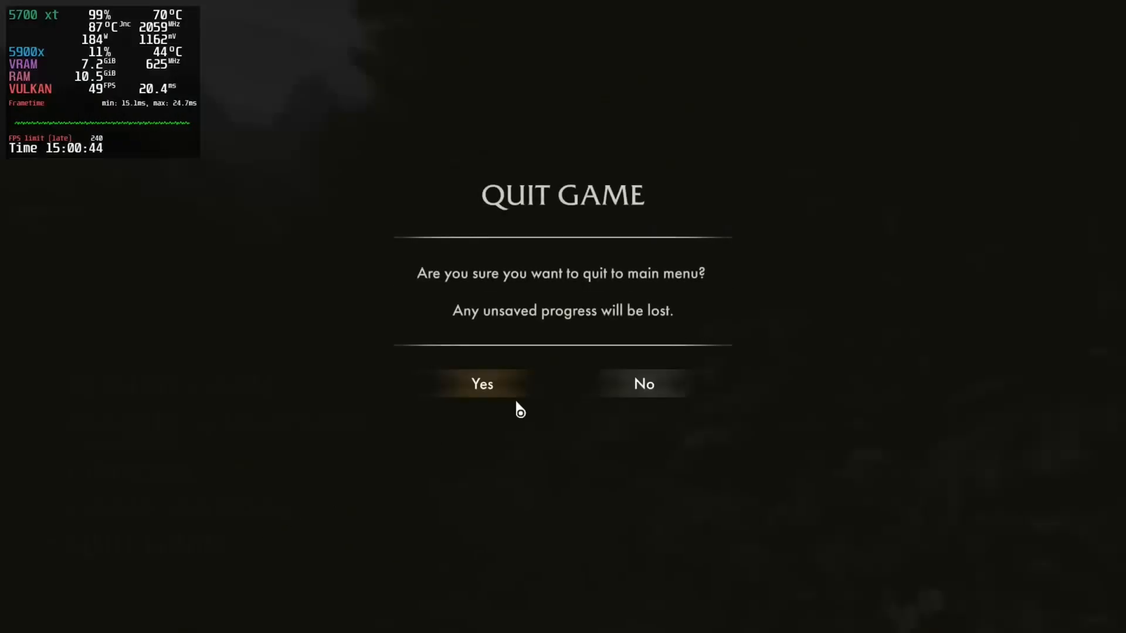
Confirm quitting to the title menu, then browse the Video quality and resolution scaling settings.
left_click(482, 384)
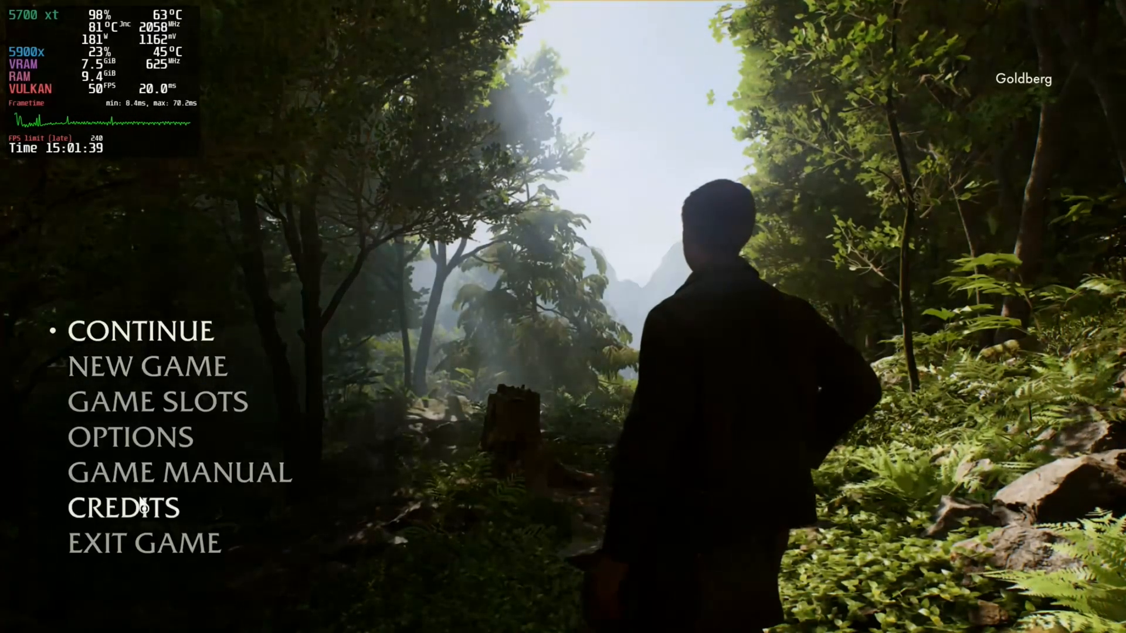
left_click(130, 438)
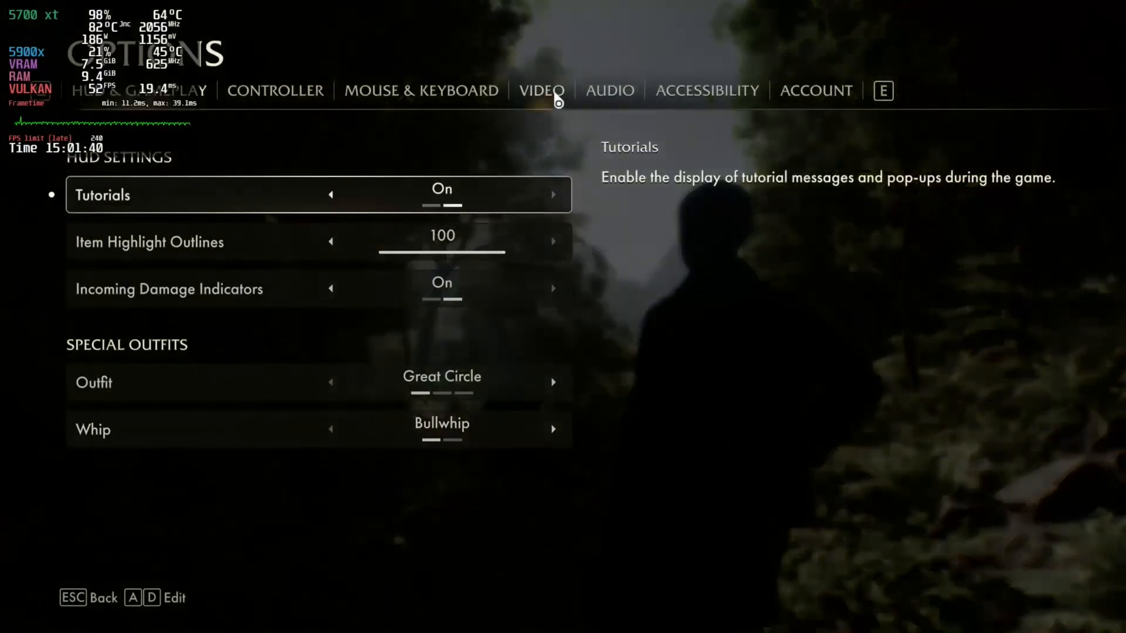
left_click(541, 91)
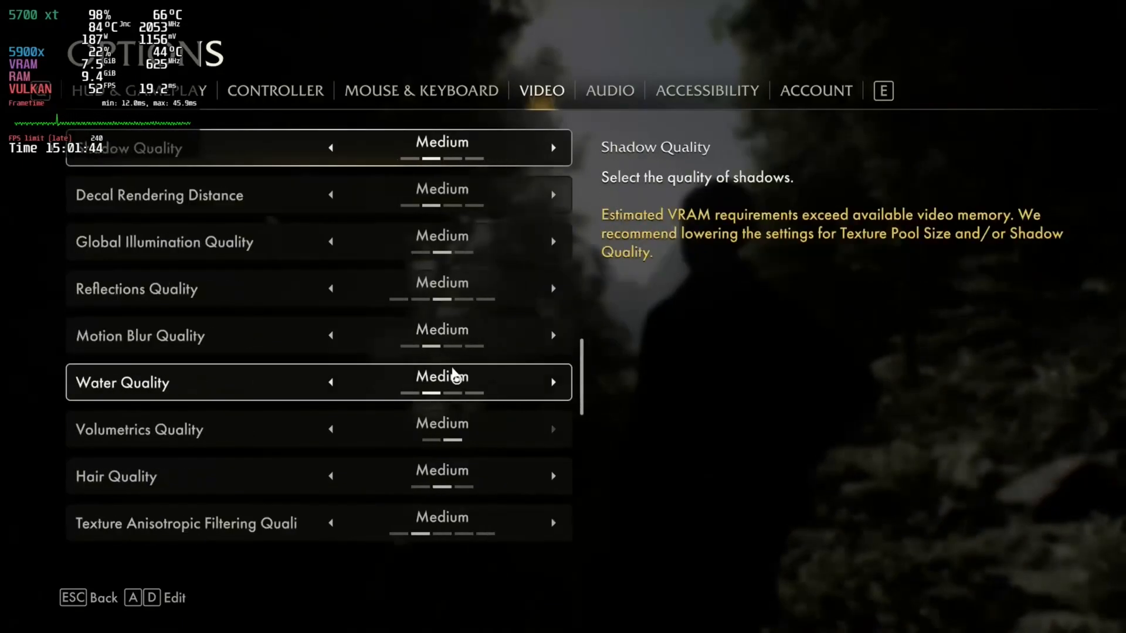
scroll("down", 3)
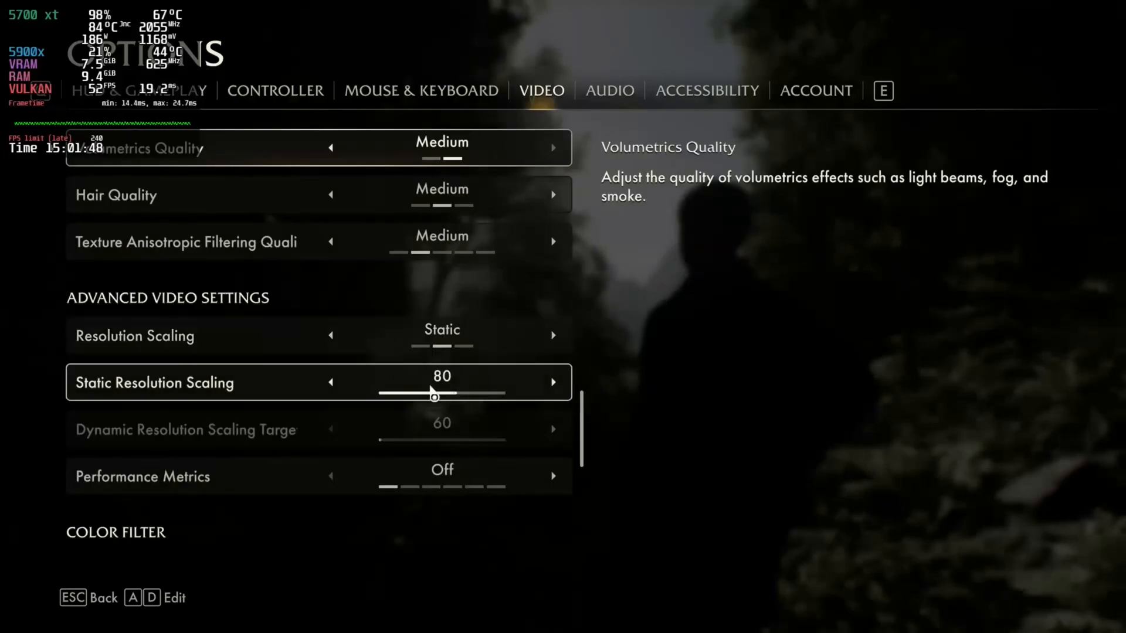
scroll("down", 3)
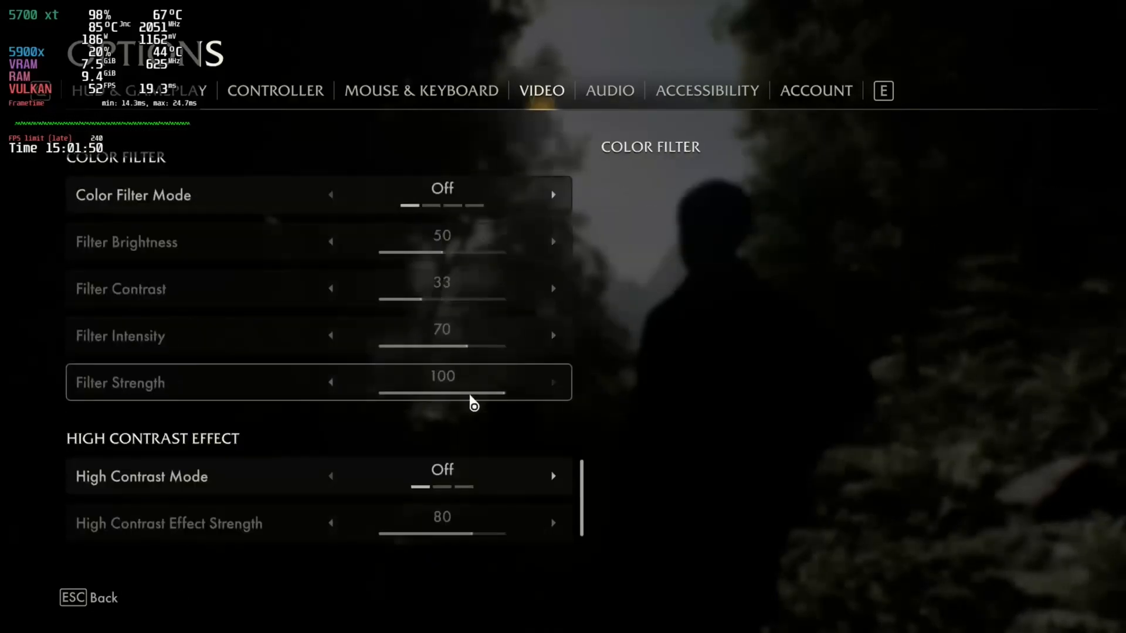
scroll("down", 3)
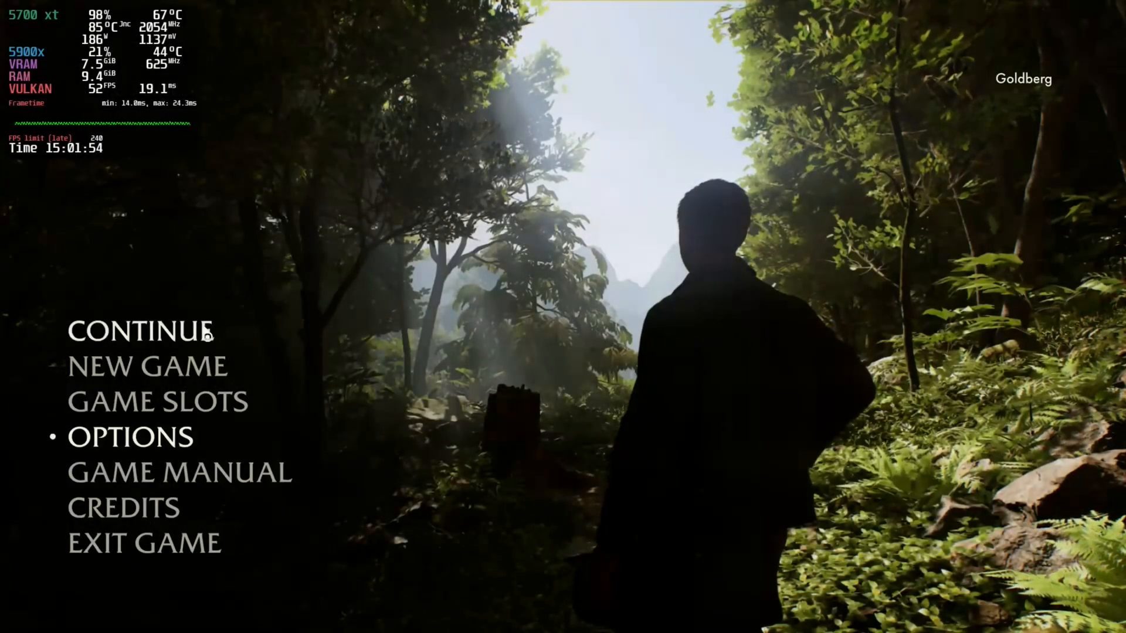
Continue the saved game from the title menu and walk the jungle trail.
left_click(140, 332)
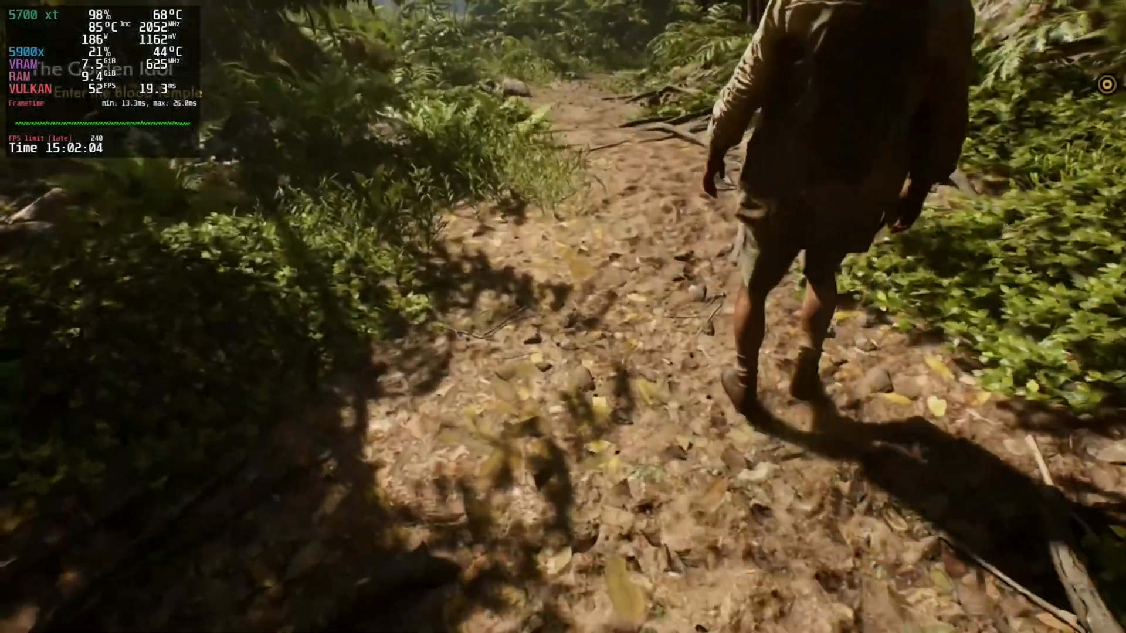
mouse_move(563, 317)
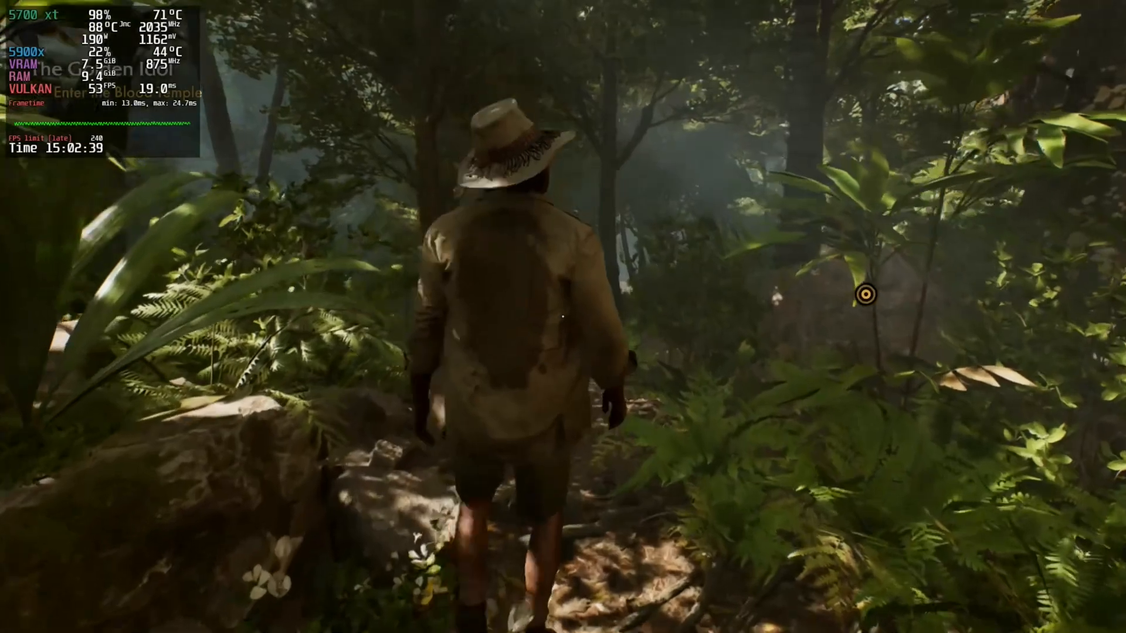
Walk through the jungle to the stream where Satipo's dialogue plays.
key("w")
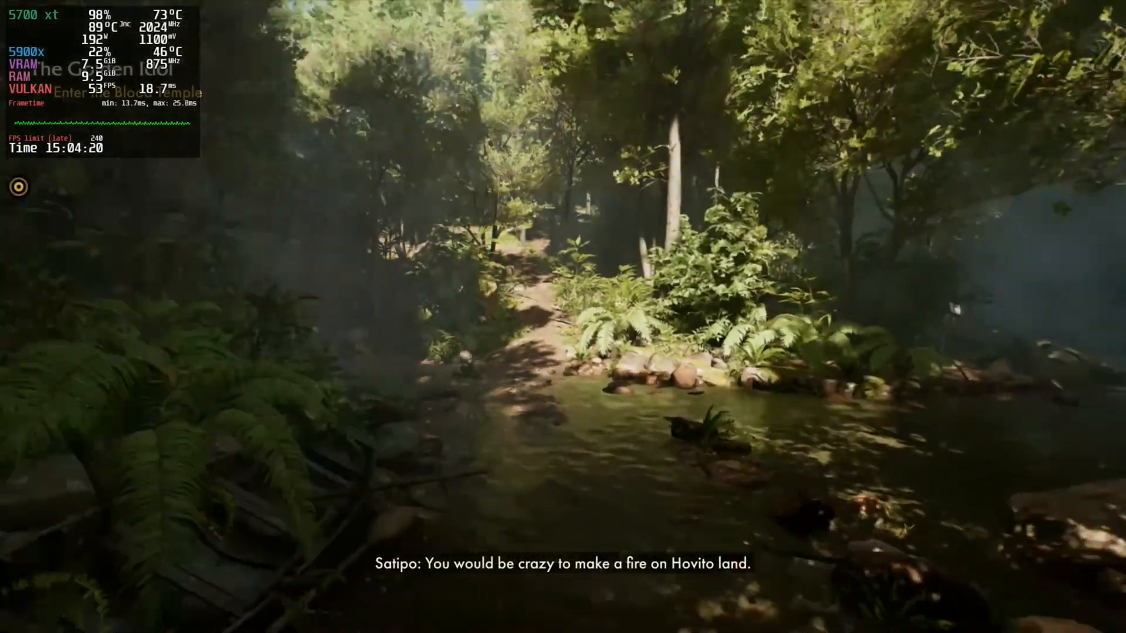
Exit the game and add WINE_FULLSCREEN_FSR=1 to its Lutris system environment variables.
key("Escape")
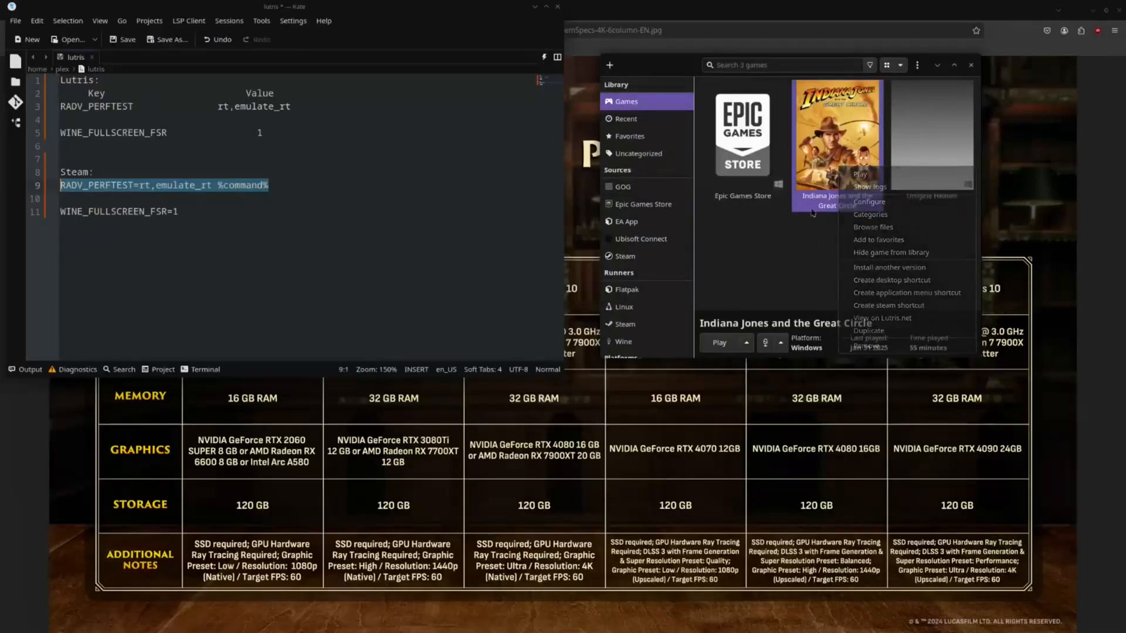
left_click(868, 201)
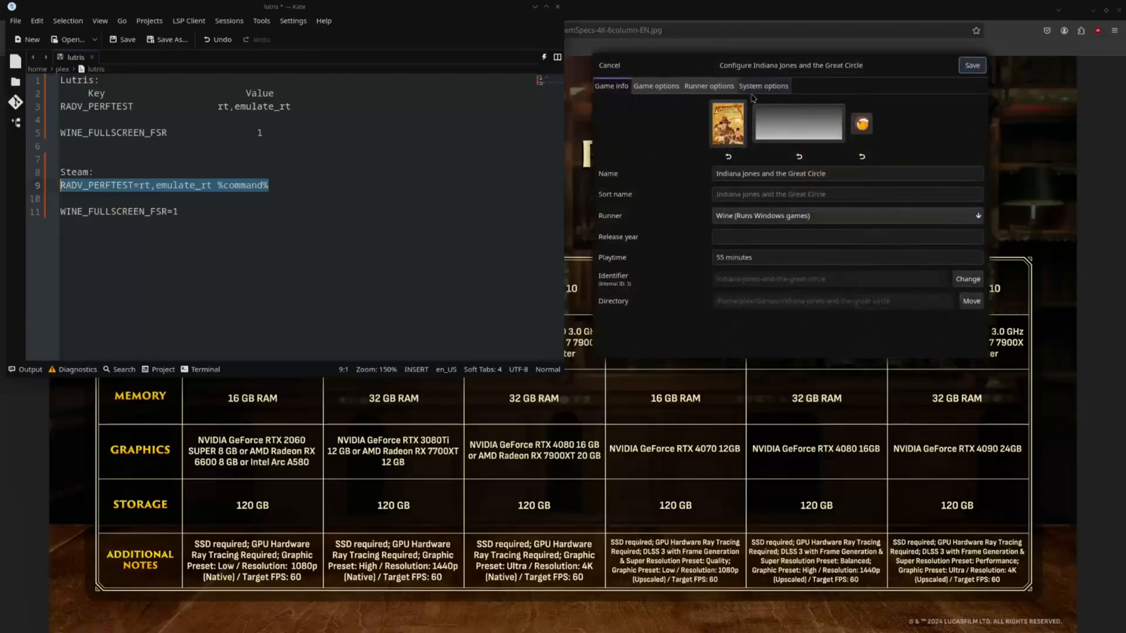
left_click(764, 86)
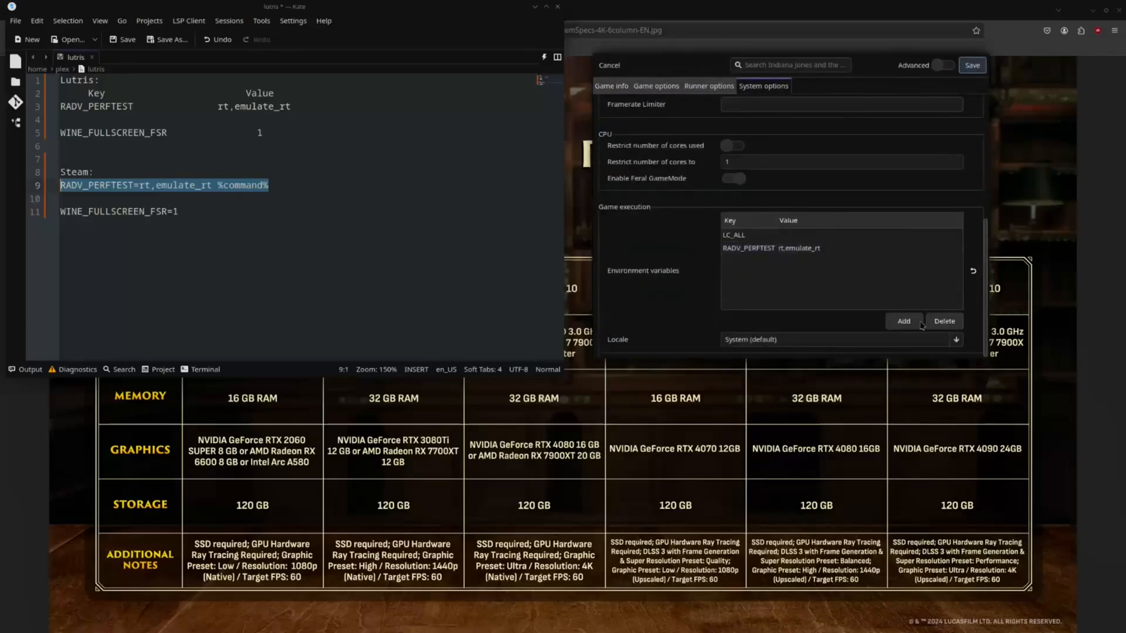
left_click(903, 321)
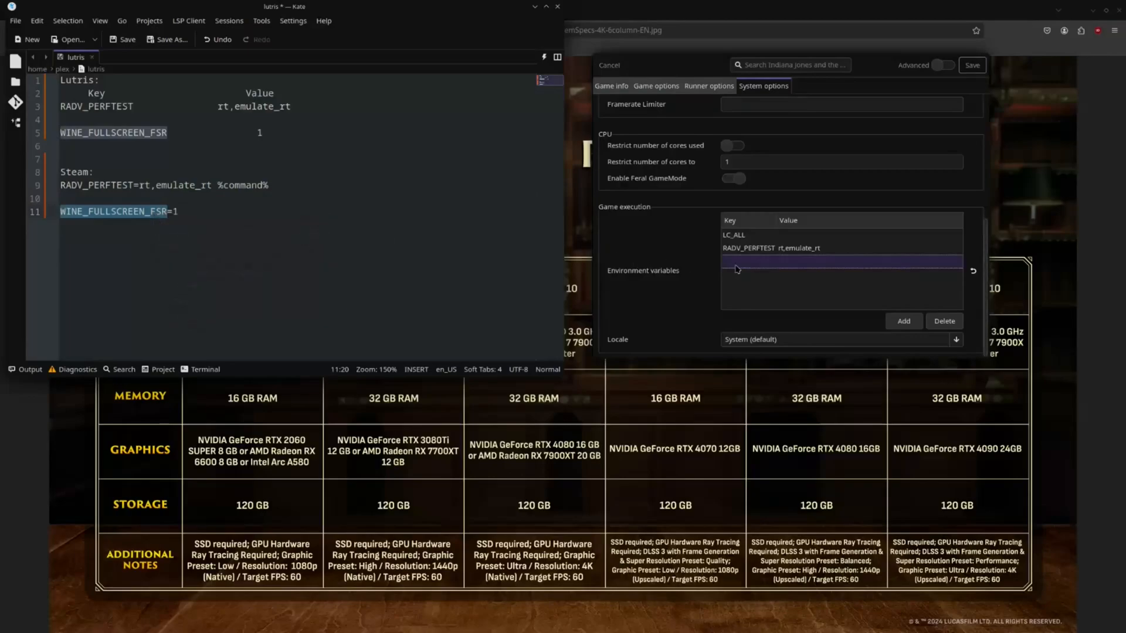
type("WINE_FULLSCREEN_FSR")
type("1")
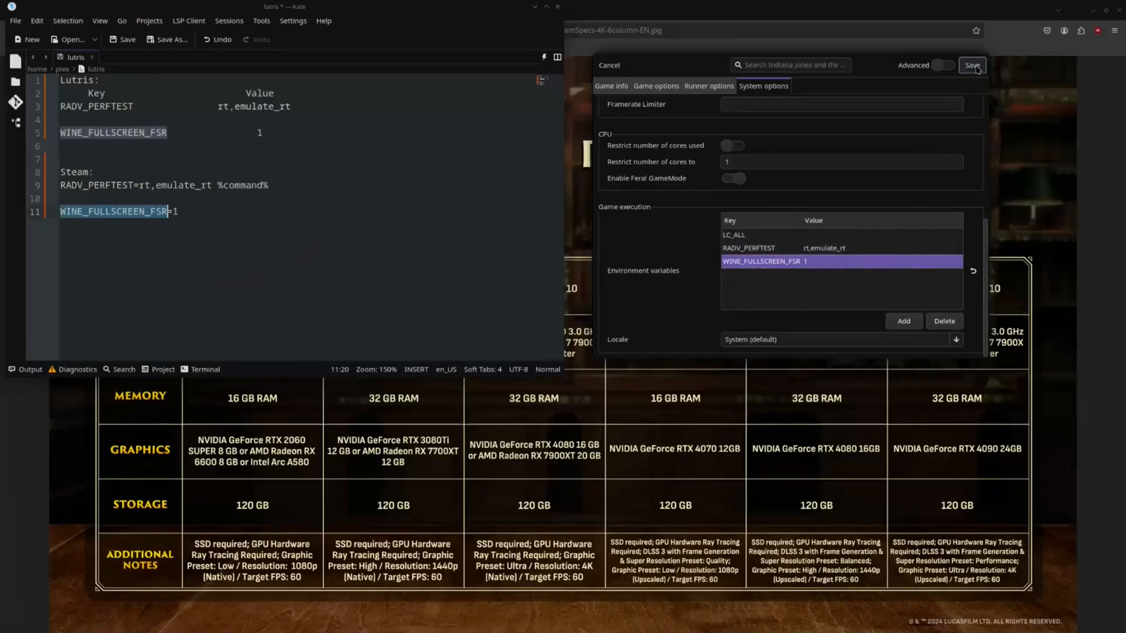
left_click(971, 64)
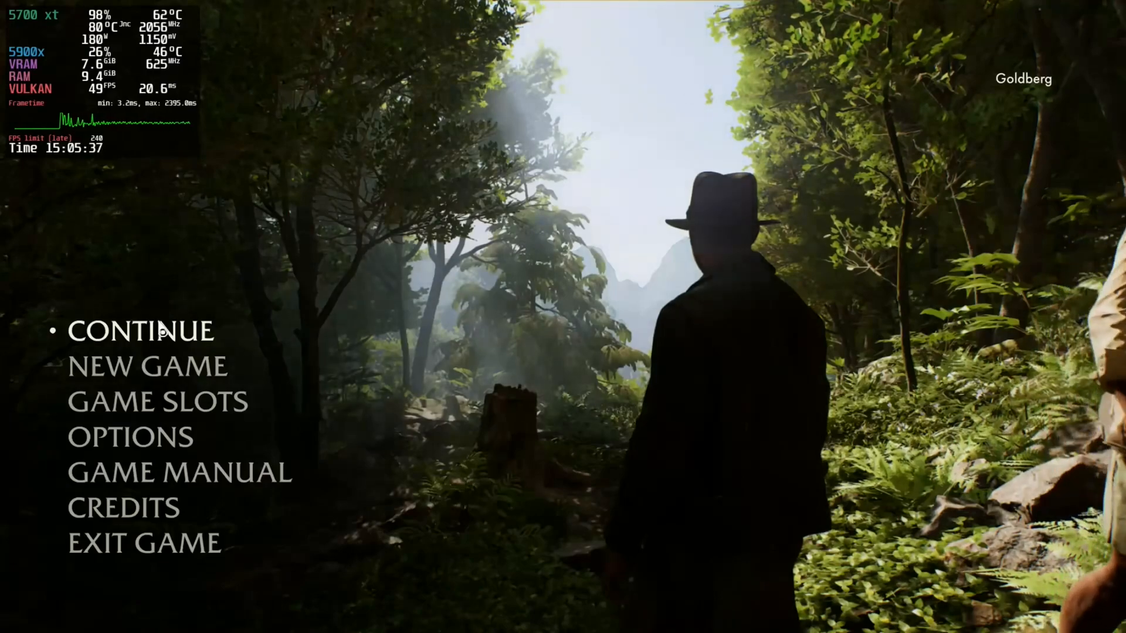
Continue the saved game, play along the jungle path, then pause.
left_click(141, 332)
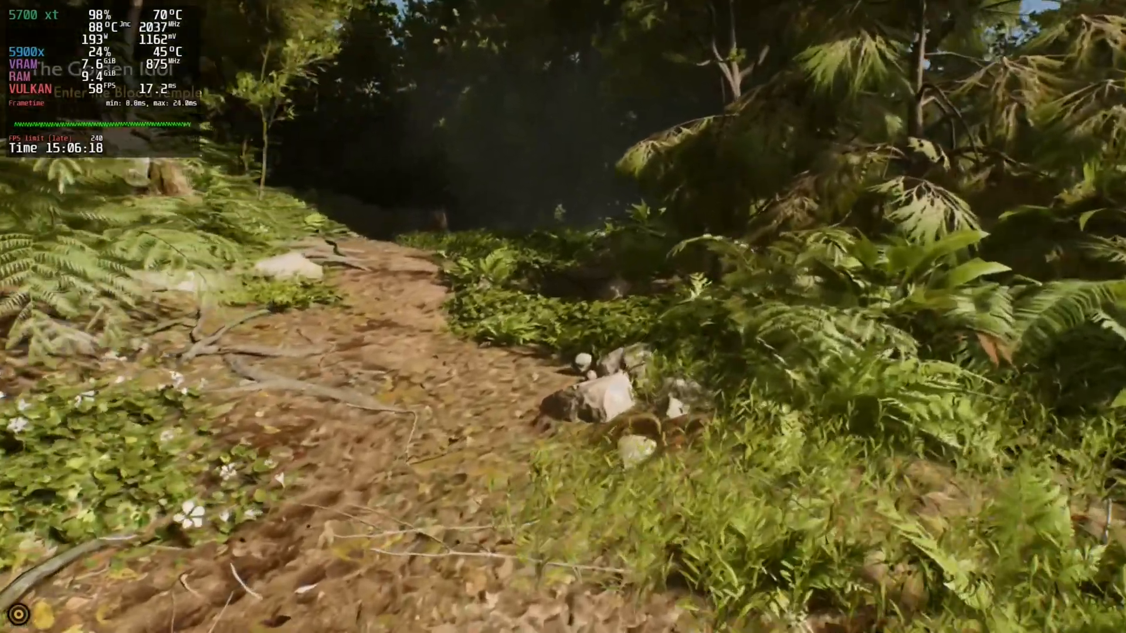
mouse_move(563, 317)
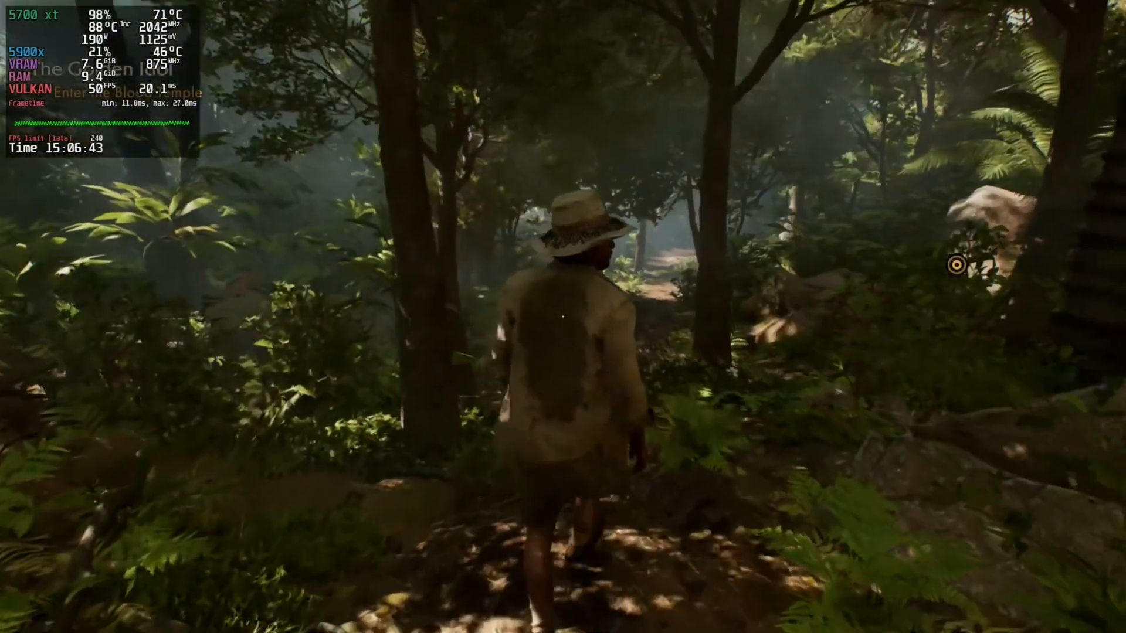
key("Escape")
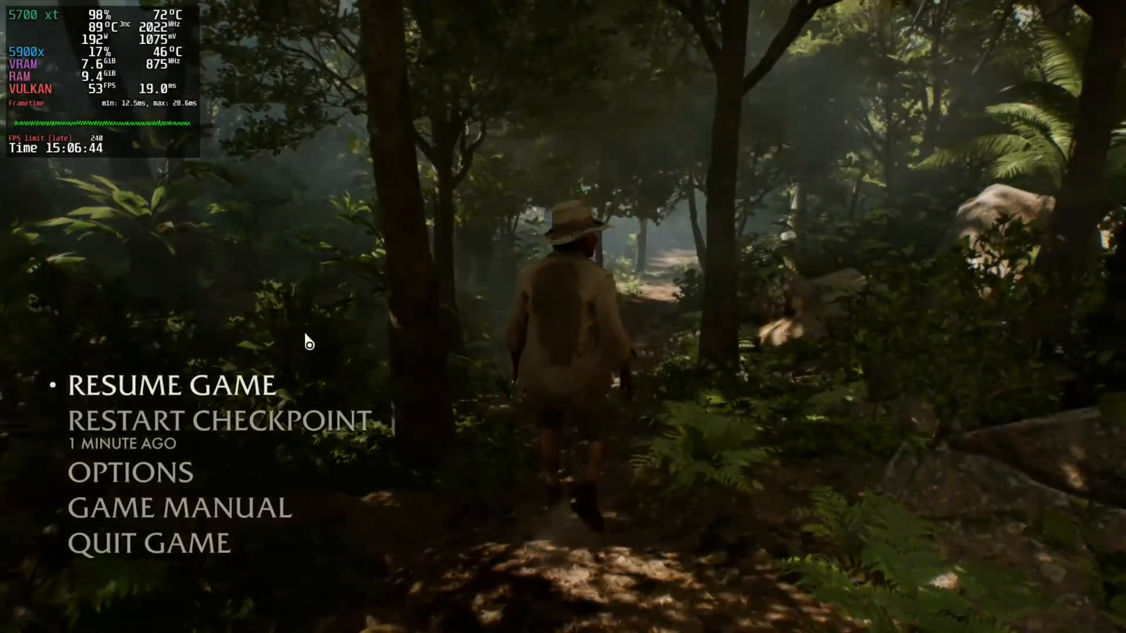
Quit to the main menu, then exit Indiana Jones entirely, confirming Yes both times.
left_click(147, 542)
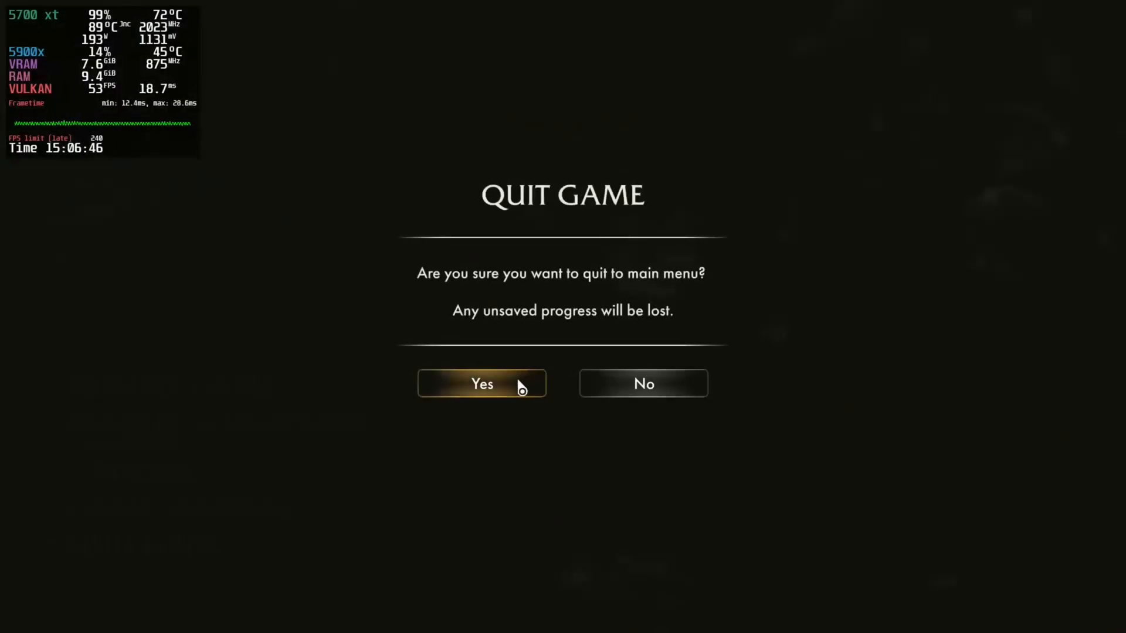
left_click(482, 383)
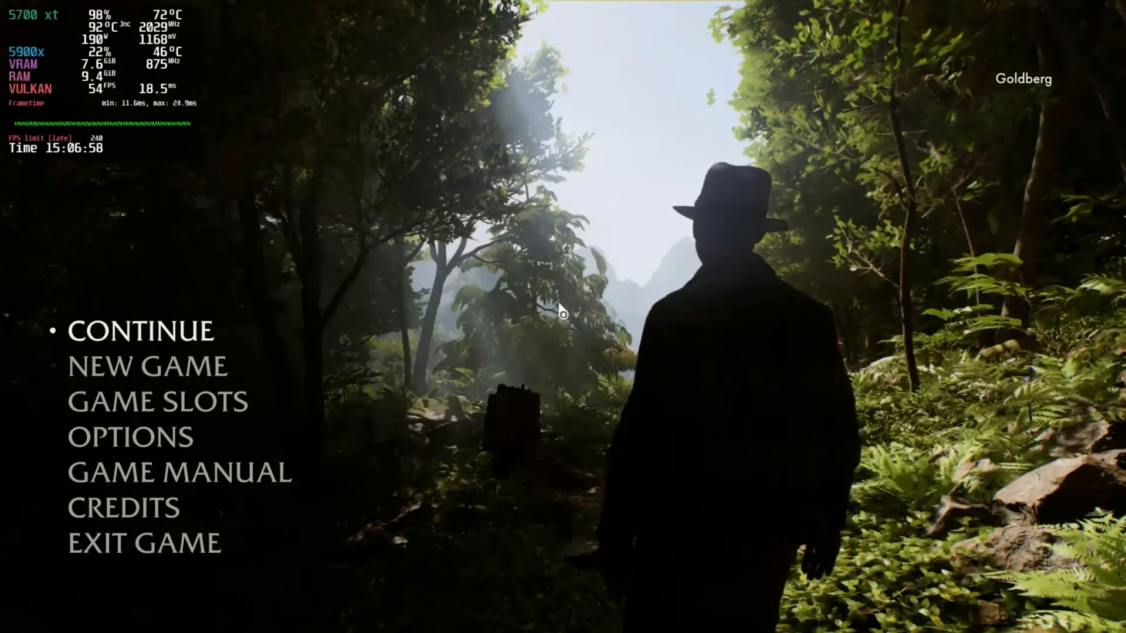
left_click(144, 543)
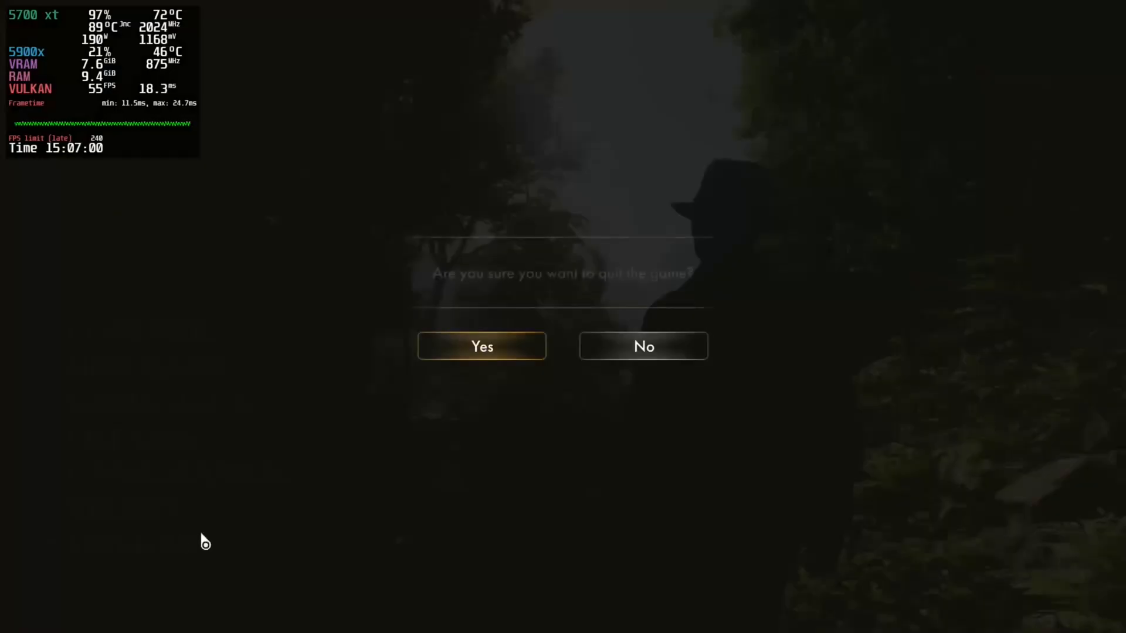
left_click(481, 346)
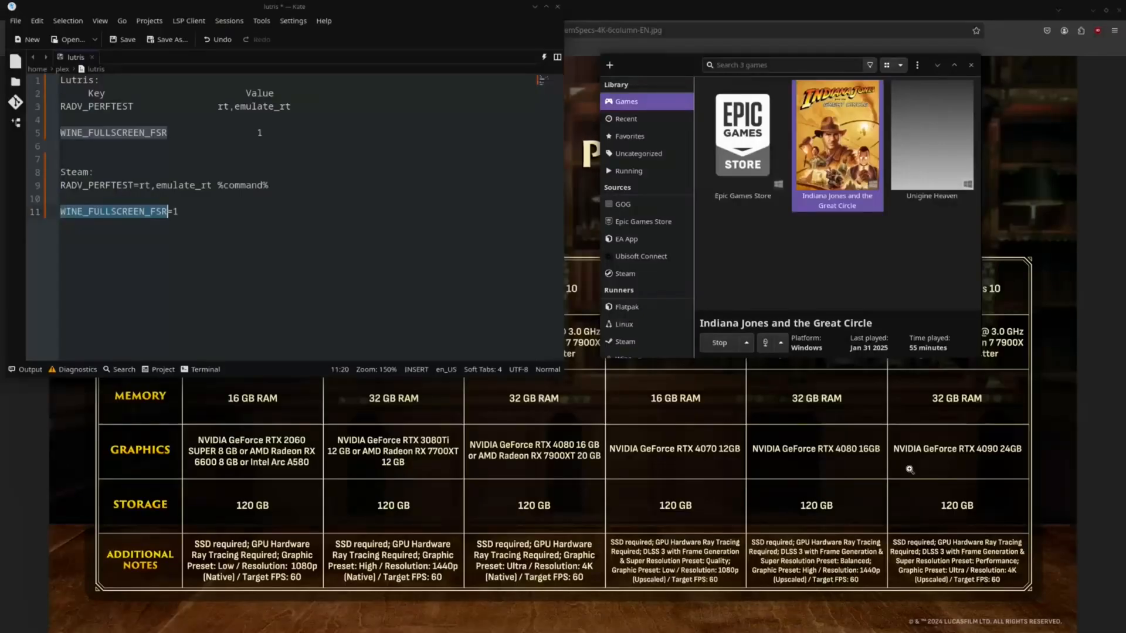